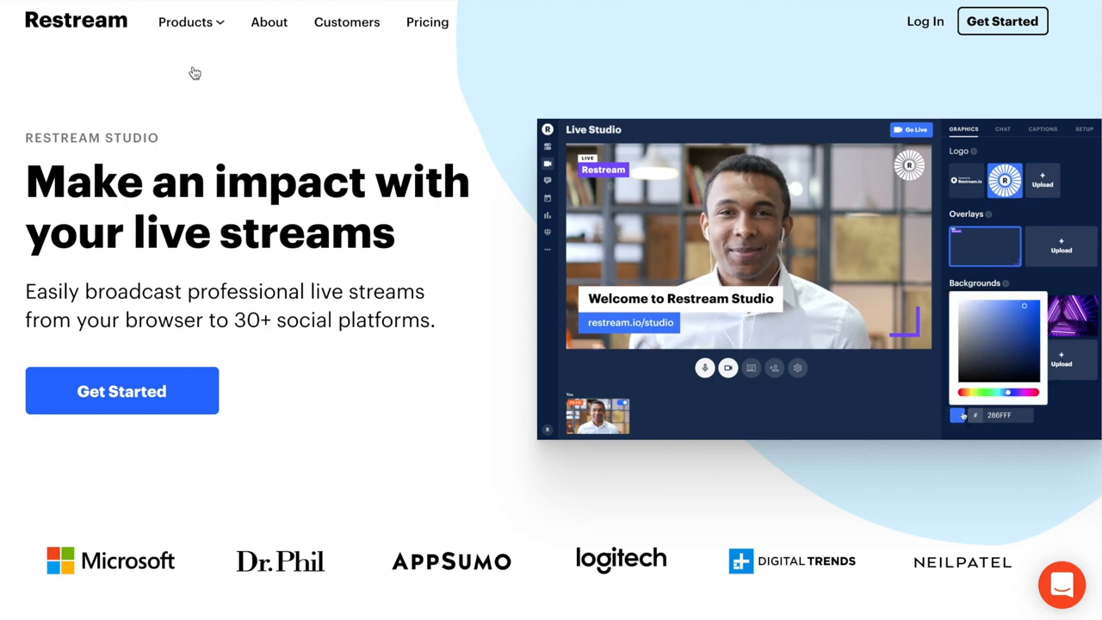
- Show the Participants panel listing the host and co-host as panelists with no attendees
scroll("down", 3)
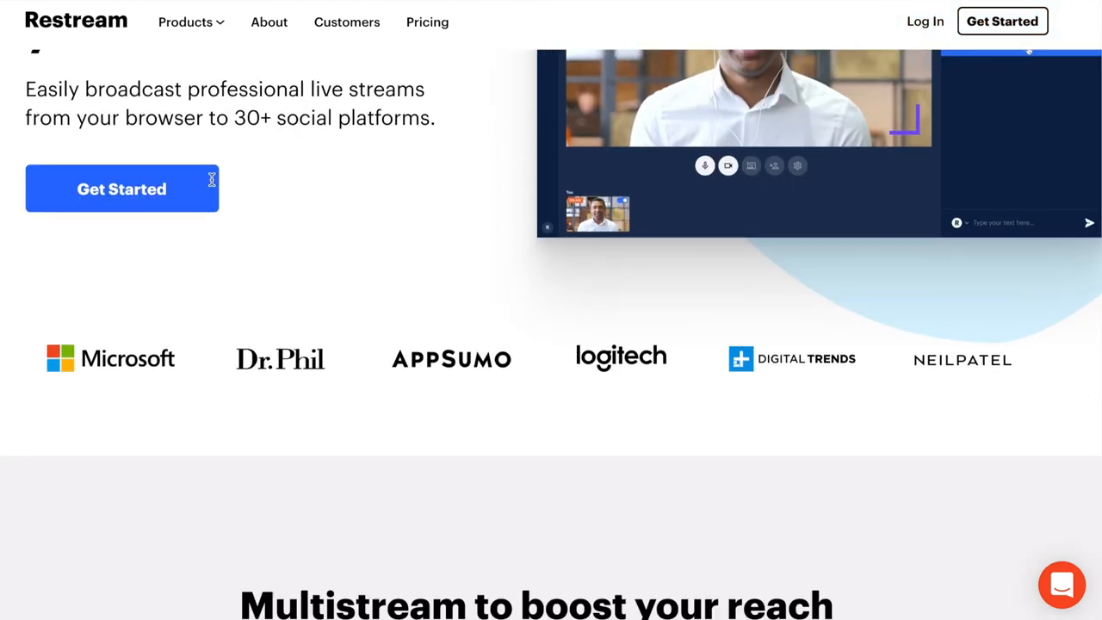
scroll("down", 3)
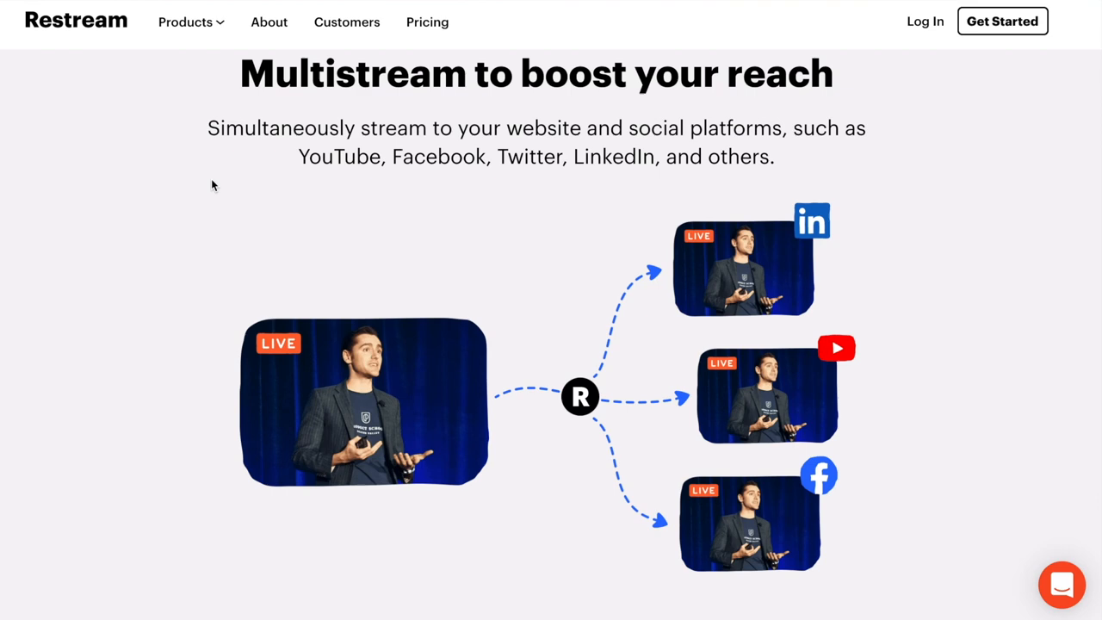
scroll("down", 3)
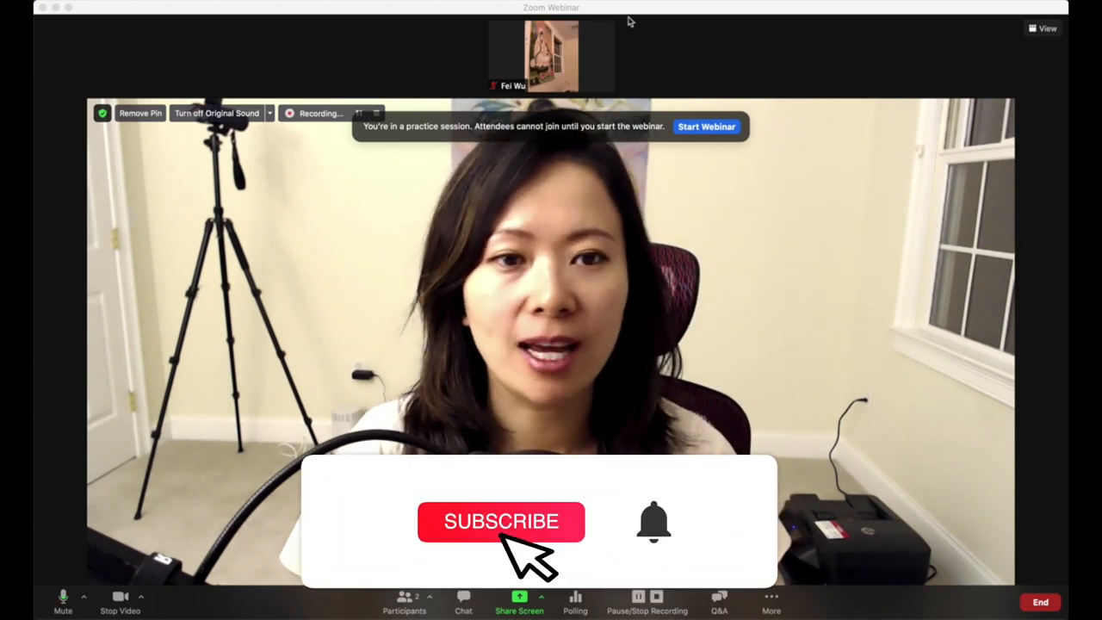
left_click(501, 520)
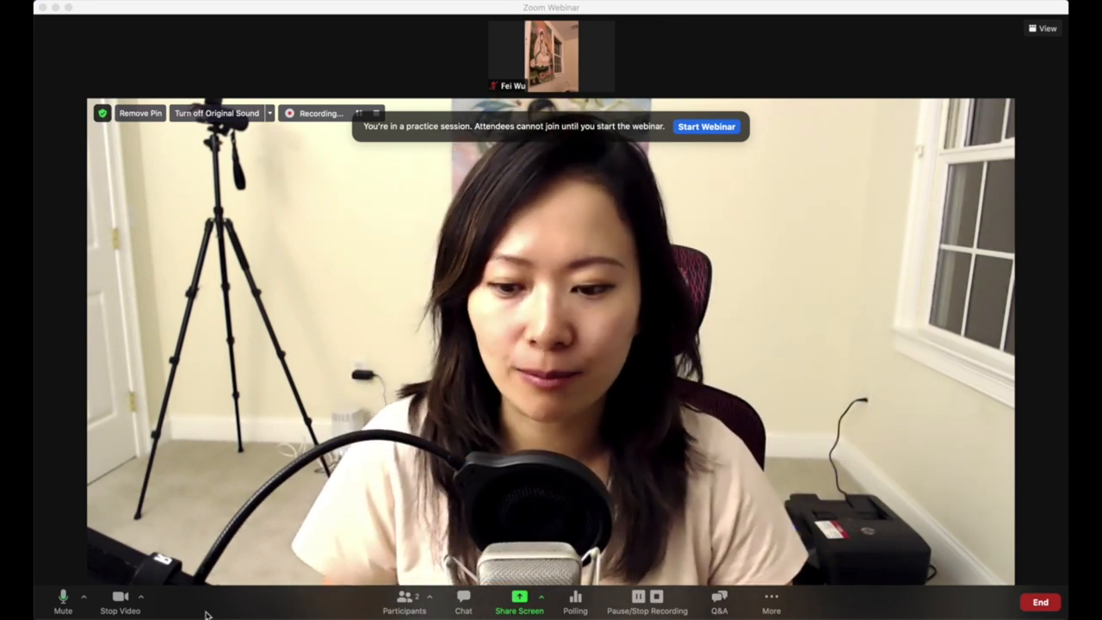
left_click(403, 602)
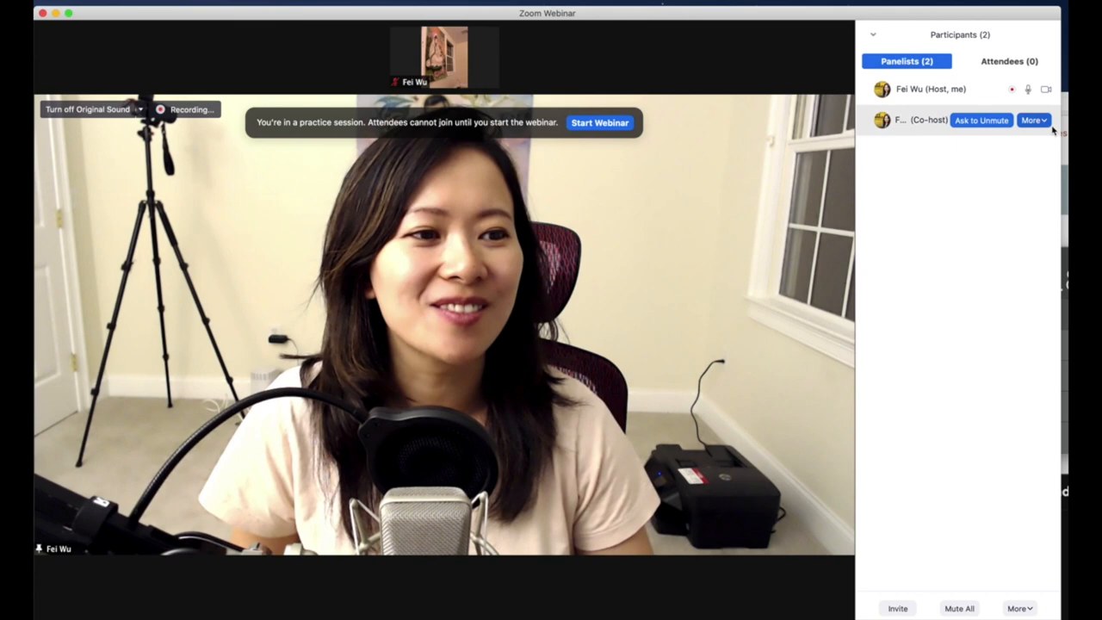
- Rename the co-host panelist to a new display name via their More menu
left_click(1033, 121)
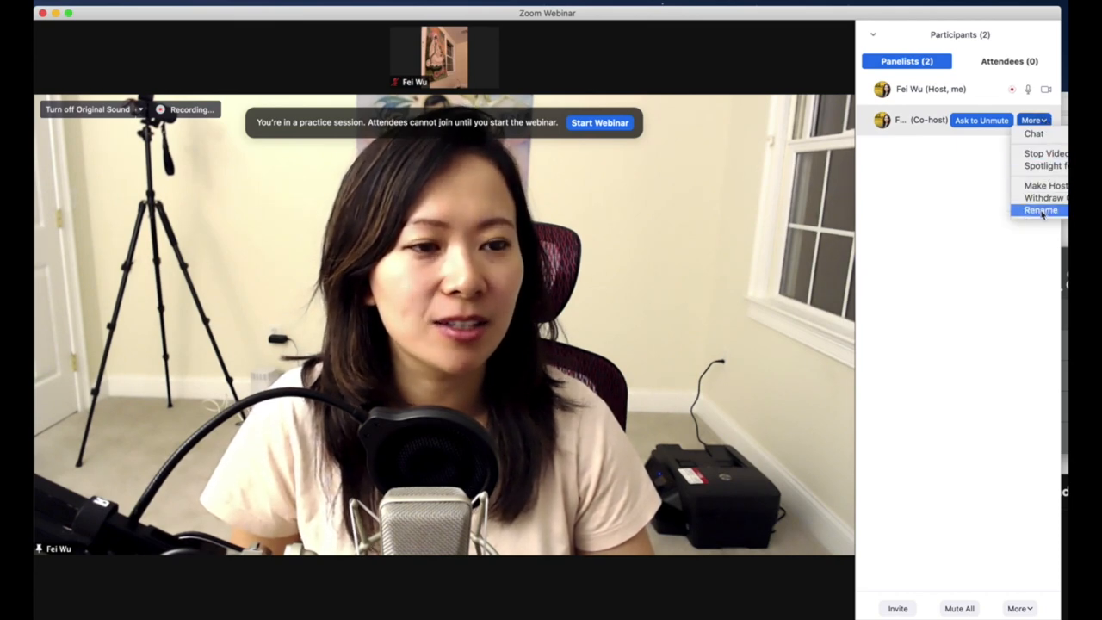
left_click(1040, 210)
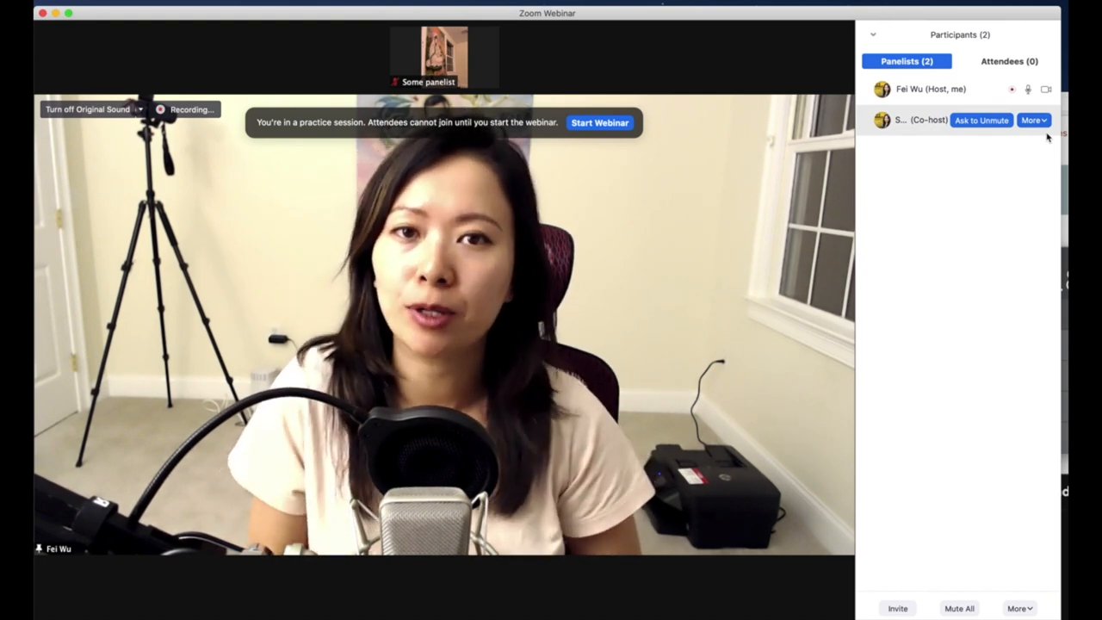
left_click(1033, 120)
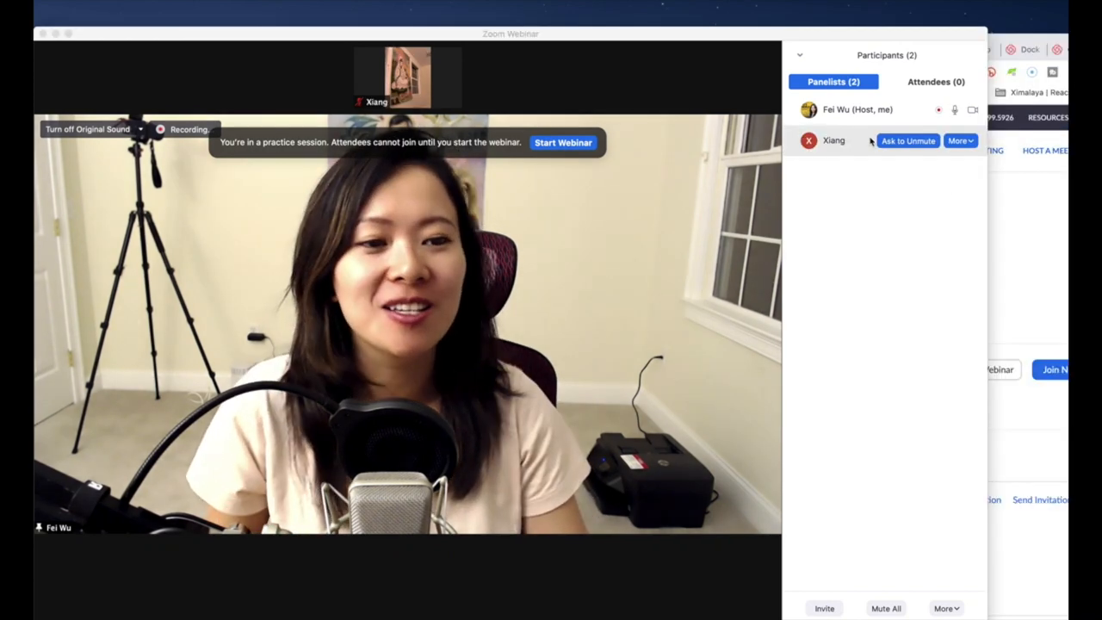
mouse_move(849, 282)
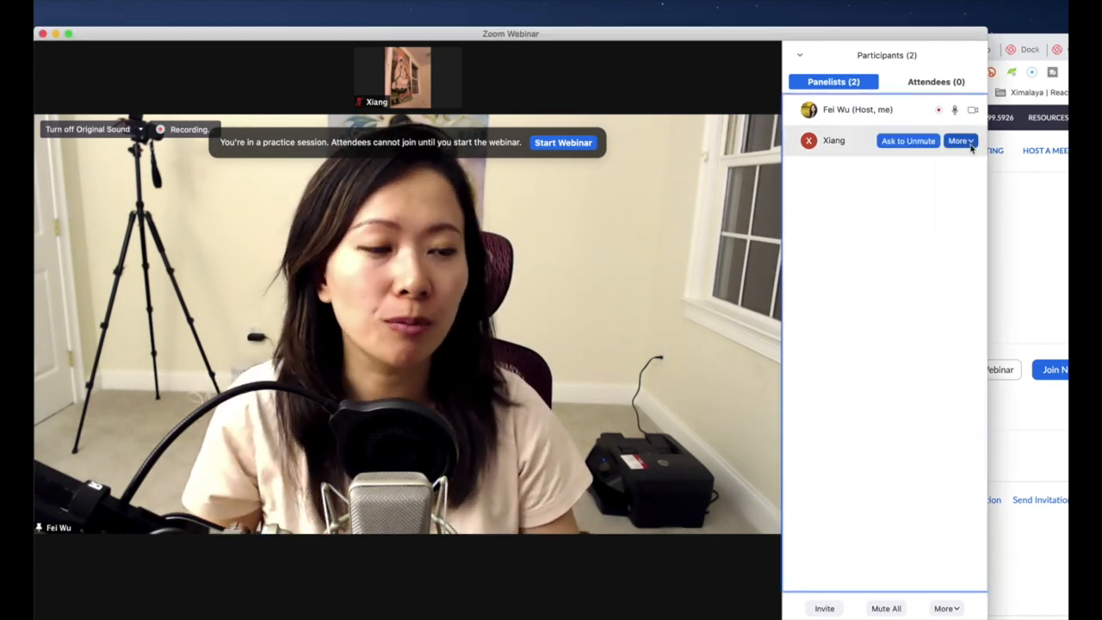
- Change Xiang's role from panelist to attendee, leaving the host as sole panelist
left_click(957, 141)
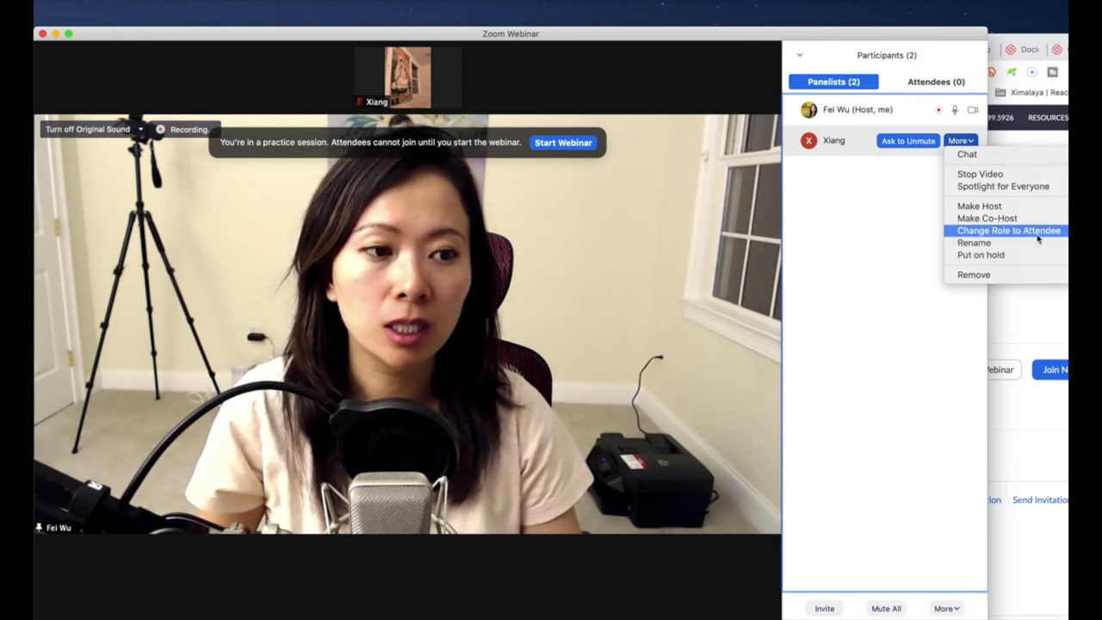
left_click(1009, 231)
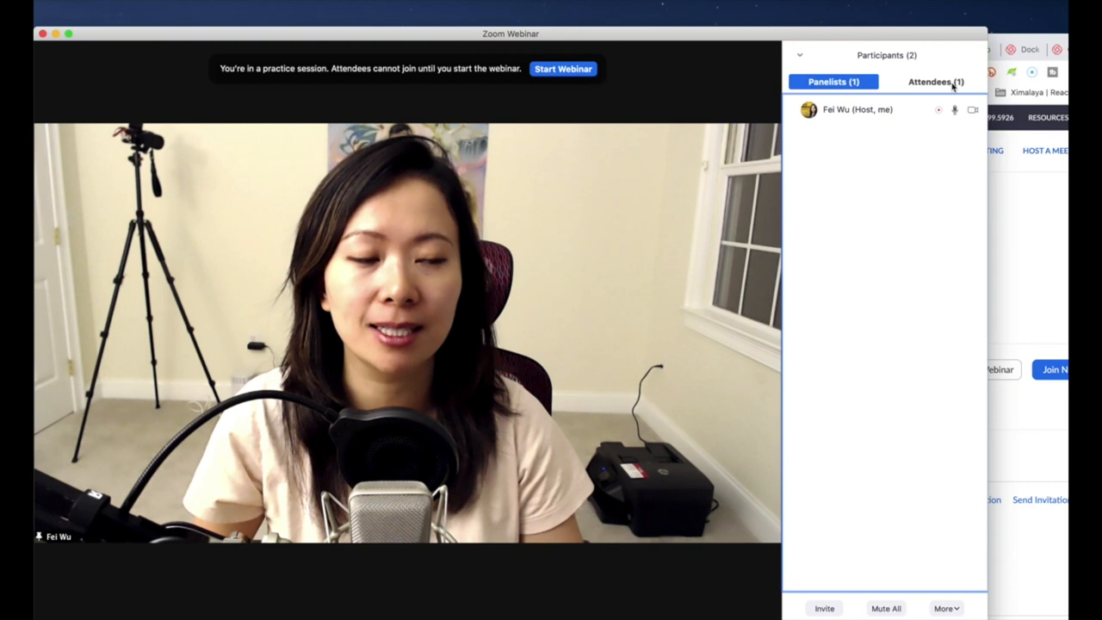
- From the Attendees tab, promote Xiang back to panelist
left_click(935, 81)
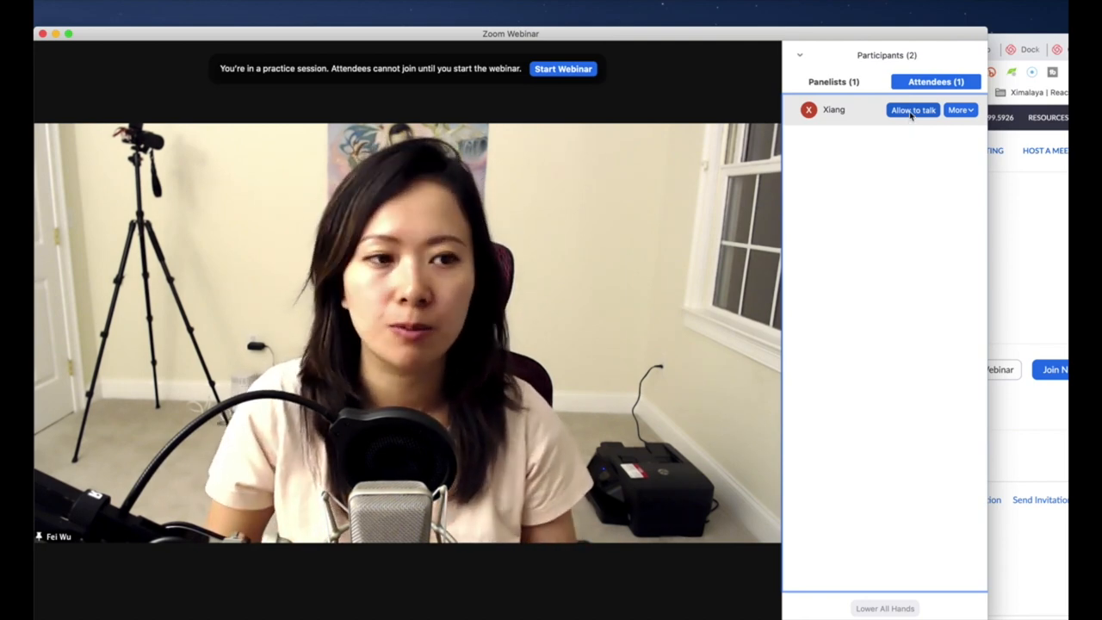
left_click(961, 110)
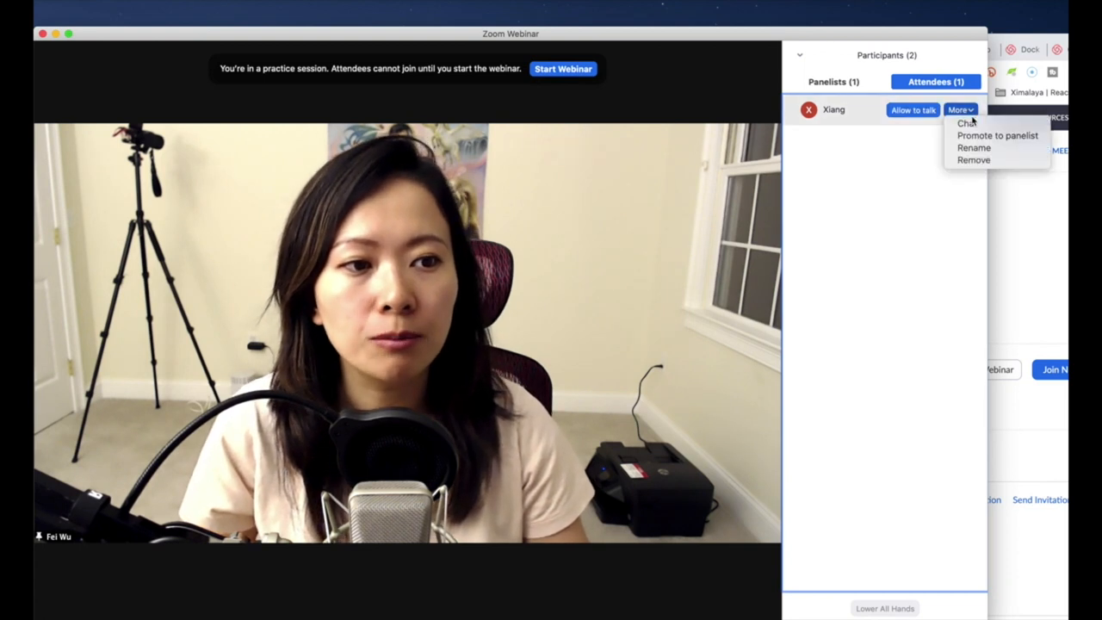
mouse_move(998, 134)
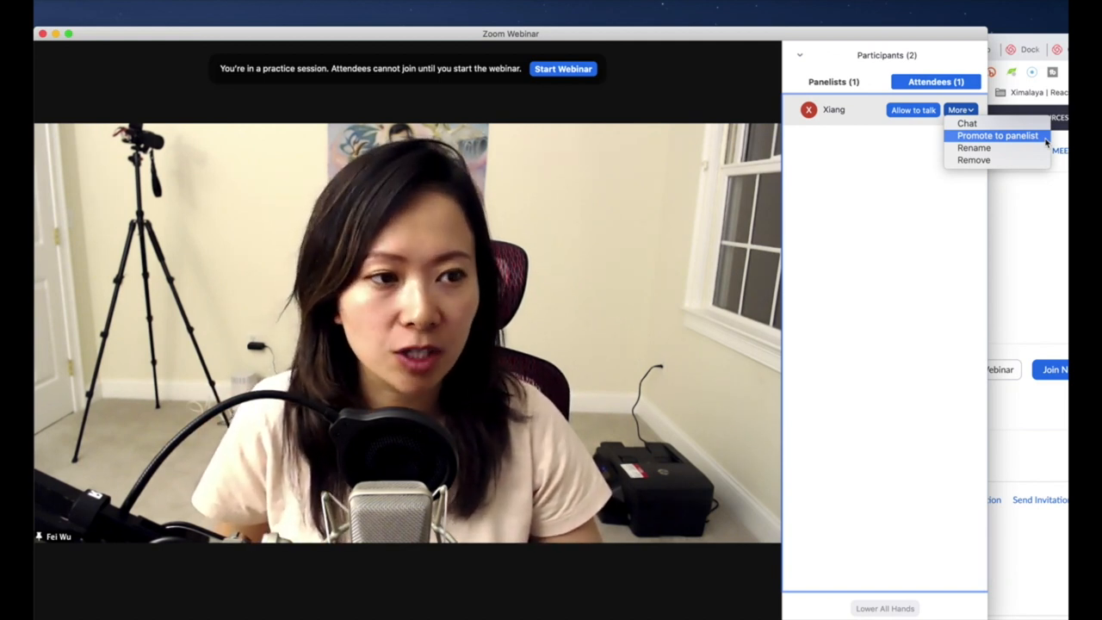
left_click(997, 134)
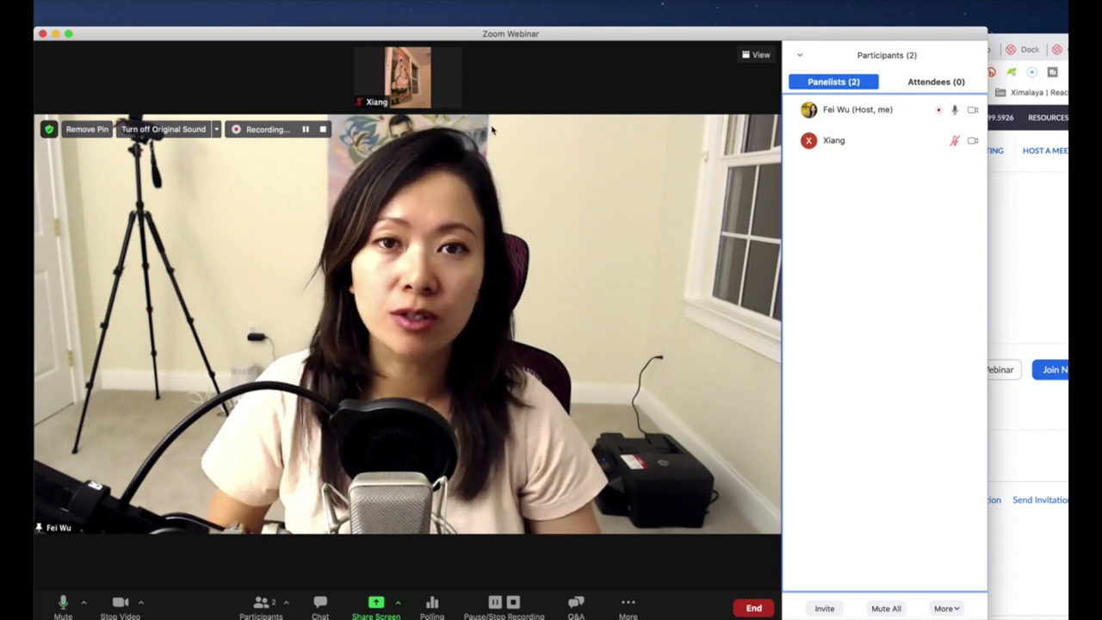
mouse_move(489, 170)
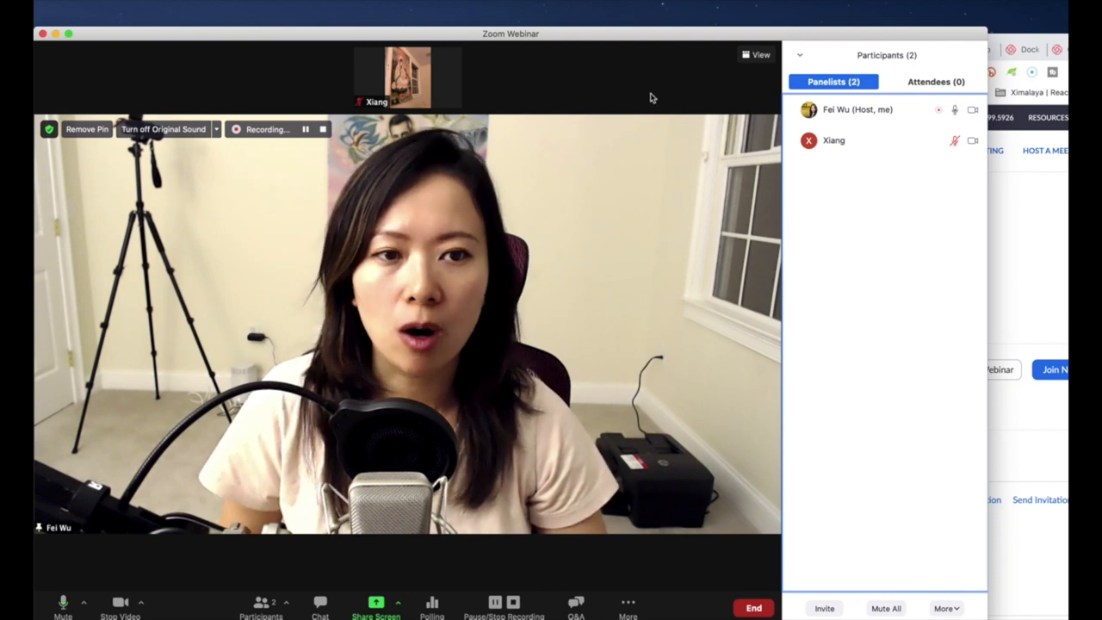
- Switch the video layout to Gallery so both panelists show side by side
left_click(761, 54)
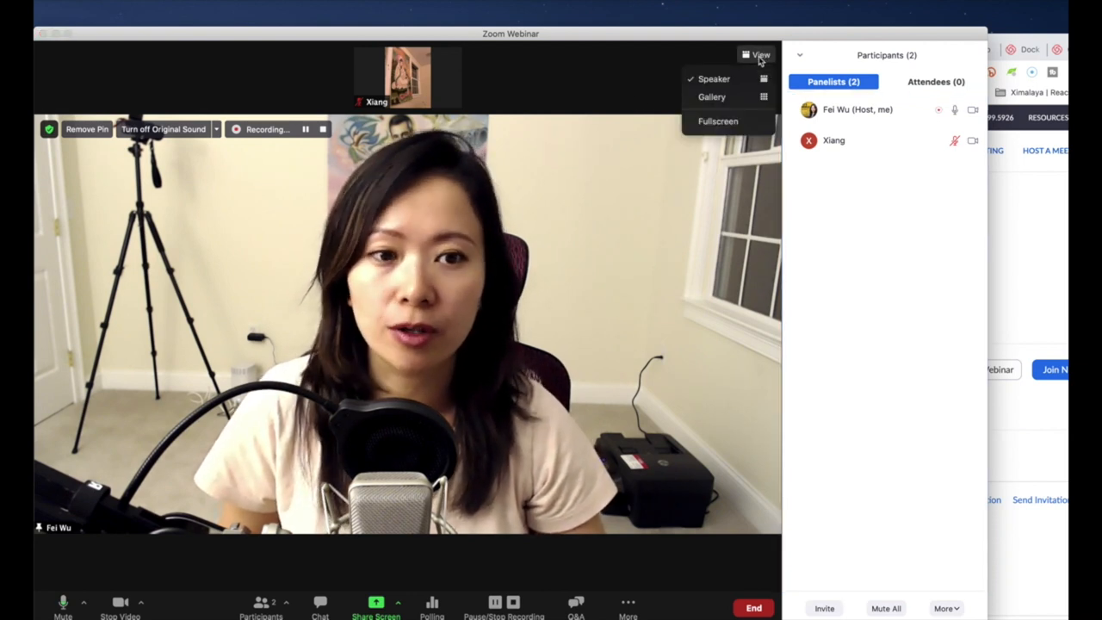
mouse_move(711, 96)
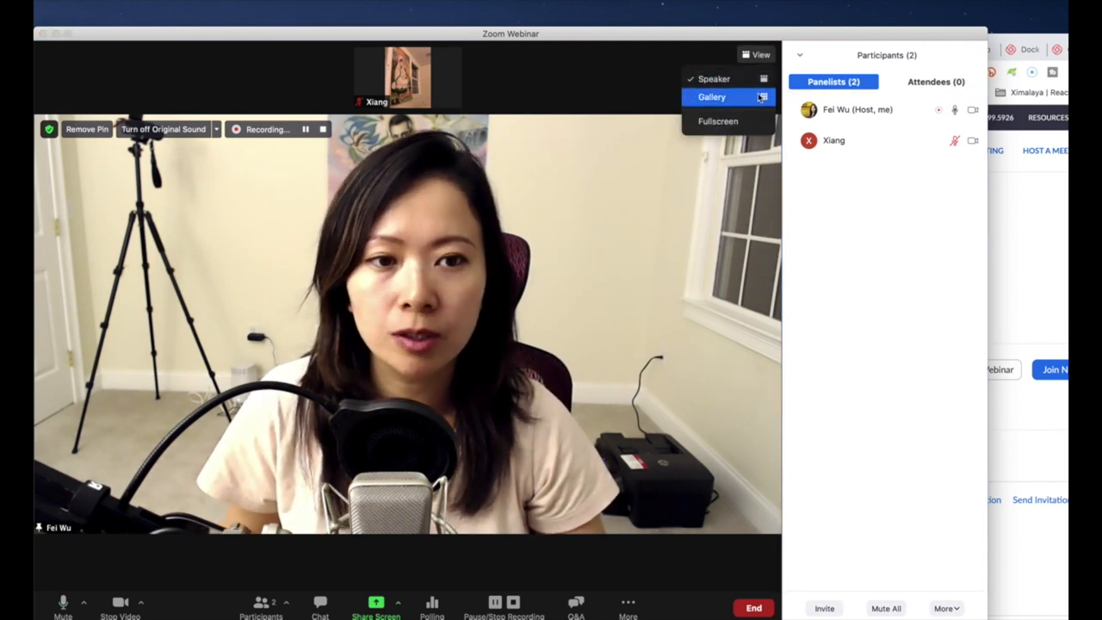
left_click(711, 96)
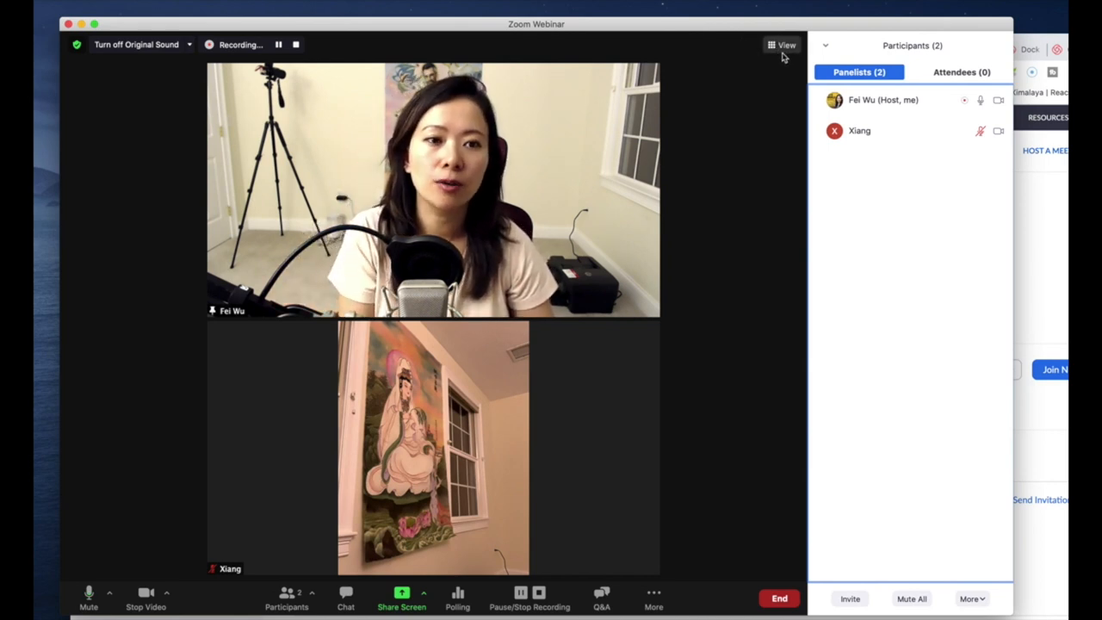
left_click(785, 44)
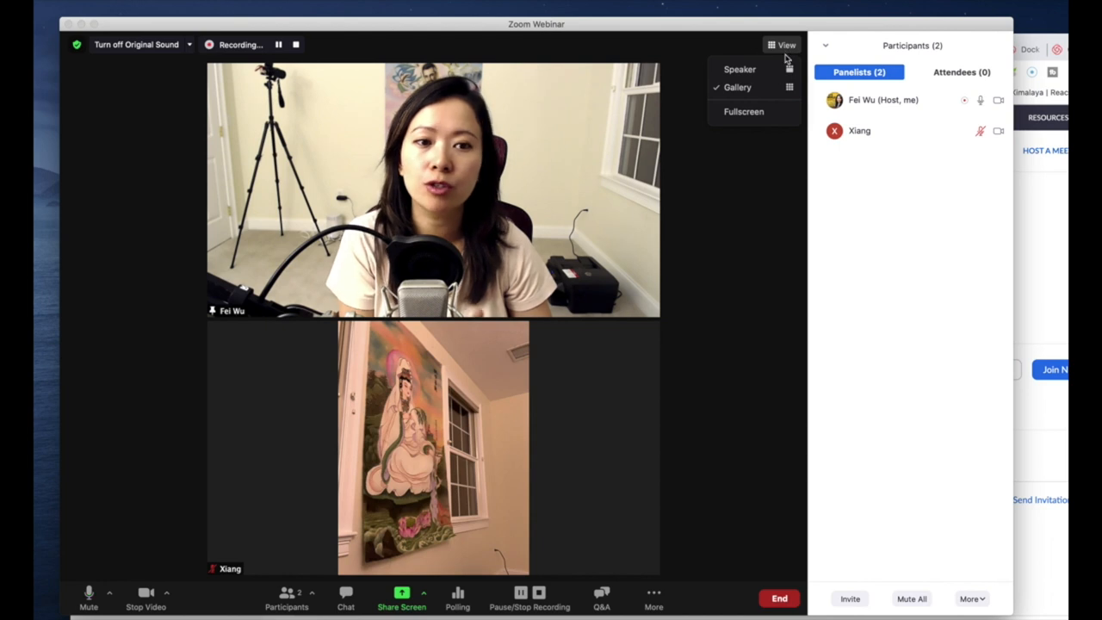
mouse_move(736, 86)
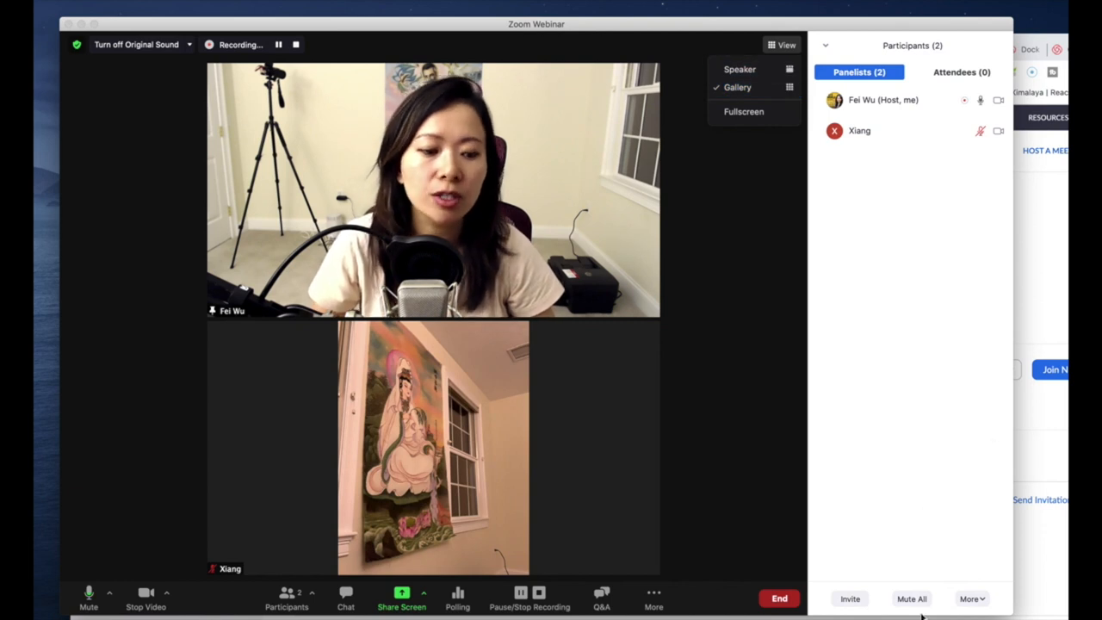
- Set the Attendees Video Layout to Gallery view from the Participants More menu
left_click(892, 388)
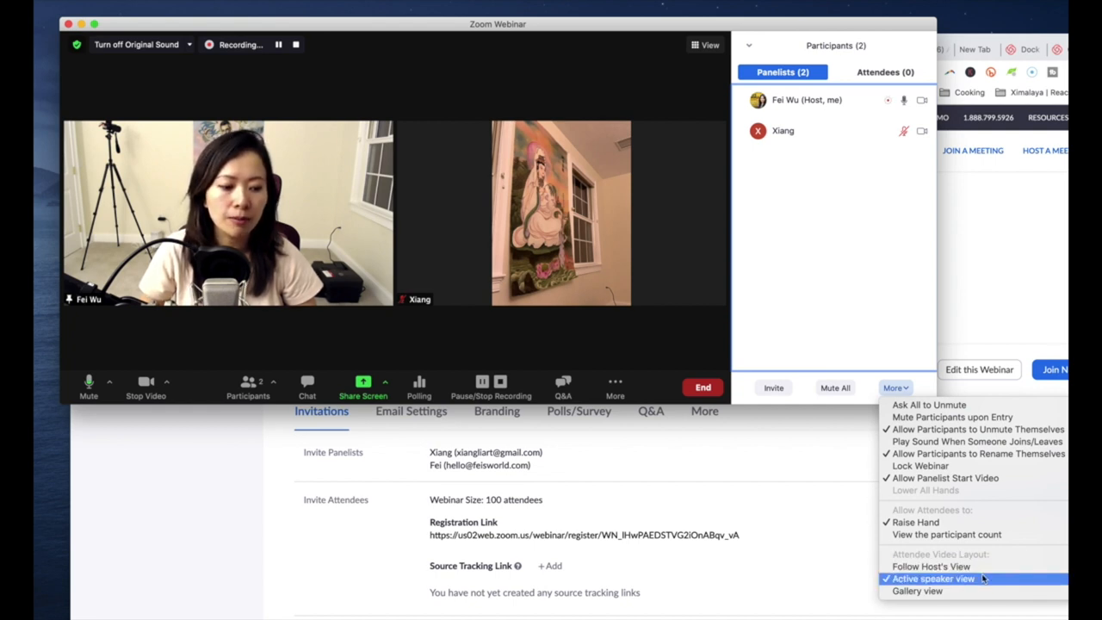
mouse_move(930, 566)
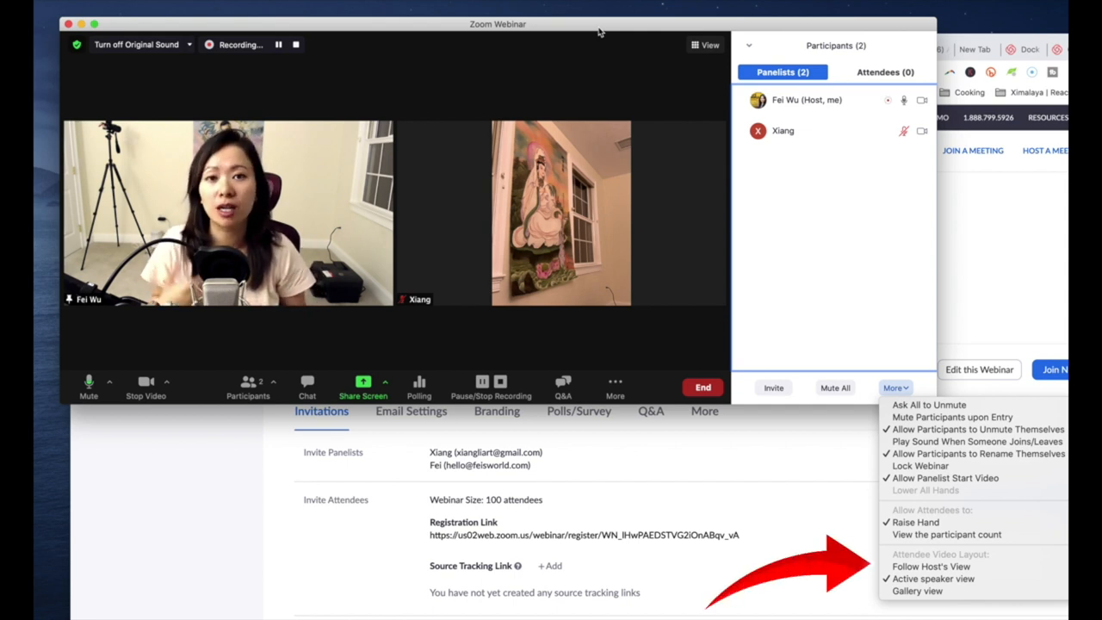
left_click(978, 455)
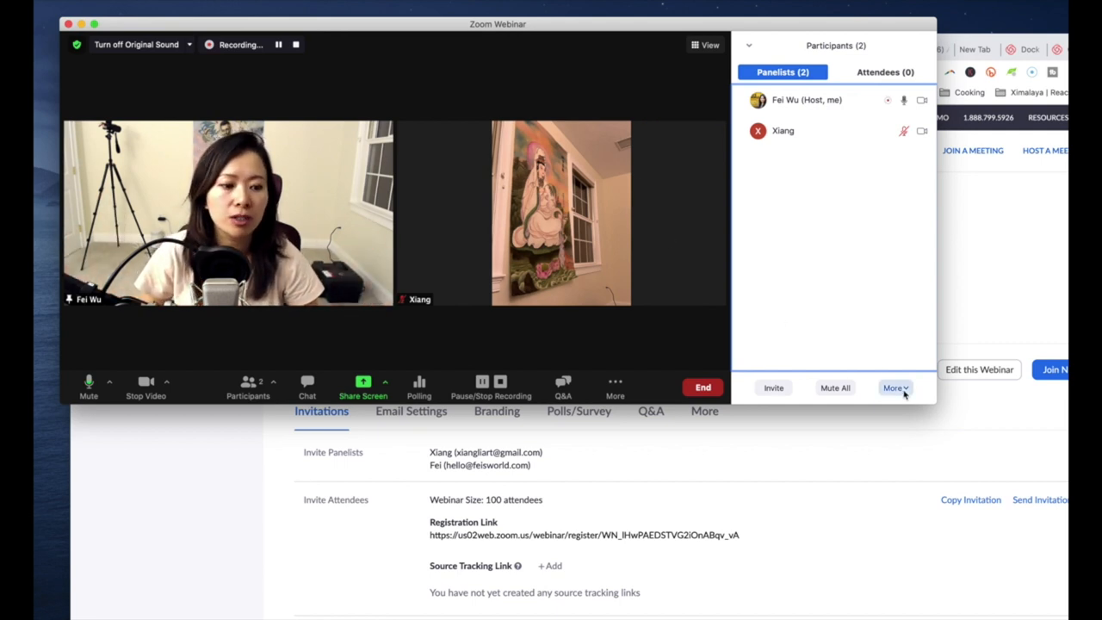
left_click(893, 387)
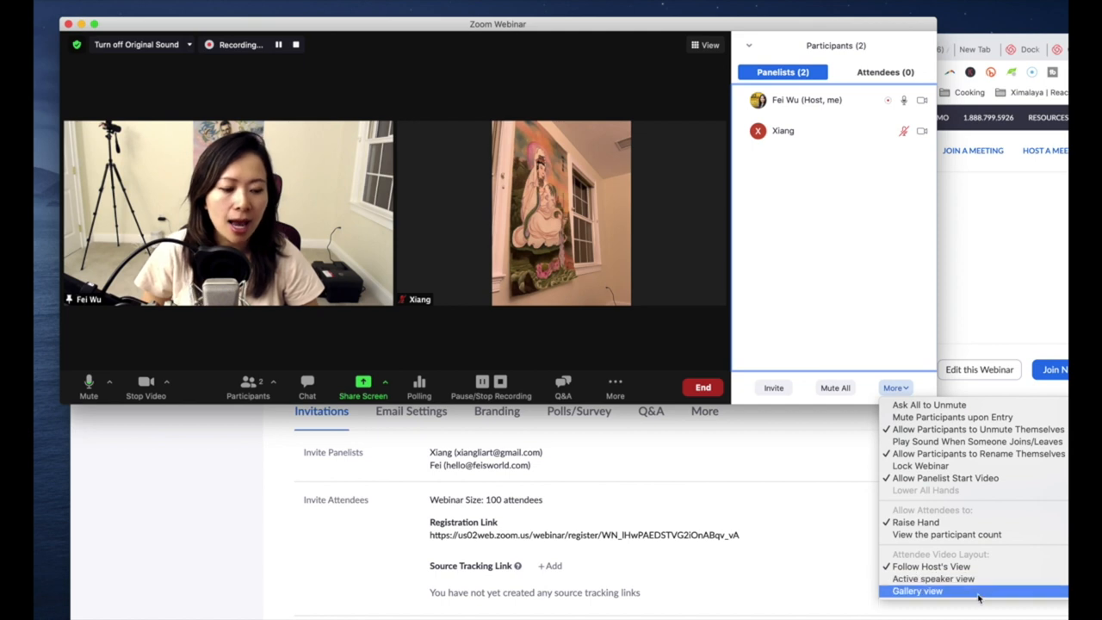
left_click(916, 591)
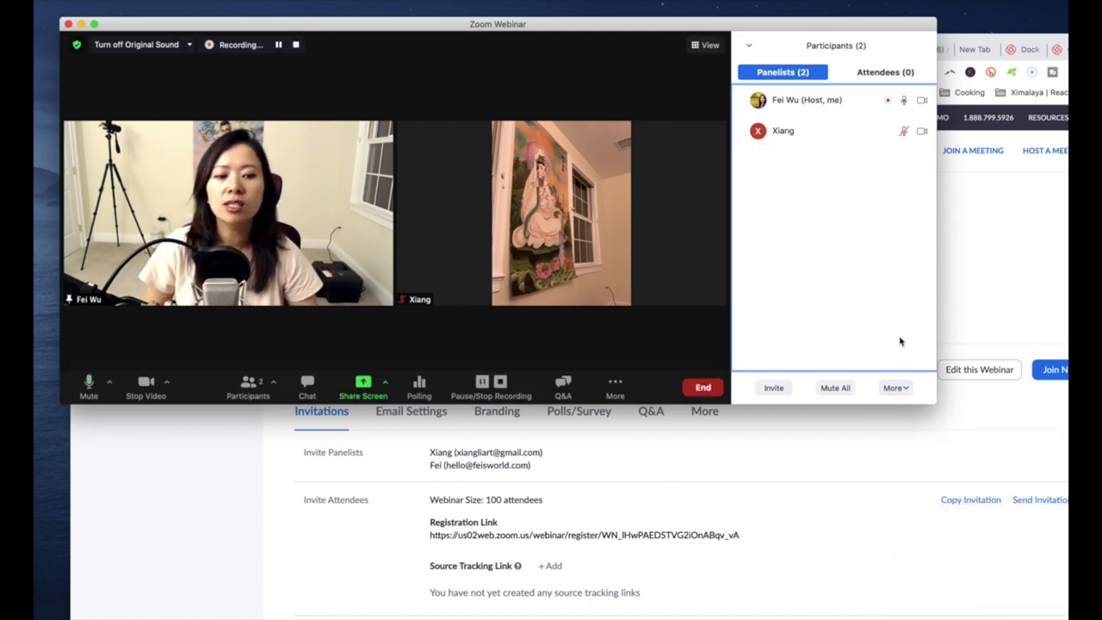
left_click(894, 387)
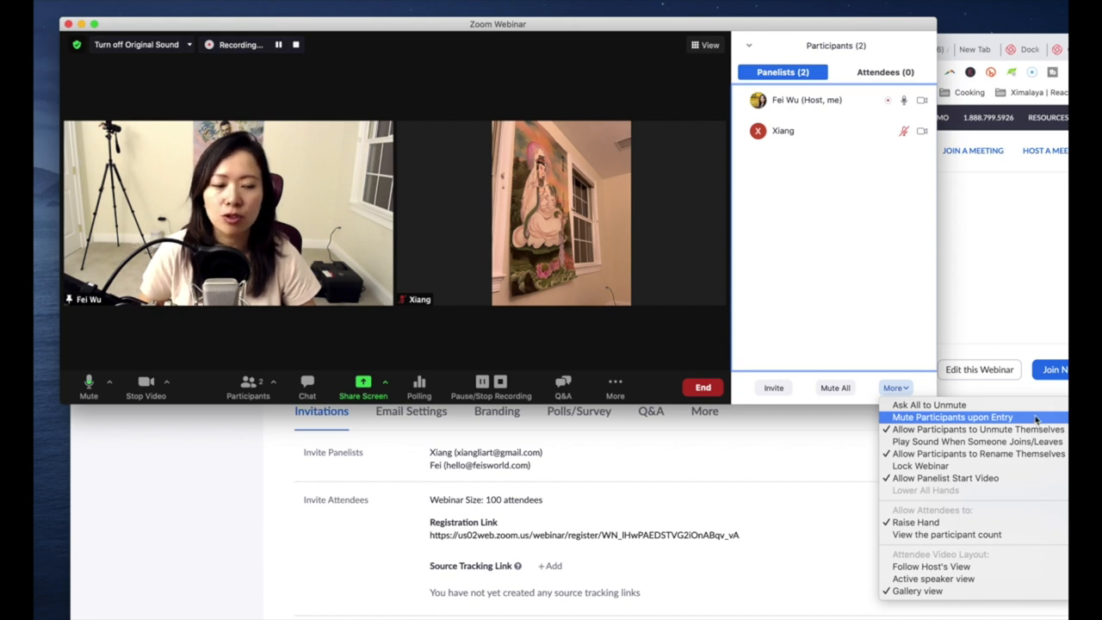
mouse_move(919, 465)
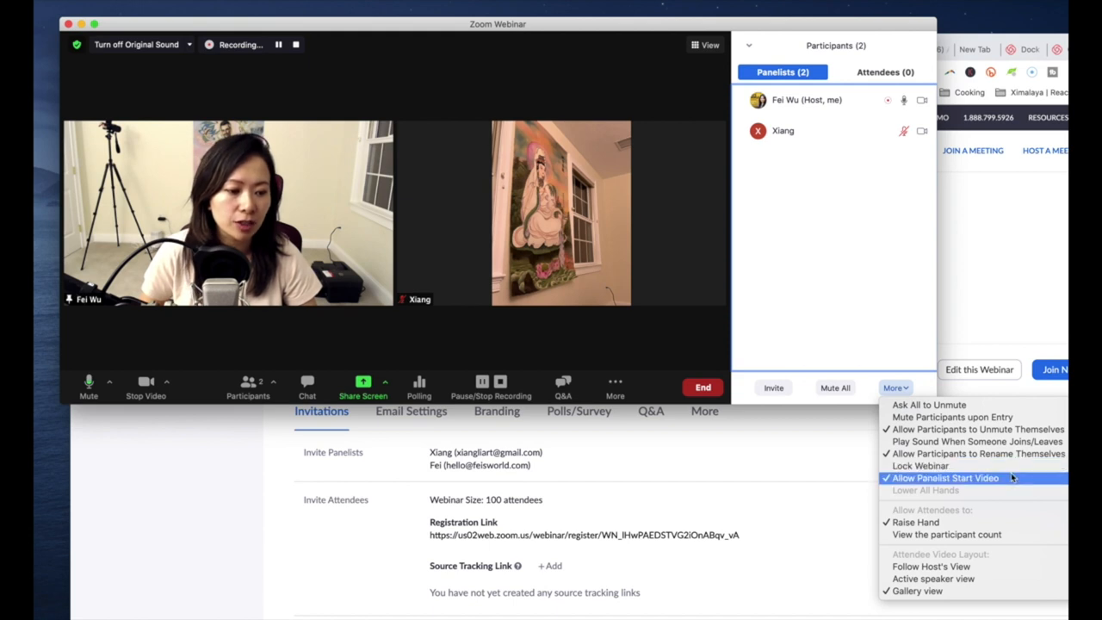
mouse_move(972, 455)
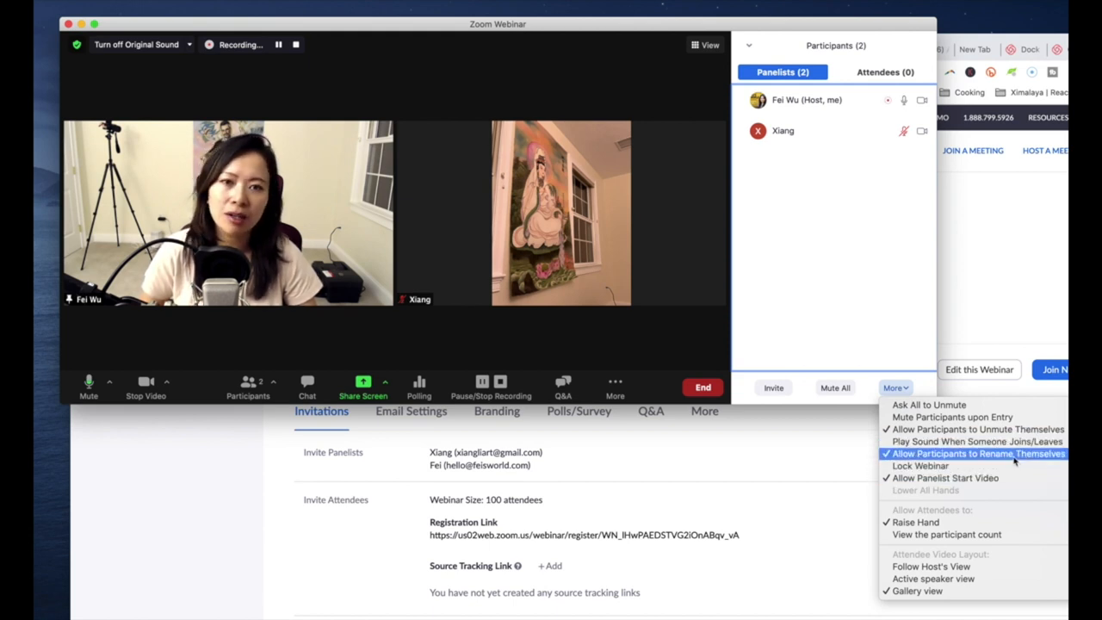
mouse_move(977, 441)
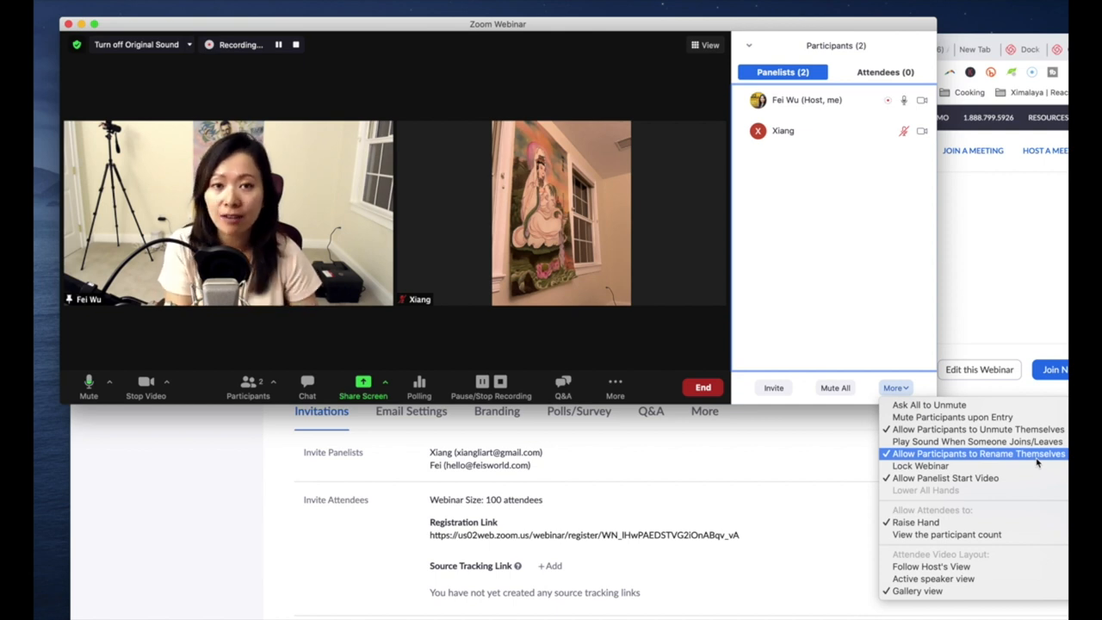
mouse_move(920, 465)
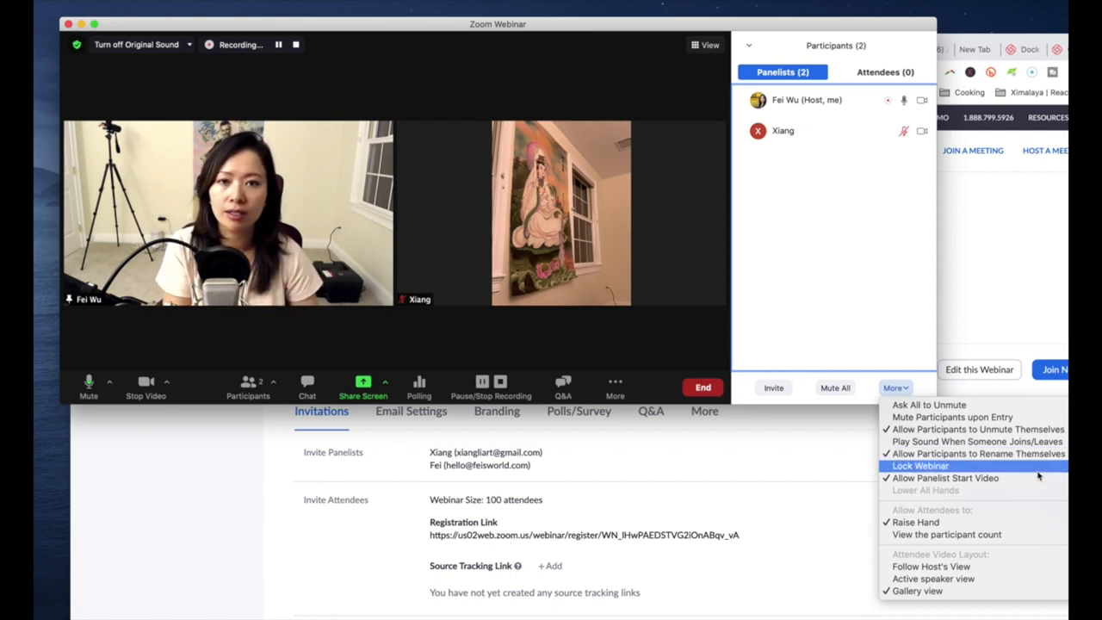
mouse_move(1036, 471)
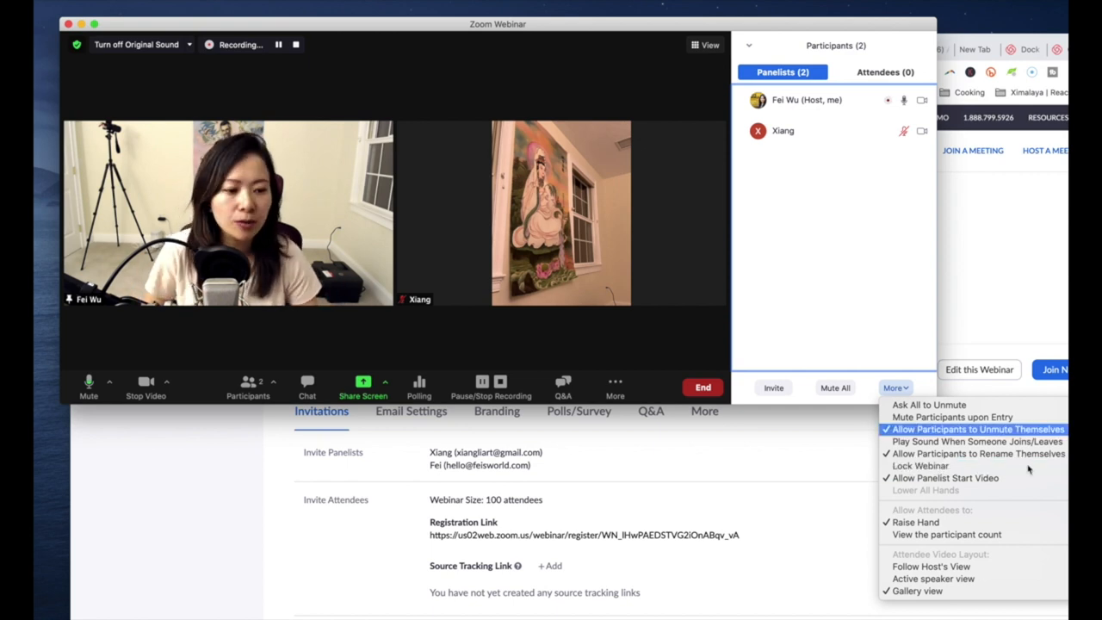
left_click(420, 440)
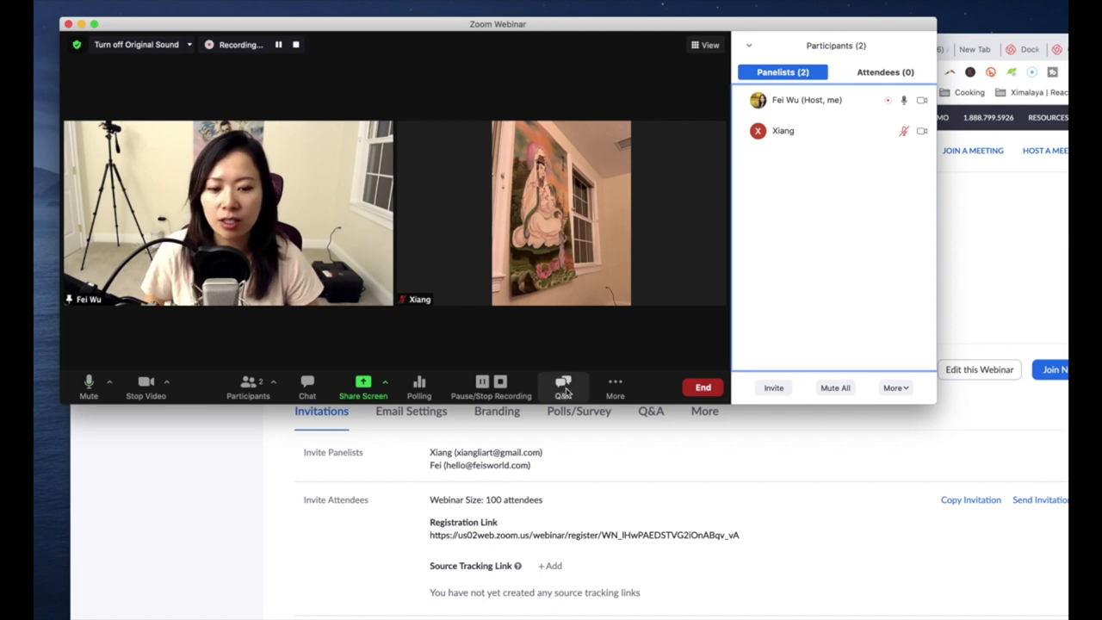
- Show the empty Q&A window and move it out of the way
left_click(563, 386)
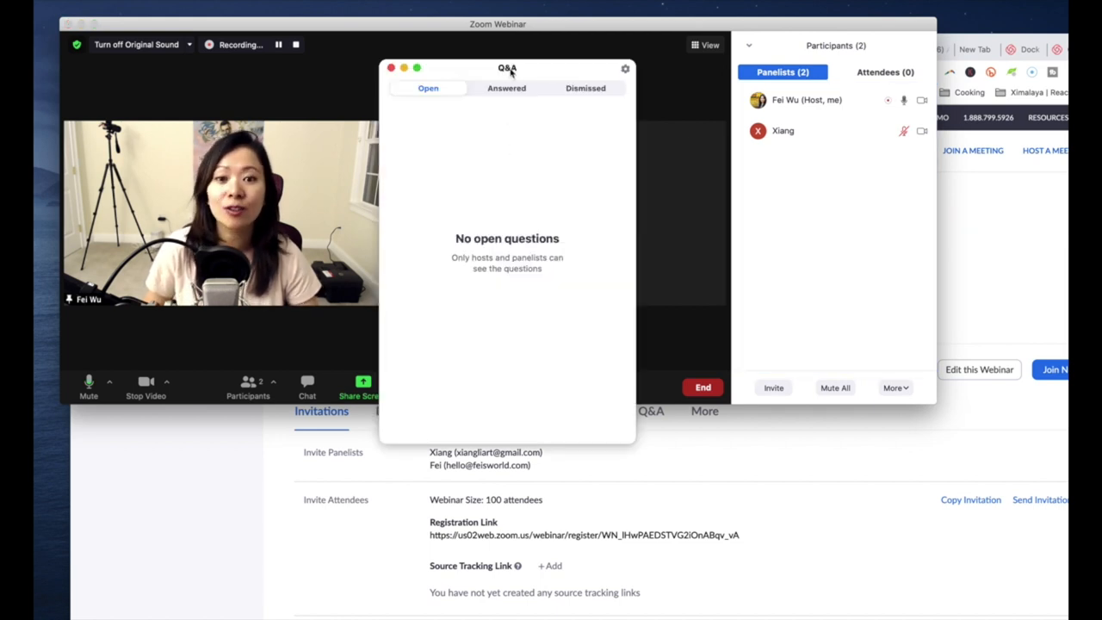
left_click_drag(506, 69, 649, 124)
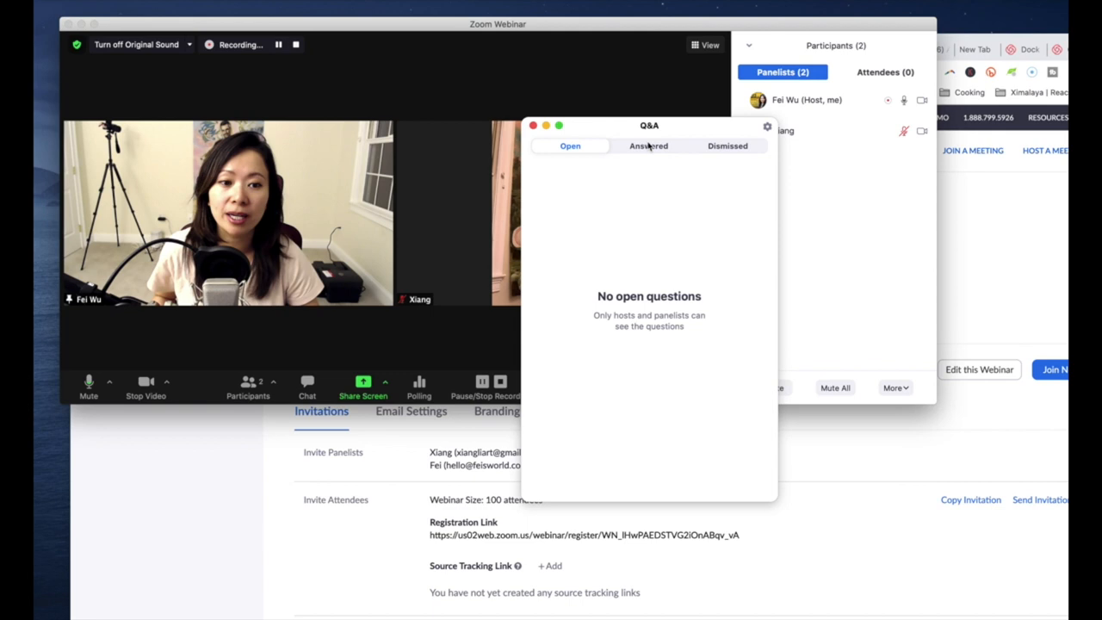
mouse_move(654, 137)
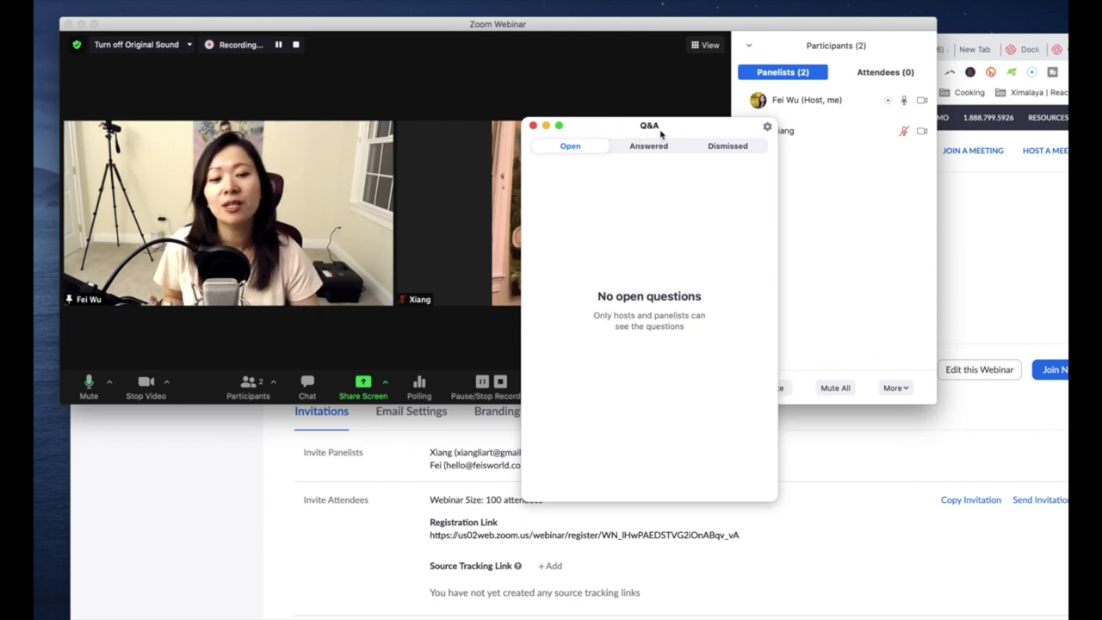
left_click_drag(647, 125, 803, 259)
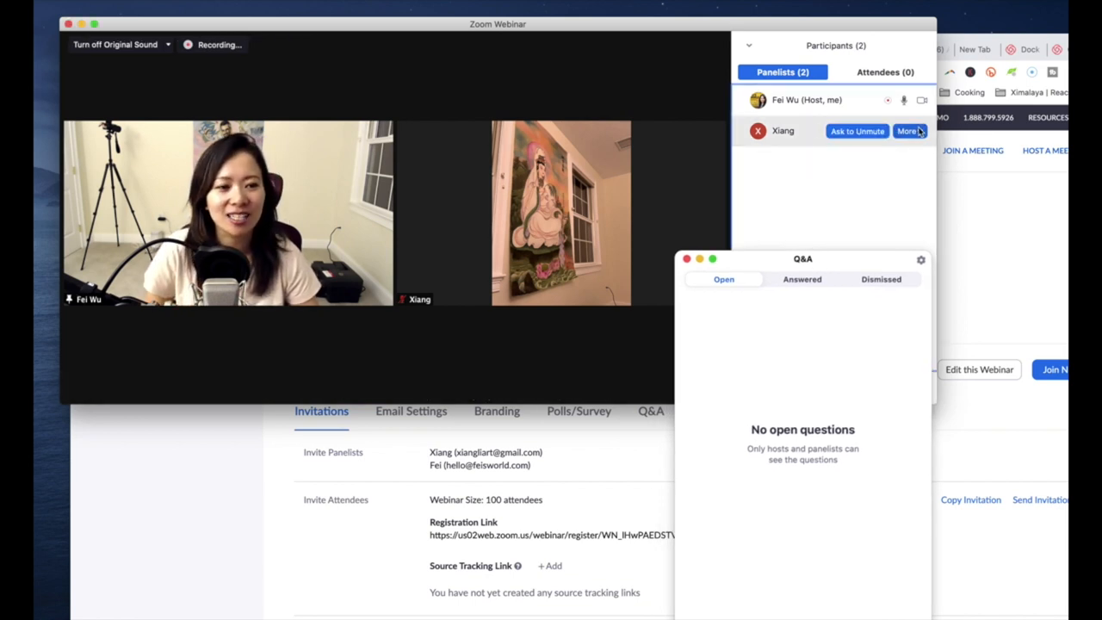
- Change the second panelist's role to attendee and check them on the Attendees tab
left_click(909, 131)
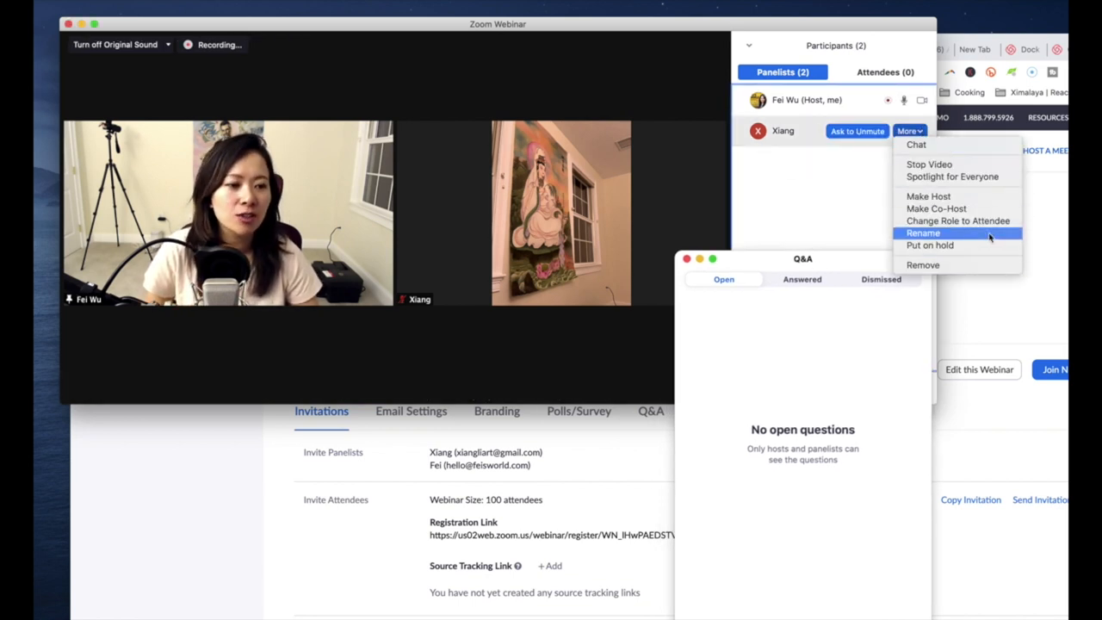
left_click(957, 221)
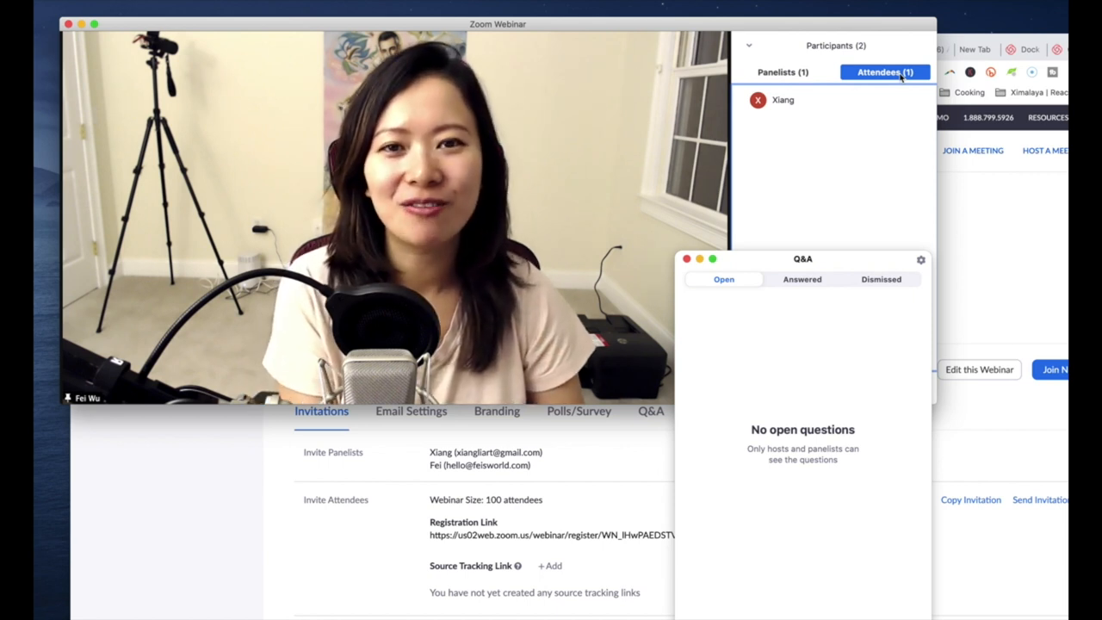
left_click_drag(803, 258, 1009, 289)
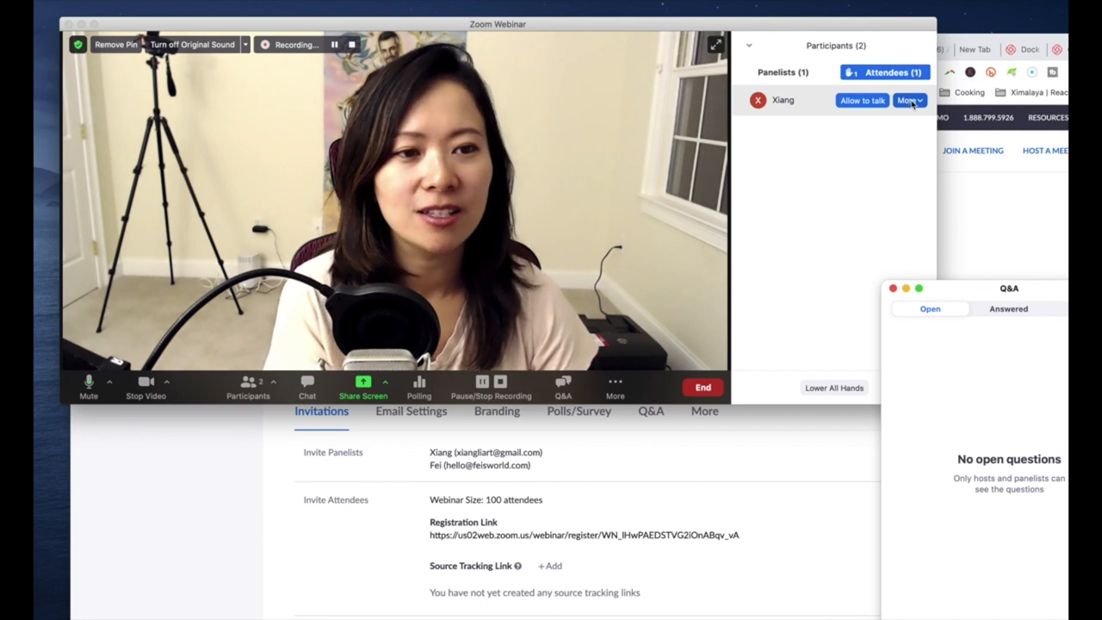
left_click(905, 100)
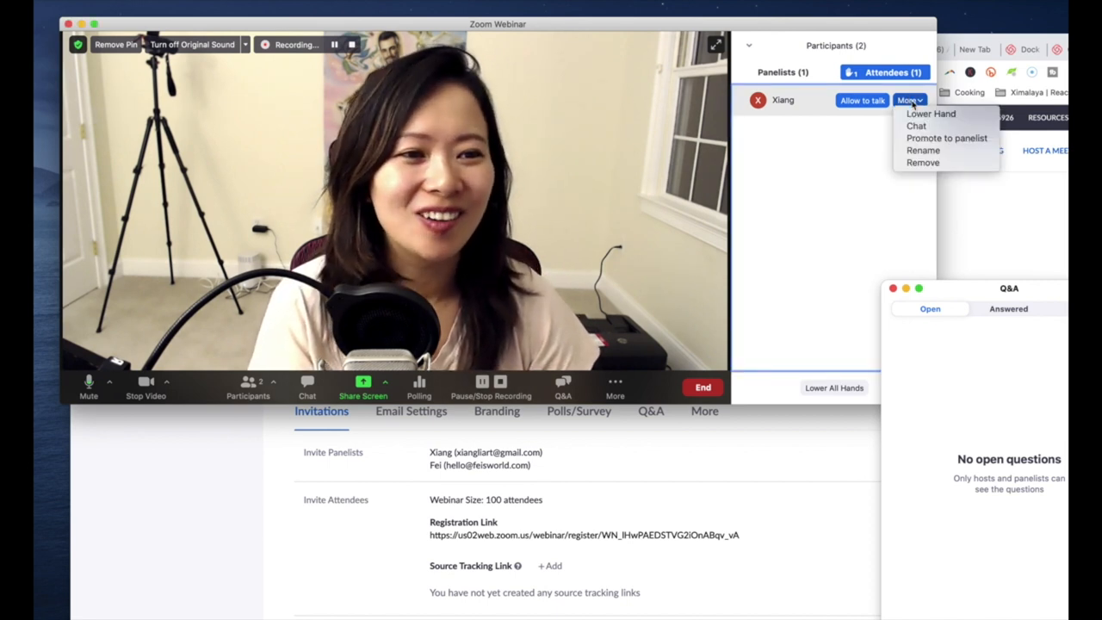
mouse_move(947, 138)
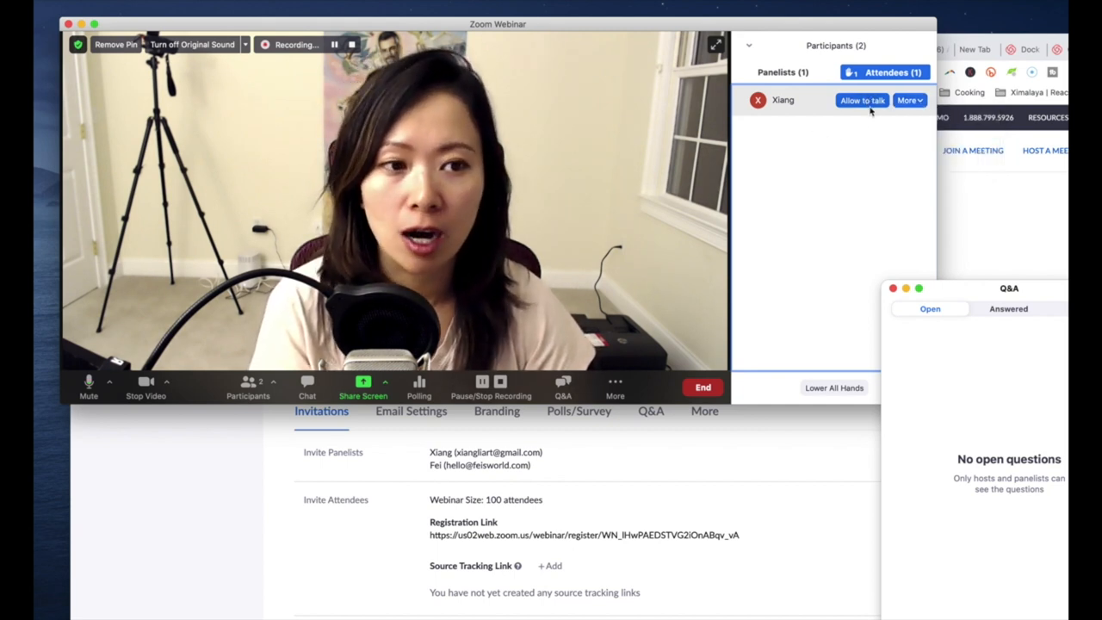
mouse_move(854, 147)
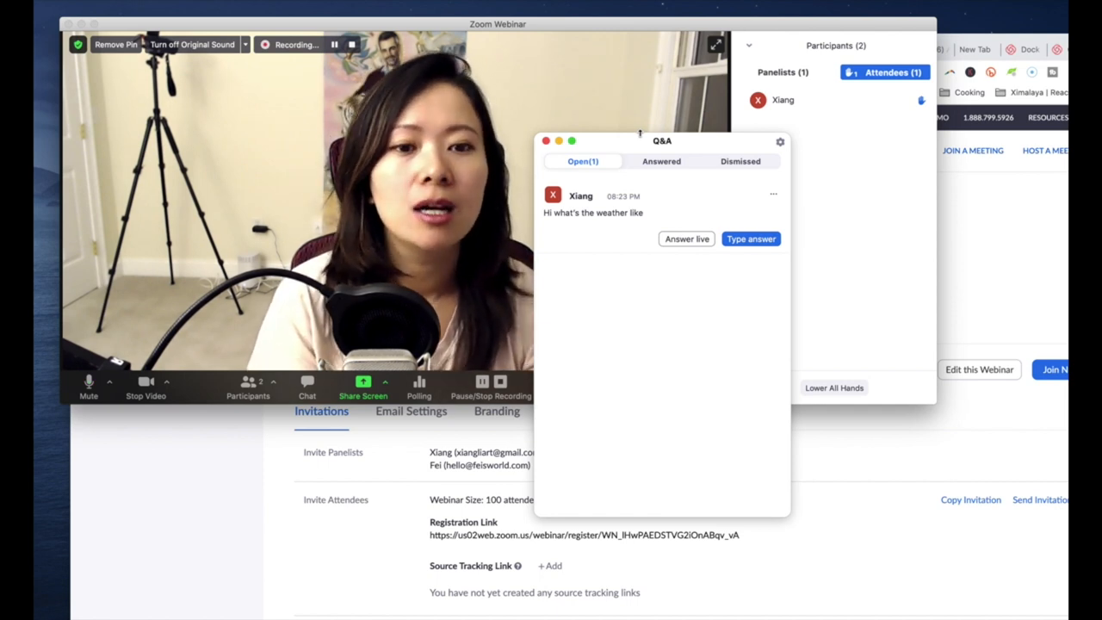
- Mark Xiang's weather question as answered live and confirm with Done
left_click_drag(661, 141, 675, 141)
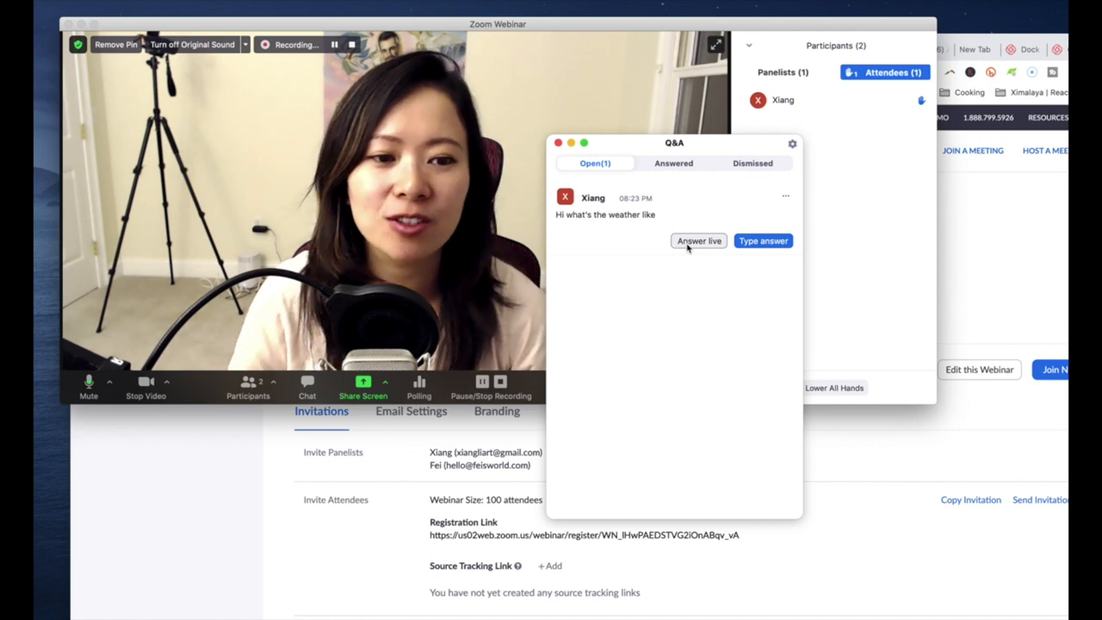
left_click(699, 241)
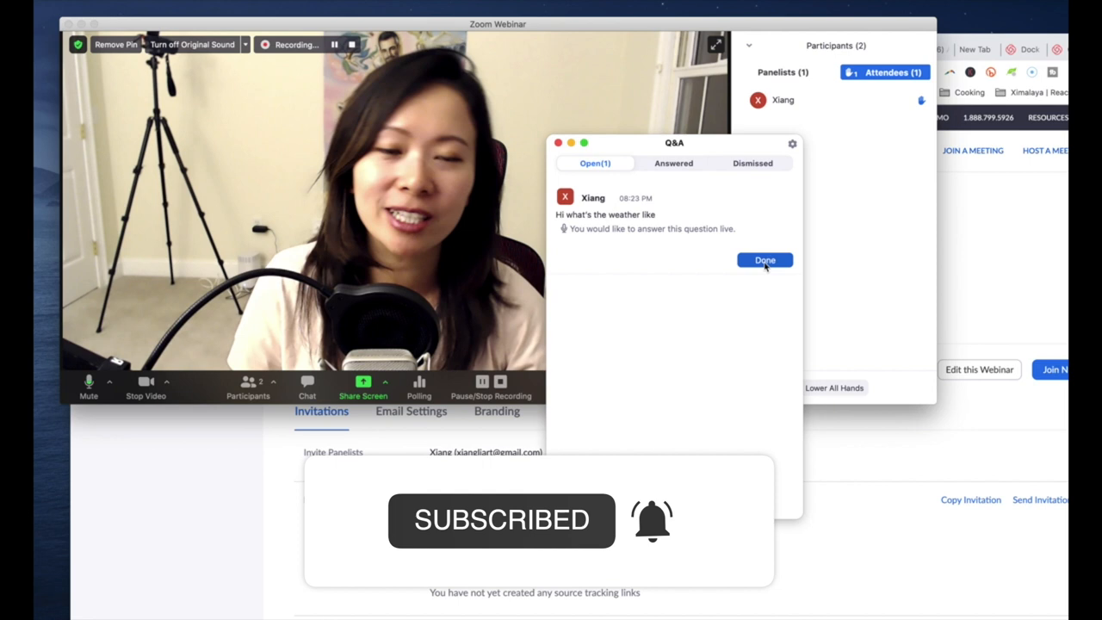
left_click(764, 260)
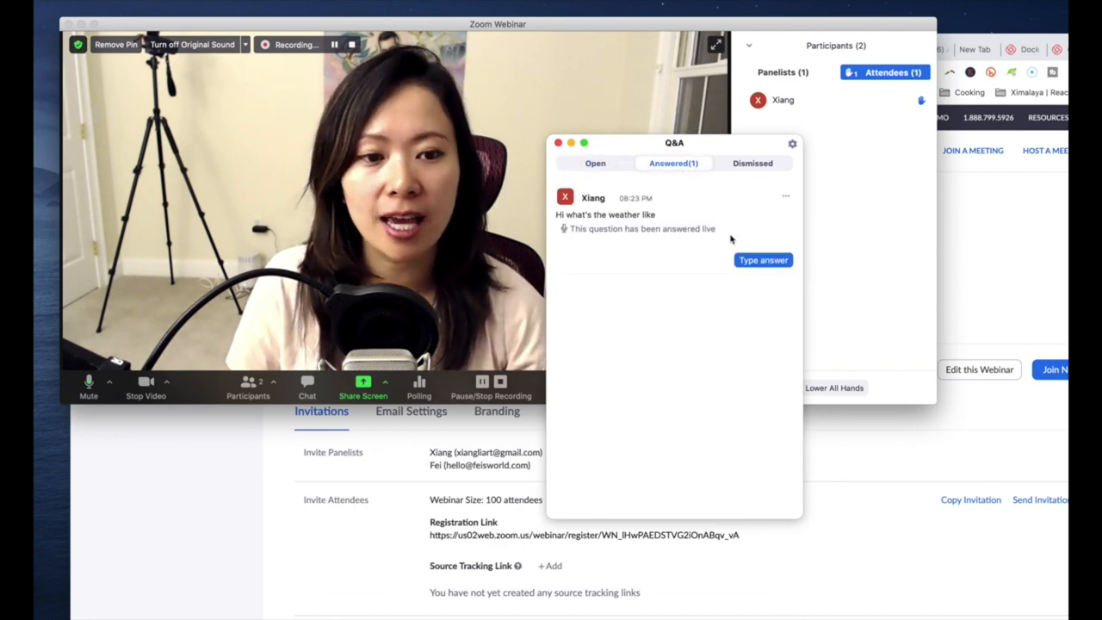
- Add a typed follow-up answer 'Here...swer....' to the answered weather question
left_click(761, 258)
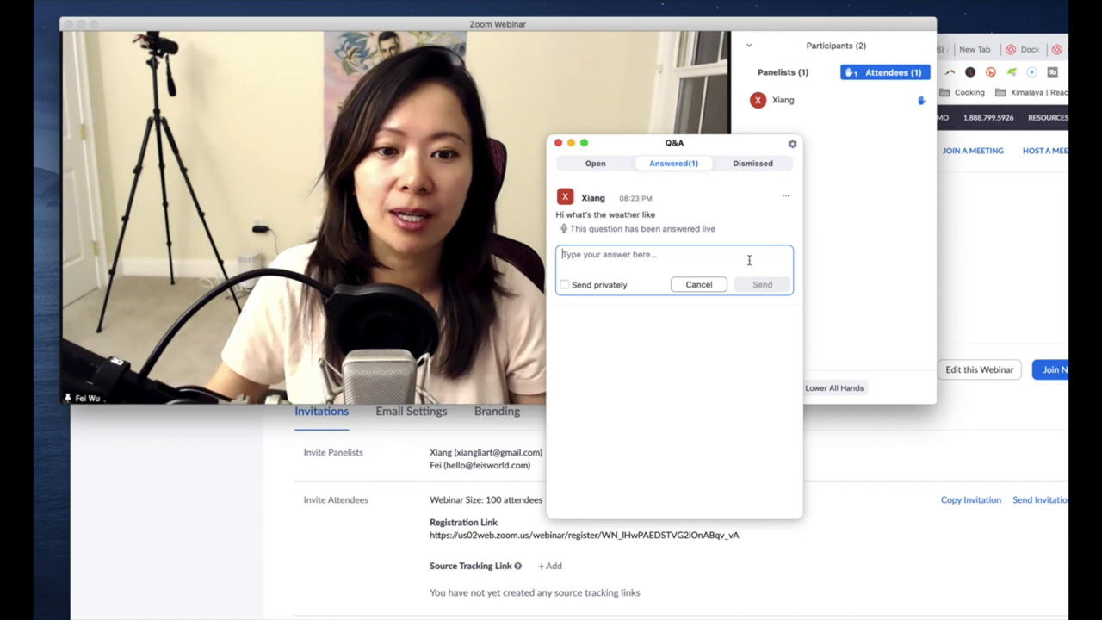
type("Here's more to my an")
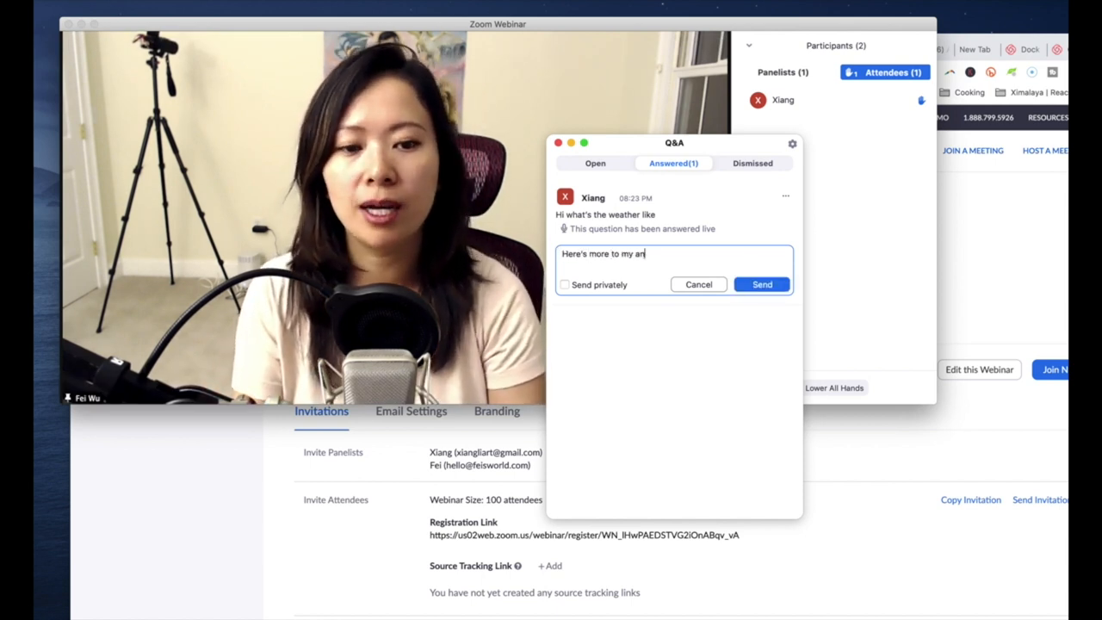
type("swer....")
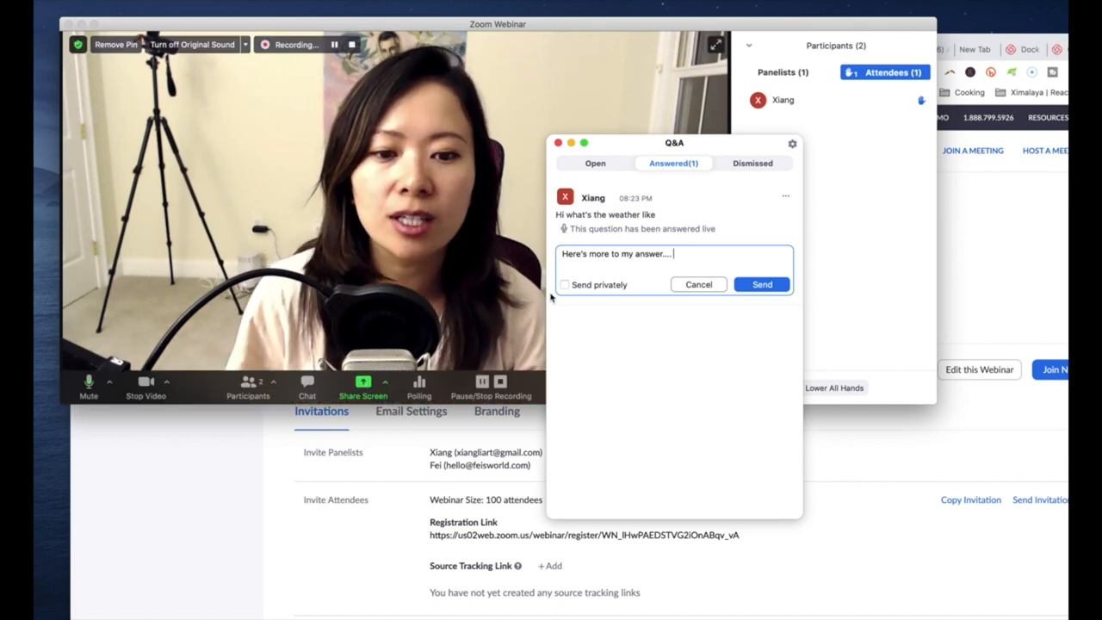
left_click(761, 284)
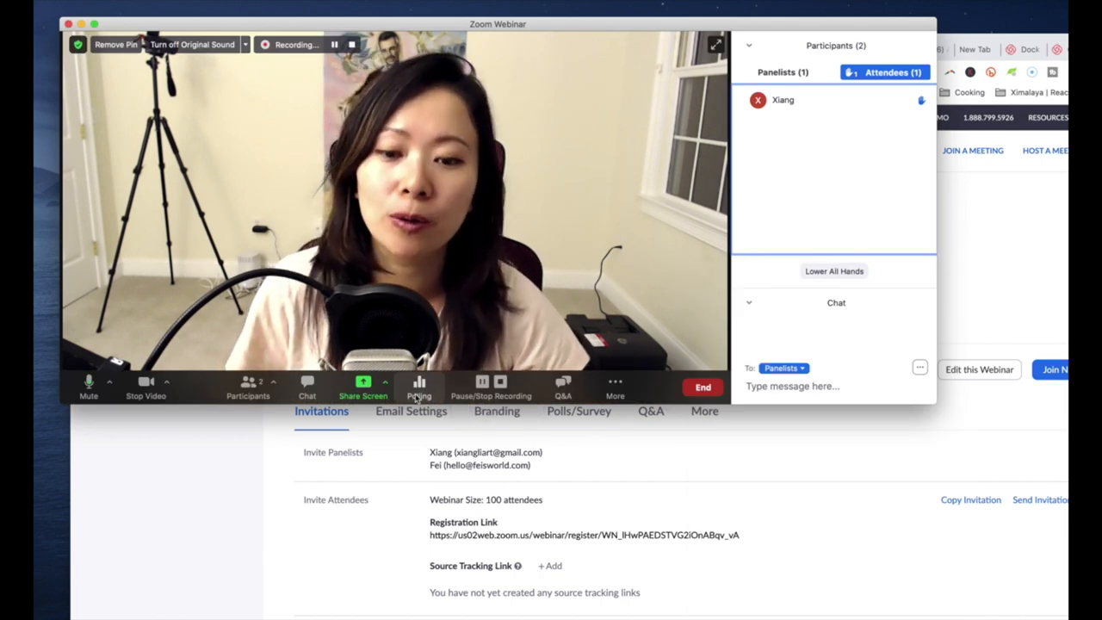
- Show the Polls window with its empty Poll 1 and move it aside
left_click(418, 385)
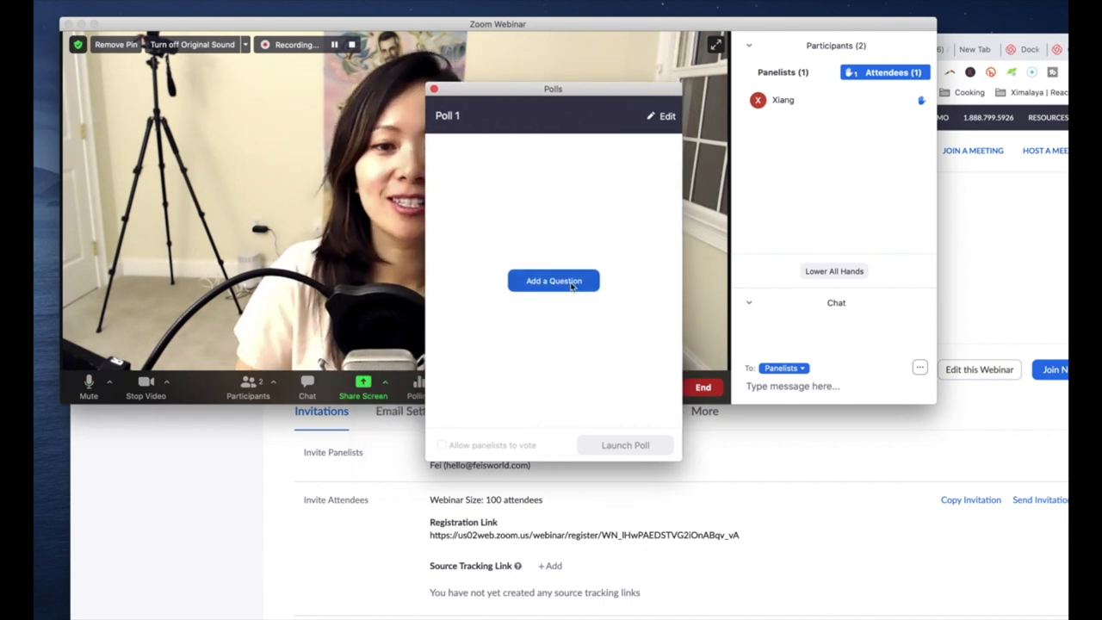
left_click_drag(553, 90, 657, 100)
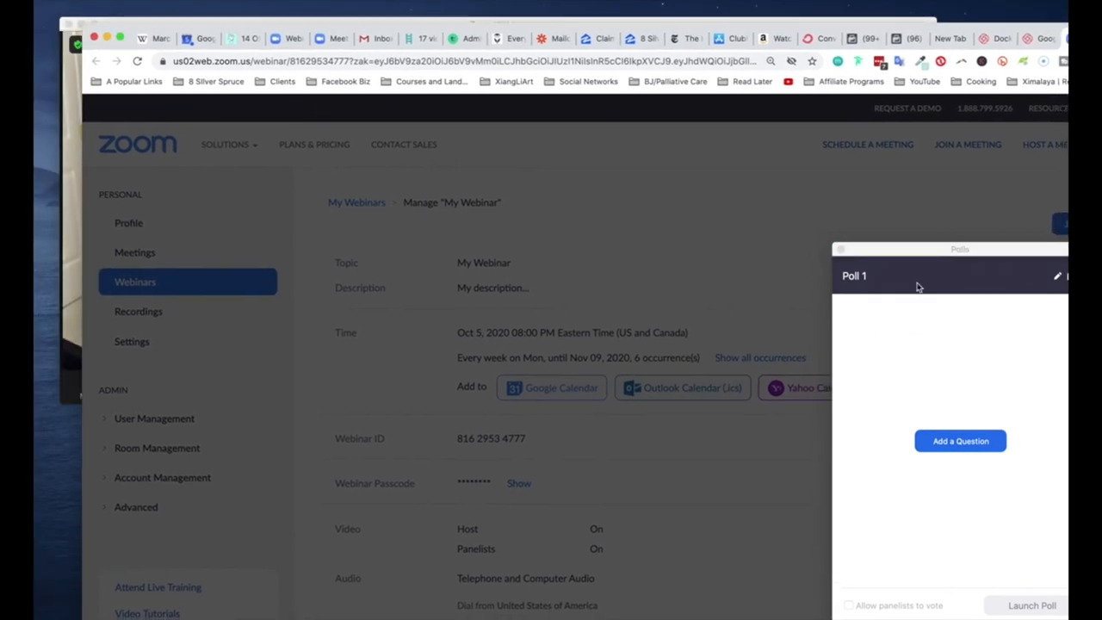
- Fill in the poll: title Color question, question What's your fav color?, answers Green, Red, Yellow, and save
left_click(961, 441)
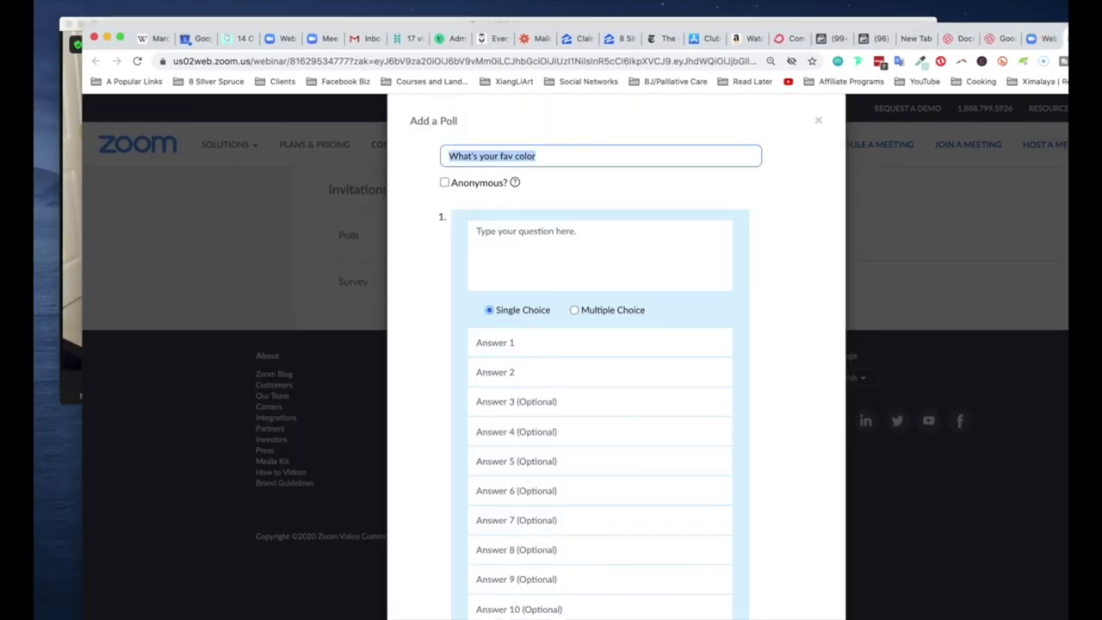
type("Color question")
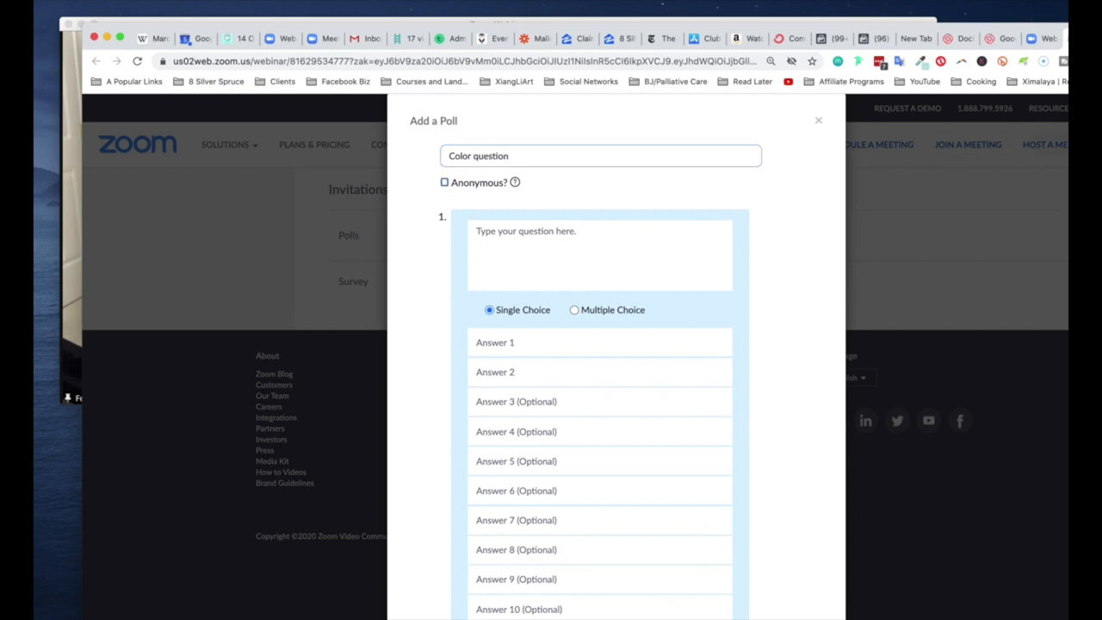
type("What's your fav color?")
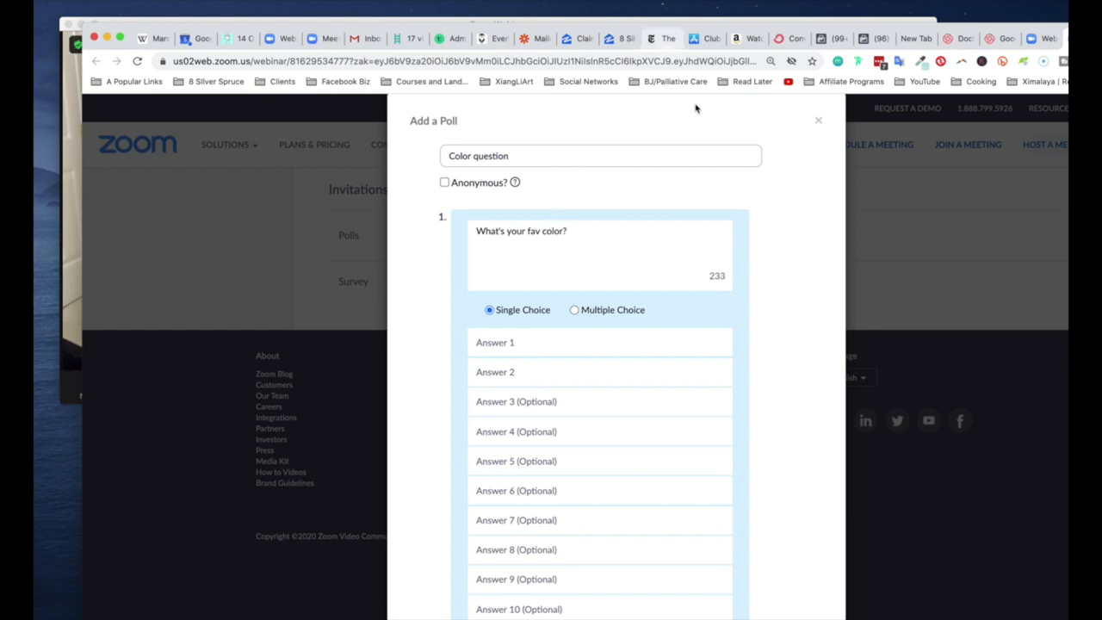
type("Green")
left_click(601, 401)
type("Yellow")
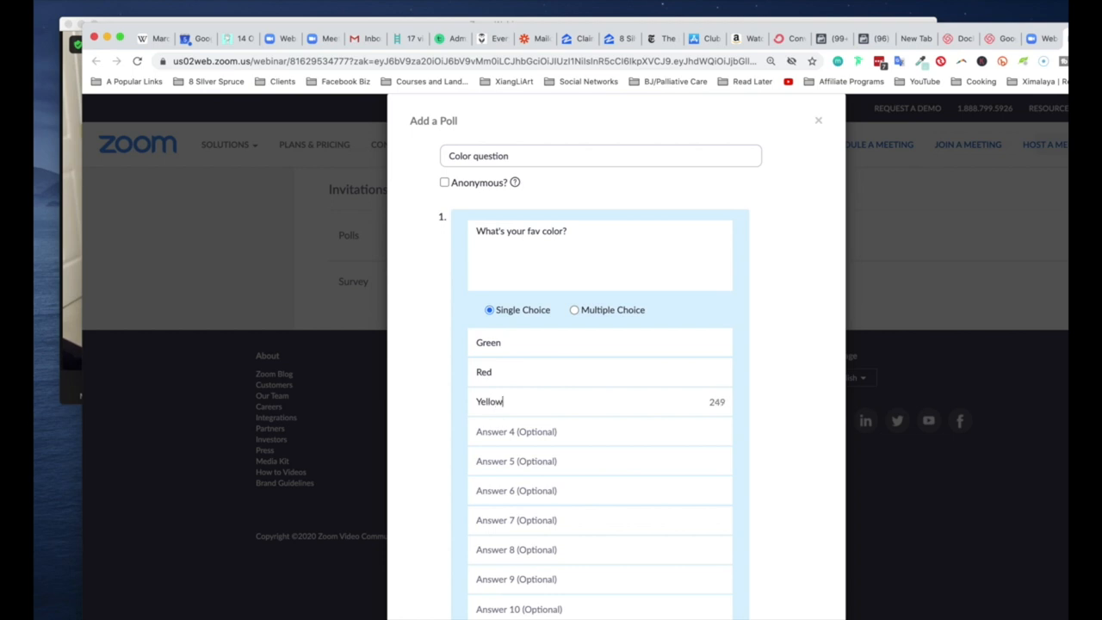
scroll("down", 3)
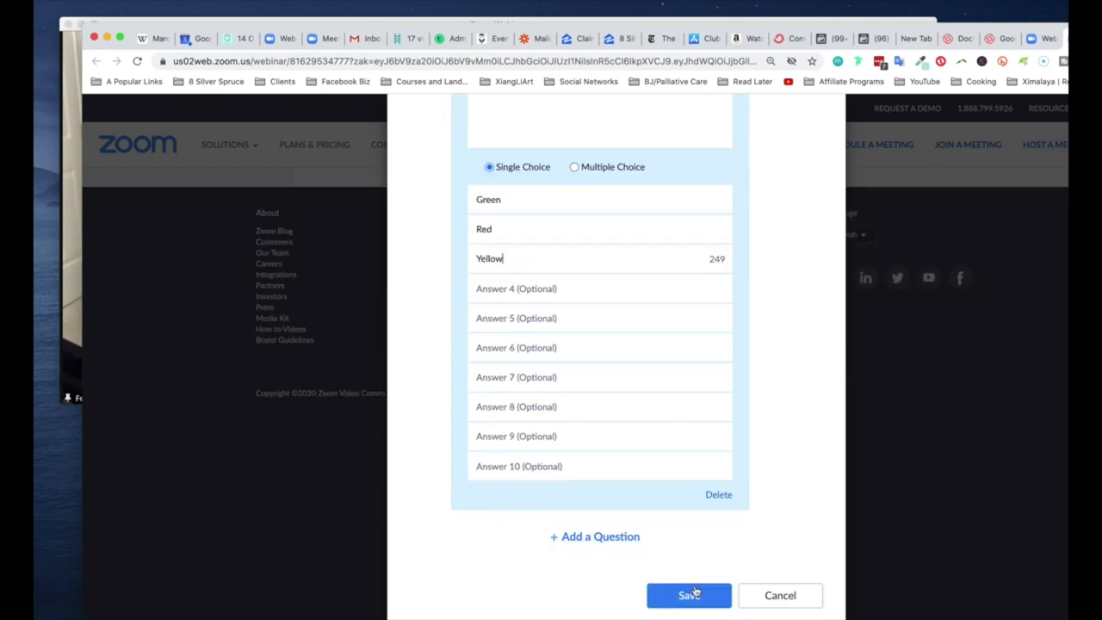
left_click(688, 596)
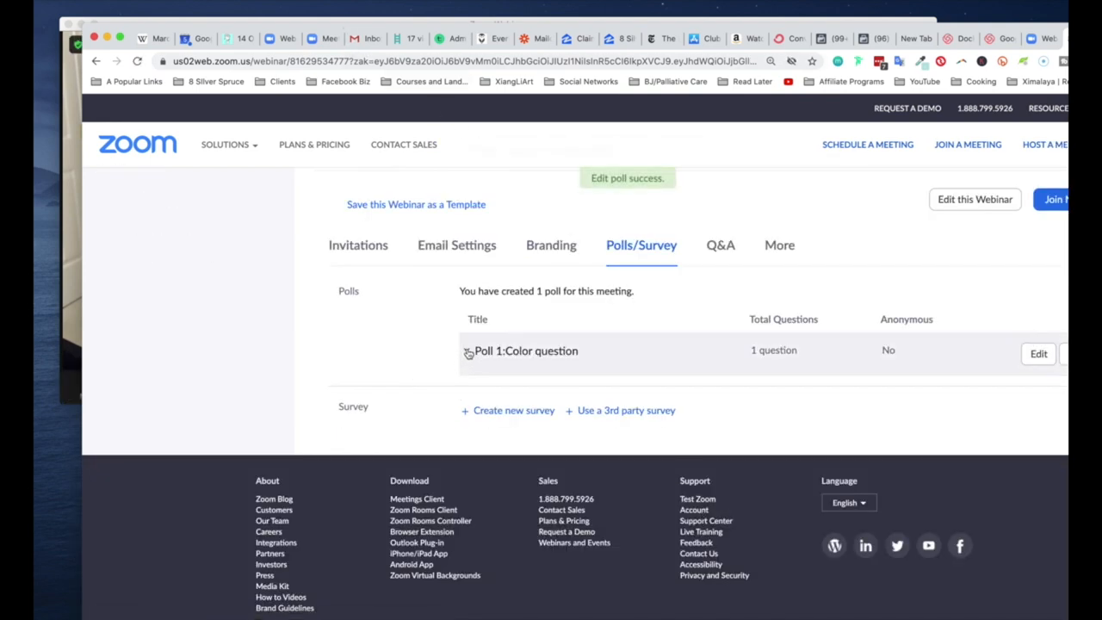
- Expand the saved Color question poll to review its answers, then return to the webinar window
left_click(467, 351)
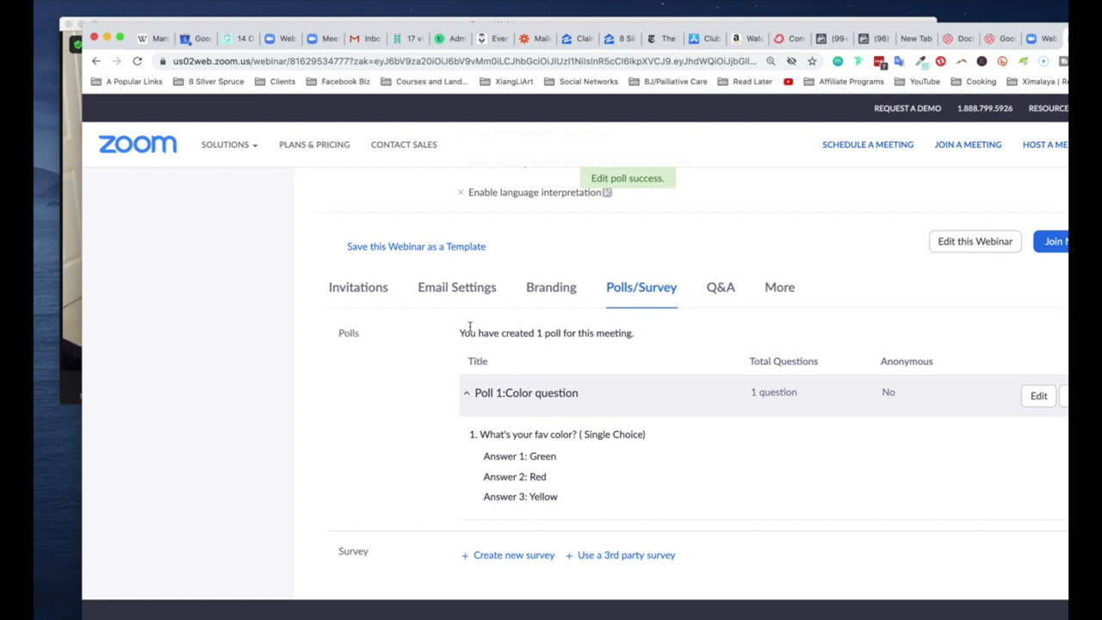
mouse_move(651, 351)
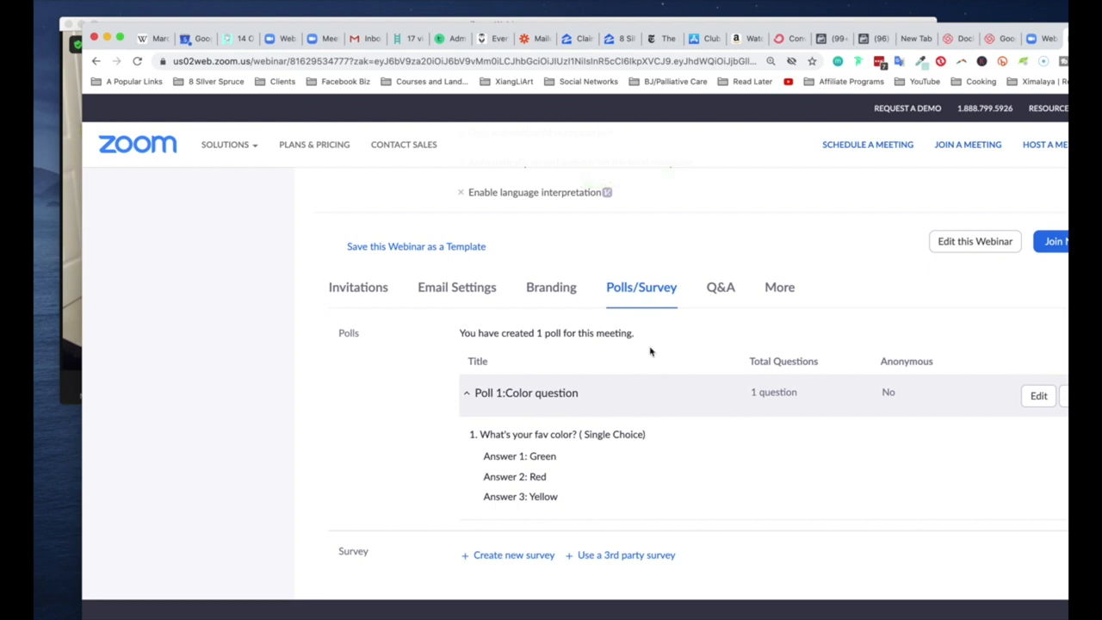
mouse_move(658, 403)
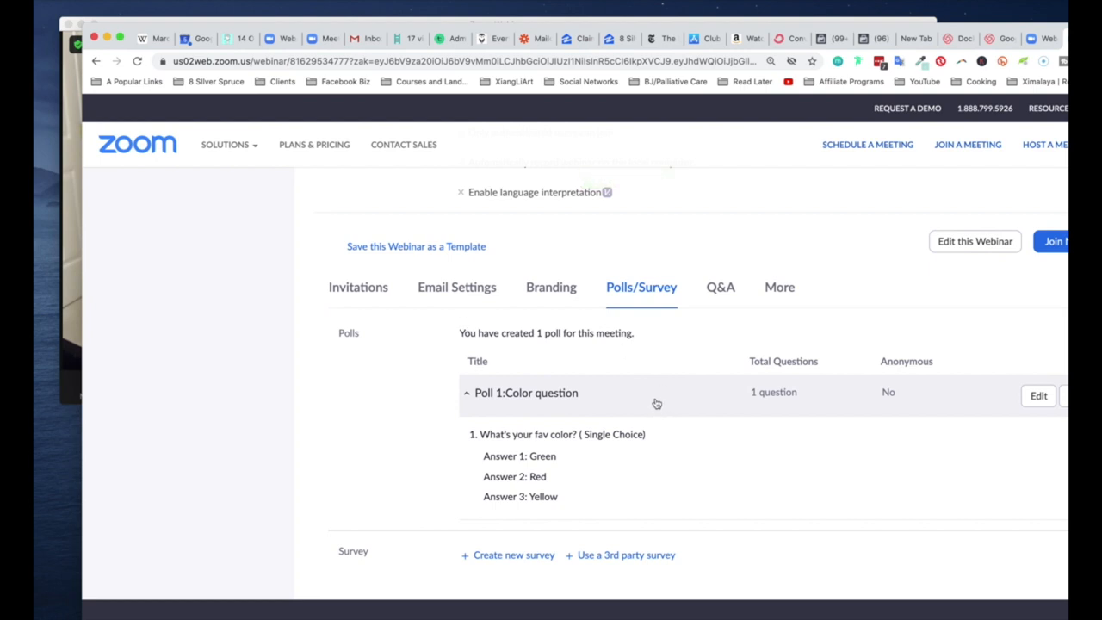
left_click(1054, 241)
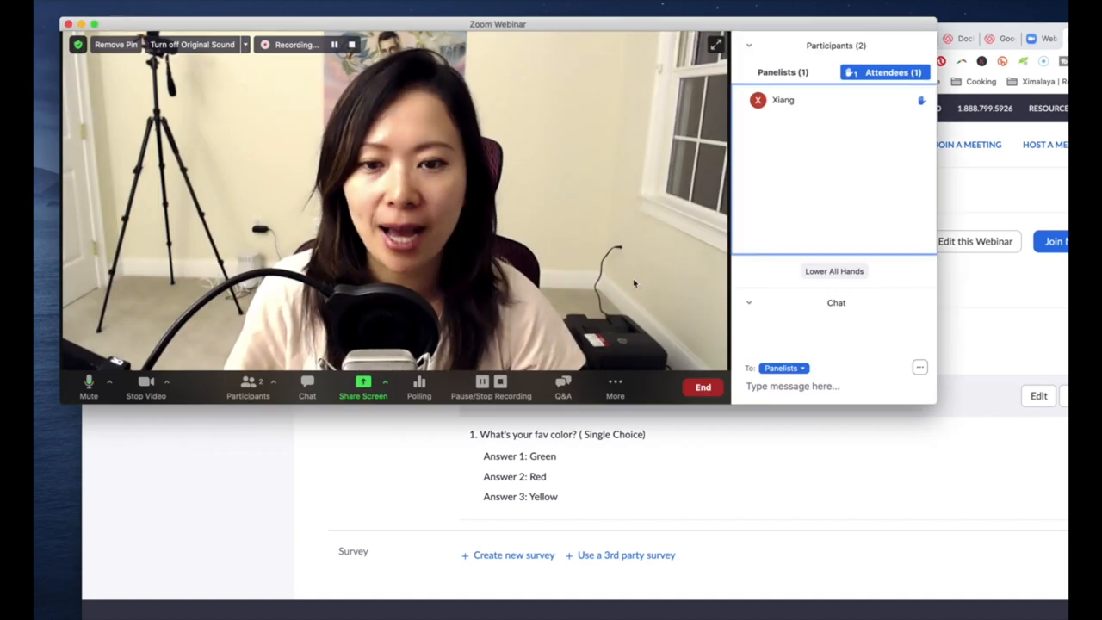
- Bring up Poll 1: Color question in the webinar and enable Allow panelists to vote
left_click(418, 387)
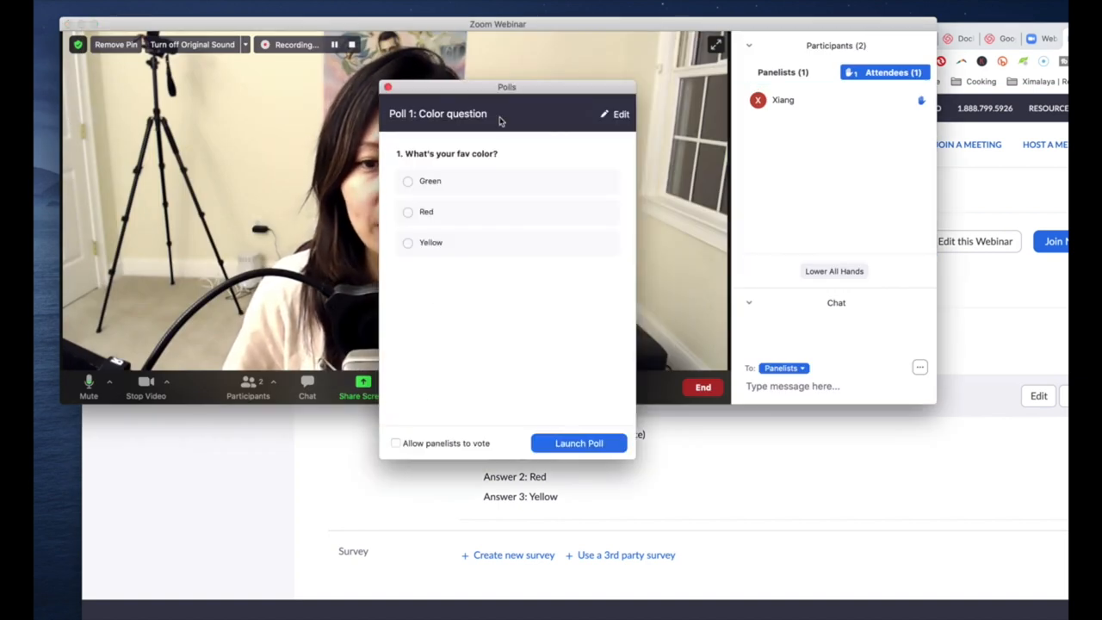
left_click_drag(506, 86, 702, 62)
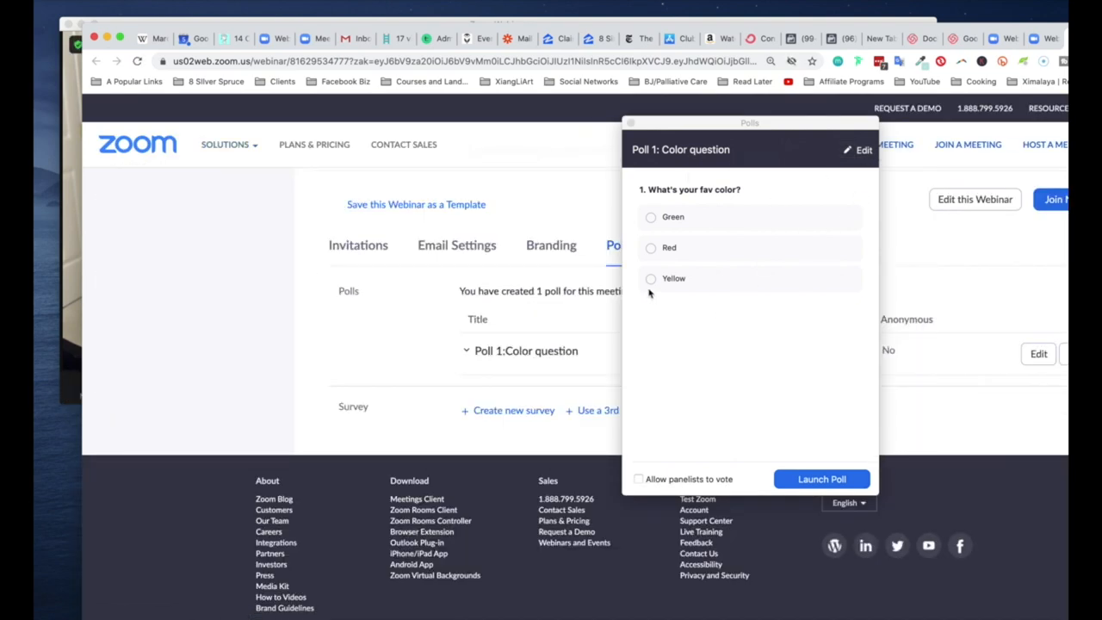
mouse_move(845, 135)
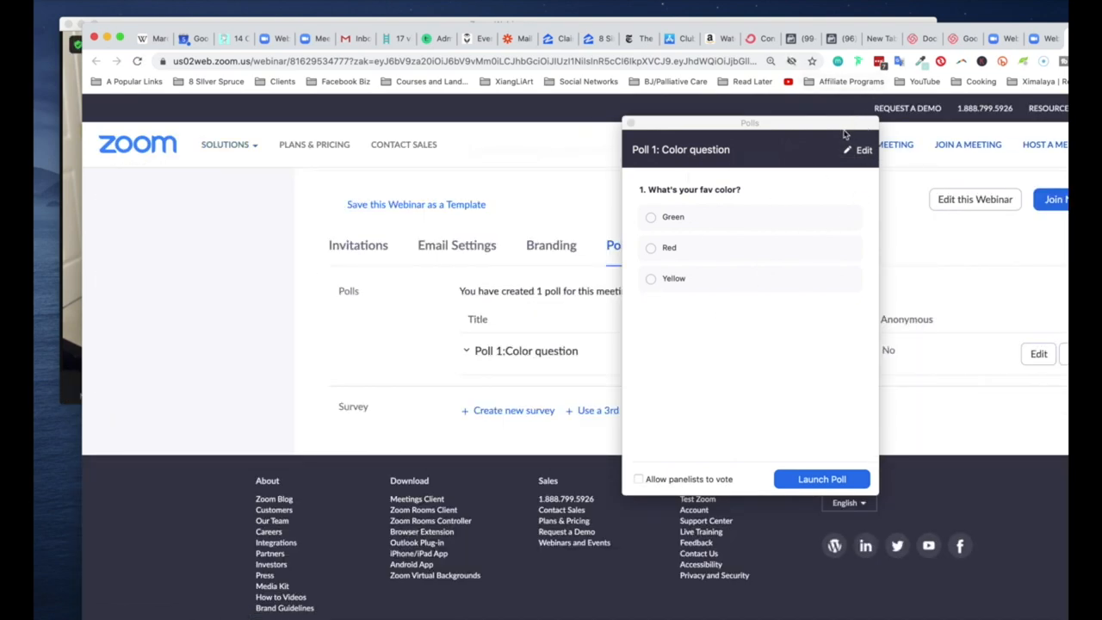
mouse_move(761, 110)
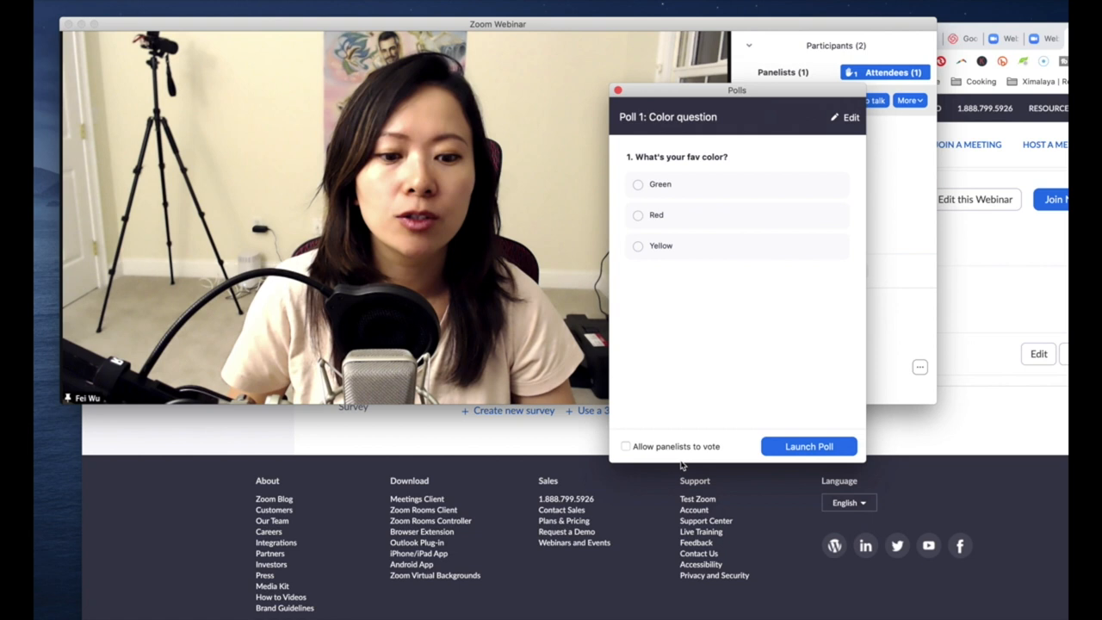
mouse_move(809, 446)
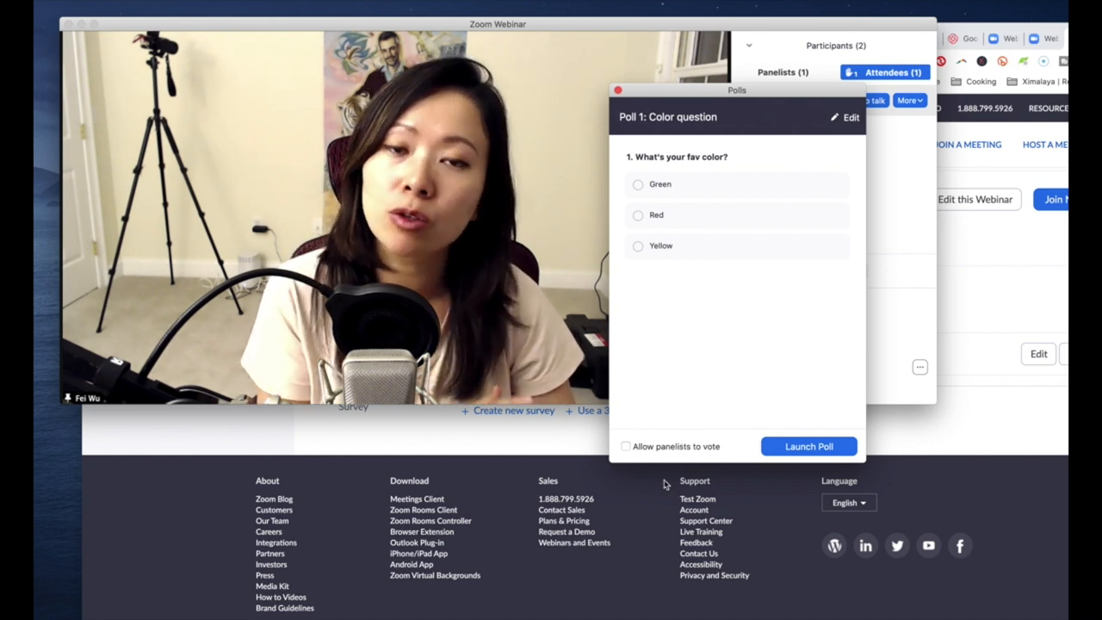
left_click(627, 446)
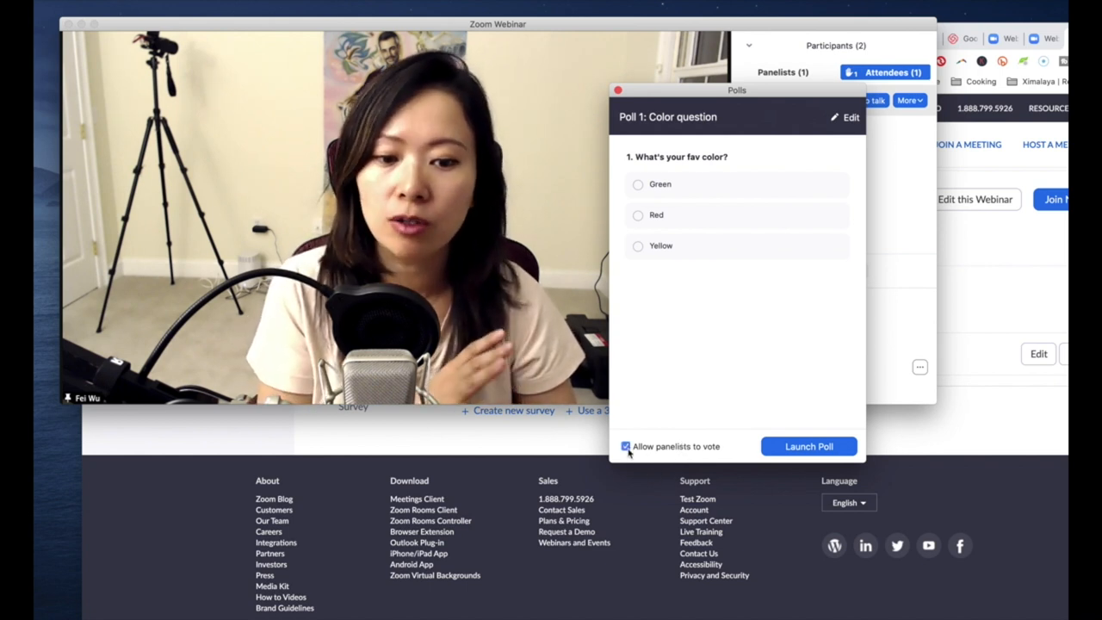
- Launch the Color question poll, wait for the Green vote, then end the poll
left_click(808, 446)
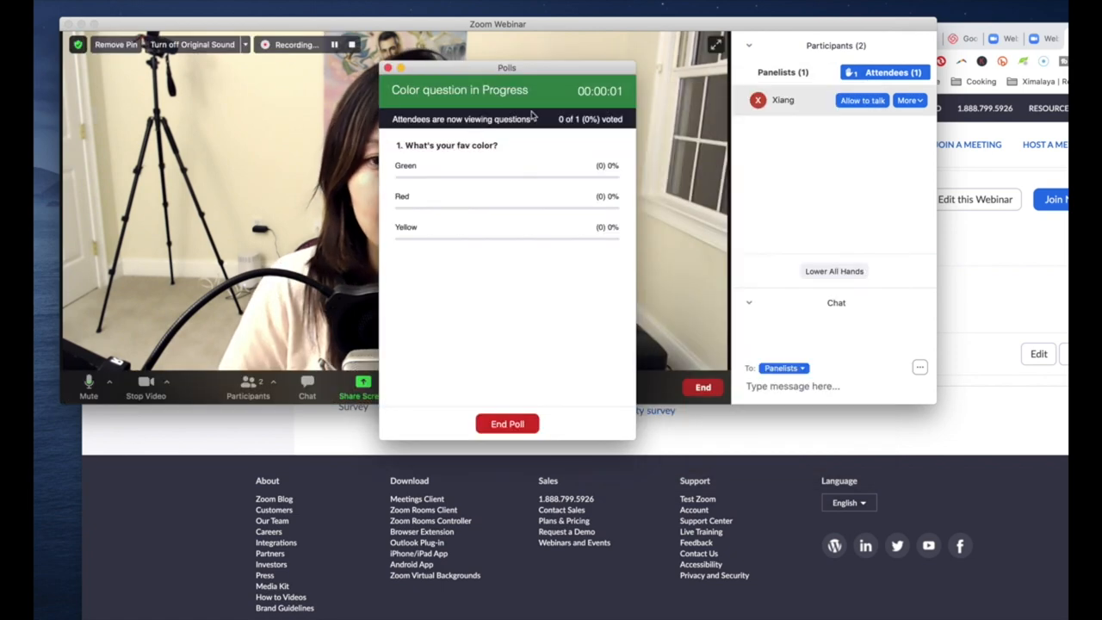
left_click_drag(506, 67, 687, 131)
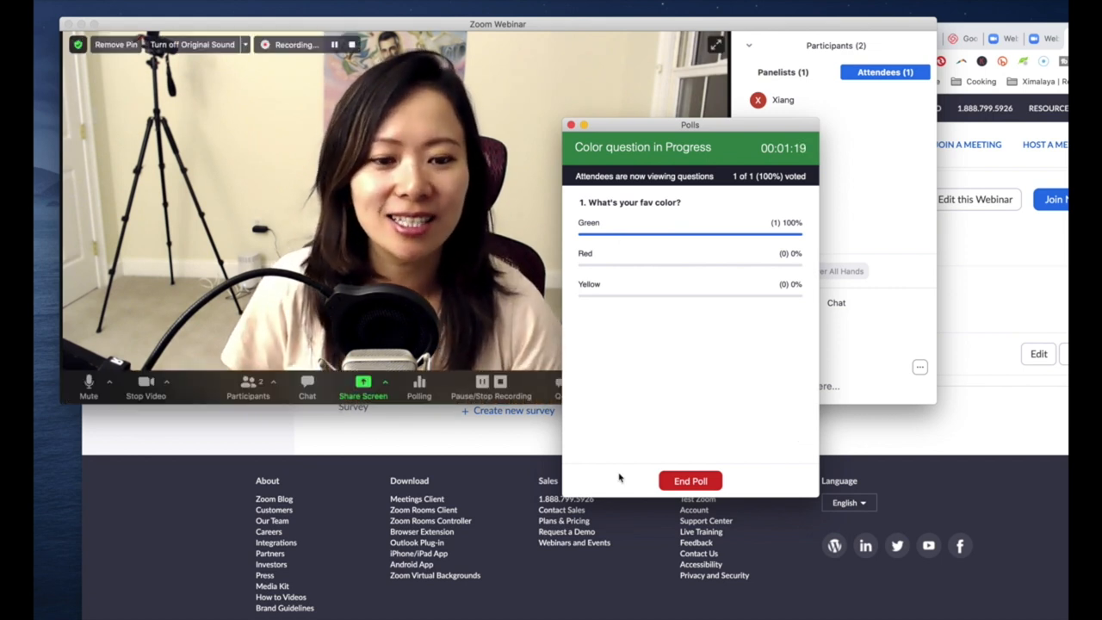
left_click(688, 480)
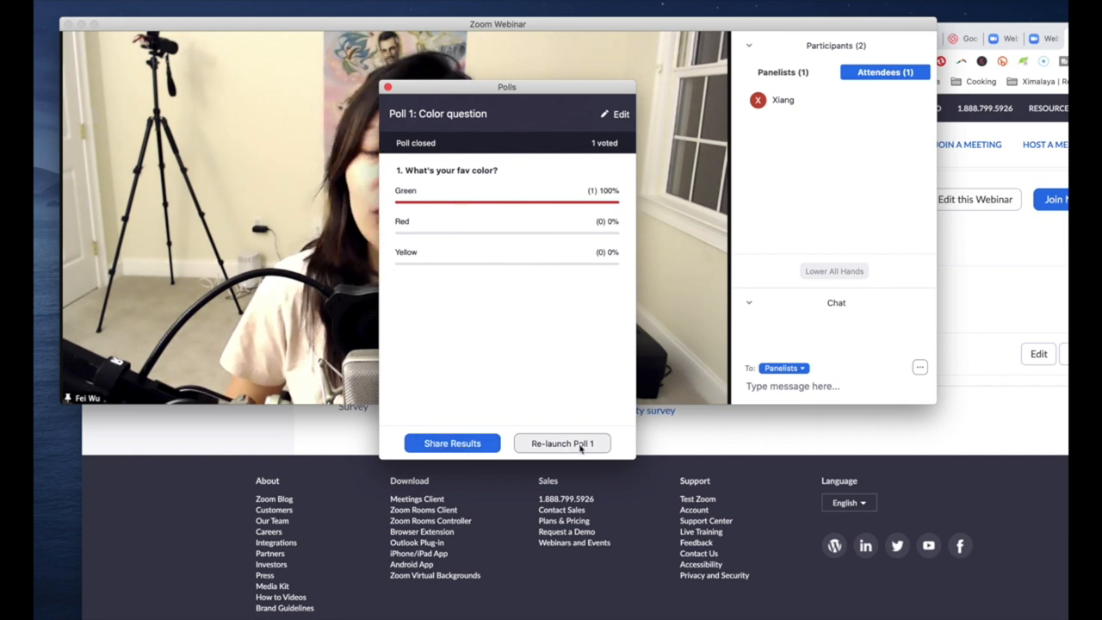
- Share the color poll results with attendees
left_click(452, 442)
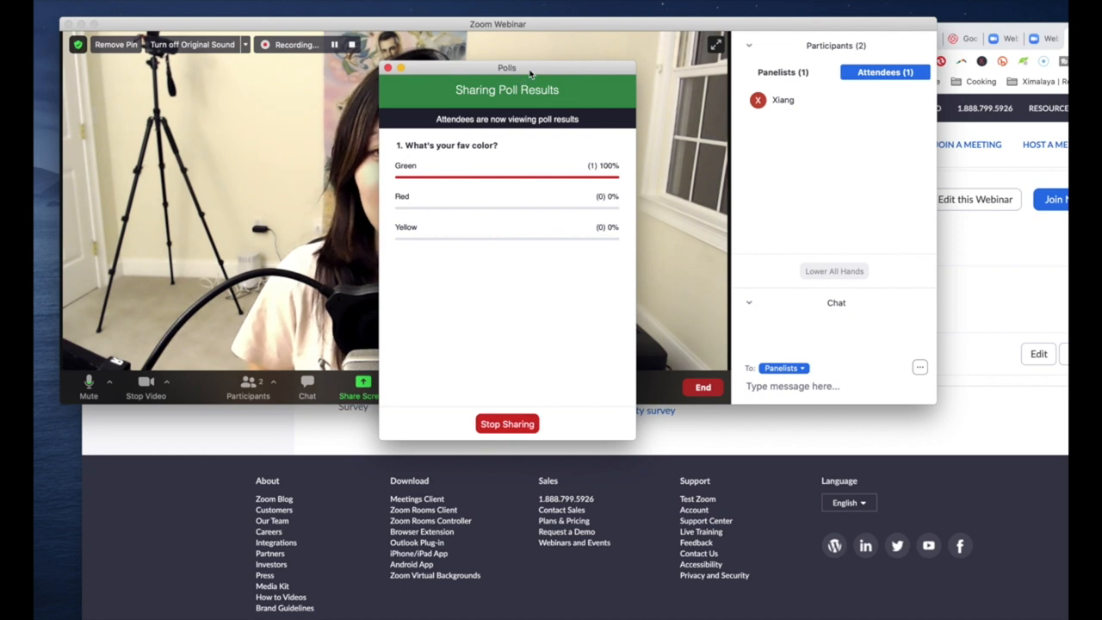
left_click_drag(506, 67, 741, 93)
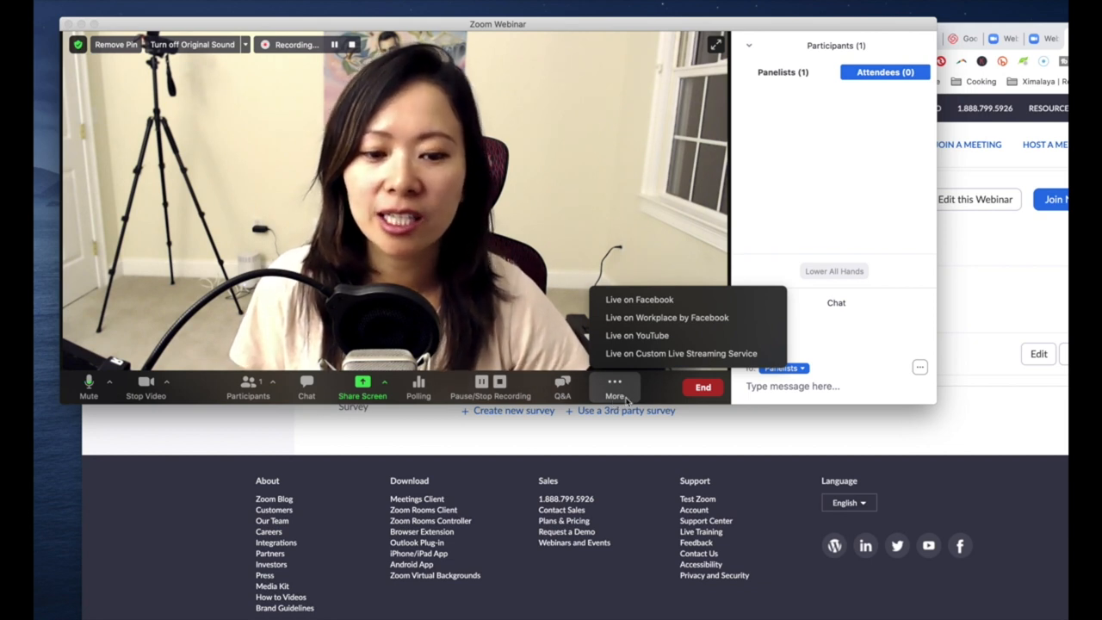
mouse_move(637, 334)
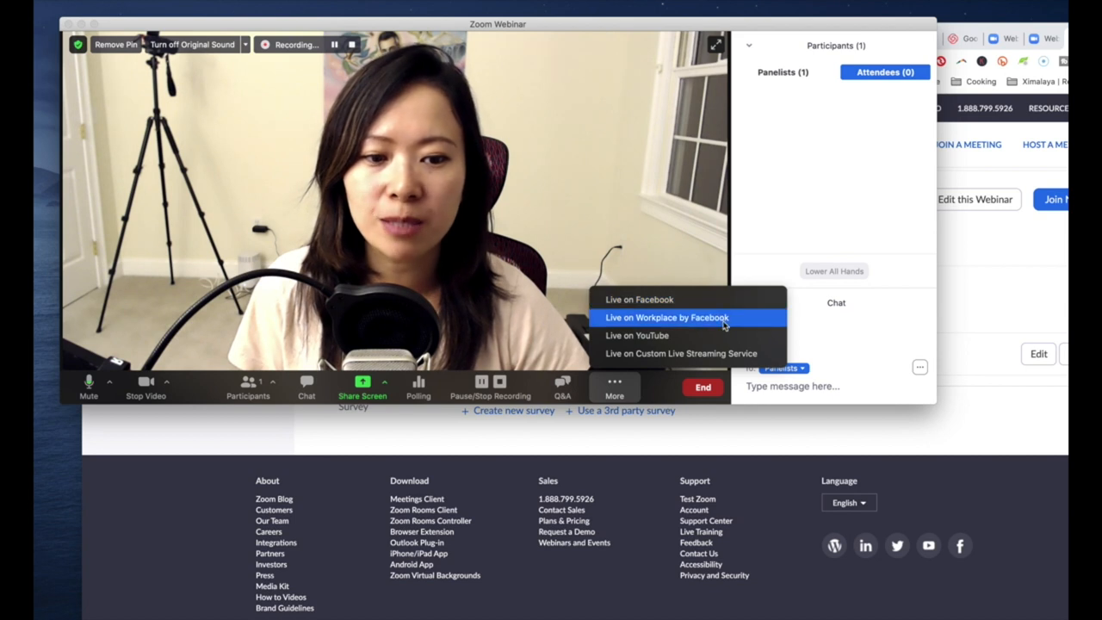
mouse_move(682, 353)
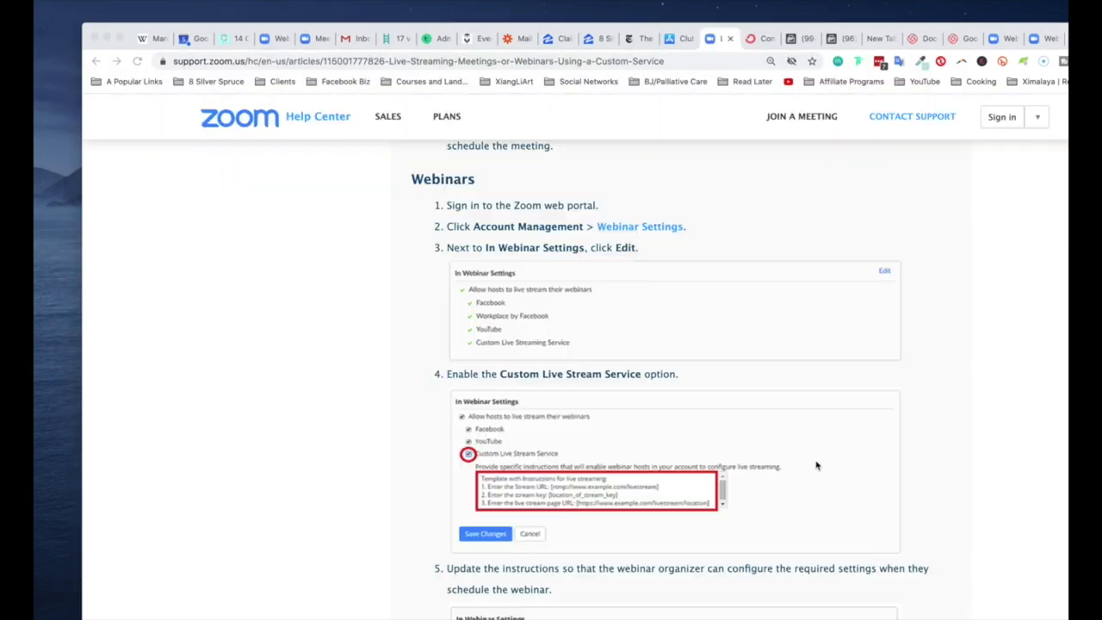
mouse_move(485, 196)
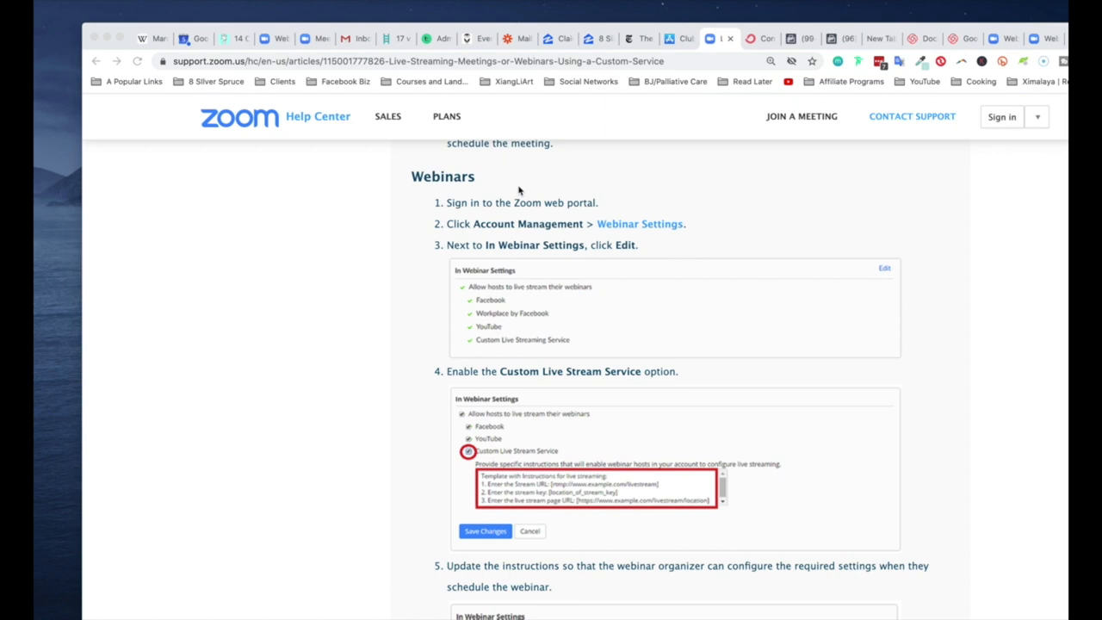
mouse_move(648, 248)
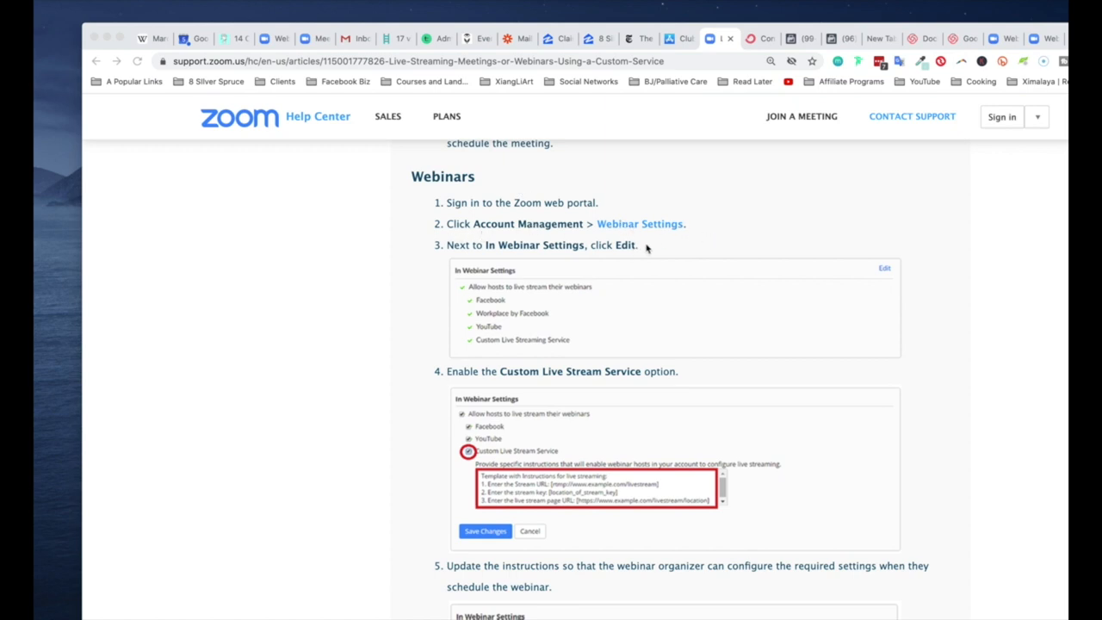
mouse_move(551, 260)
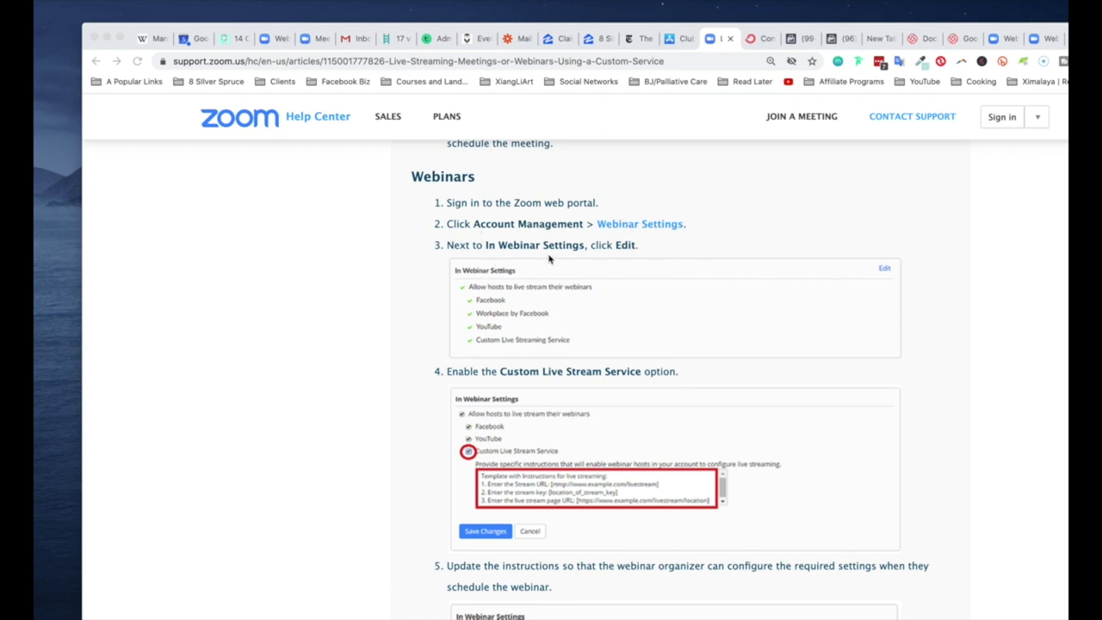
mouse_move(489, 448)
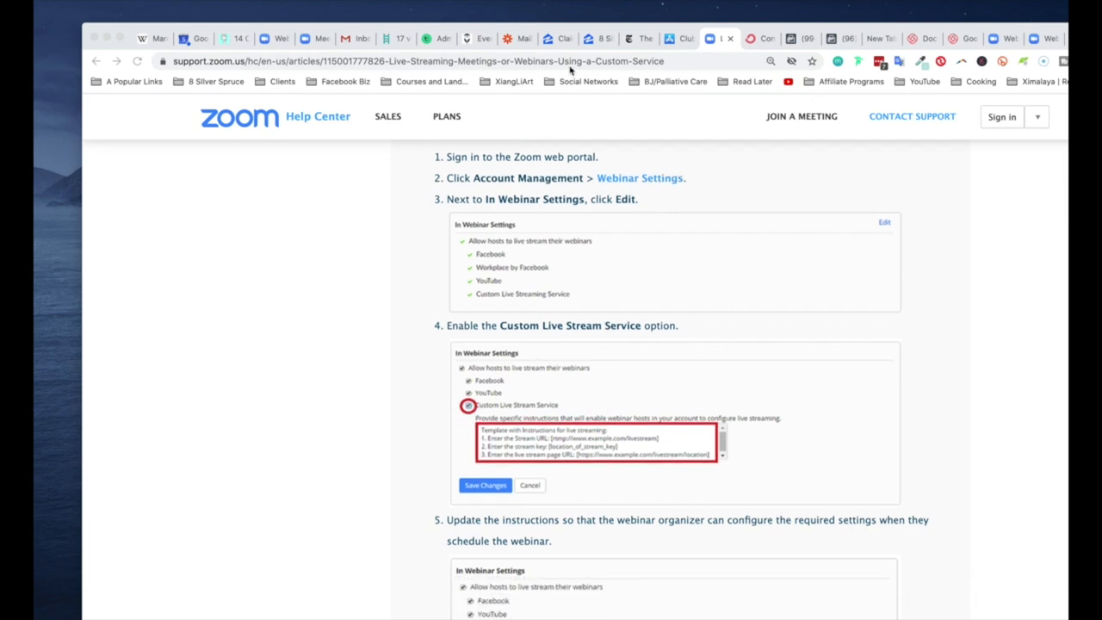
- Switch from the custom live streaming article to the comparison article, then back to Manage My Webinar
left_click(306, 38)
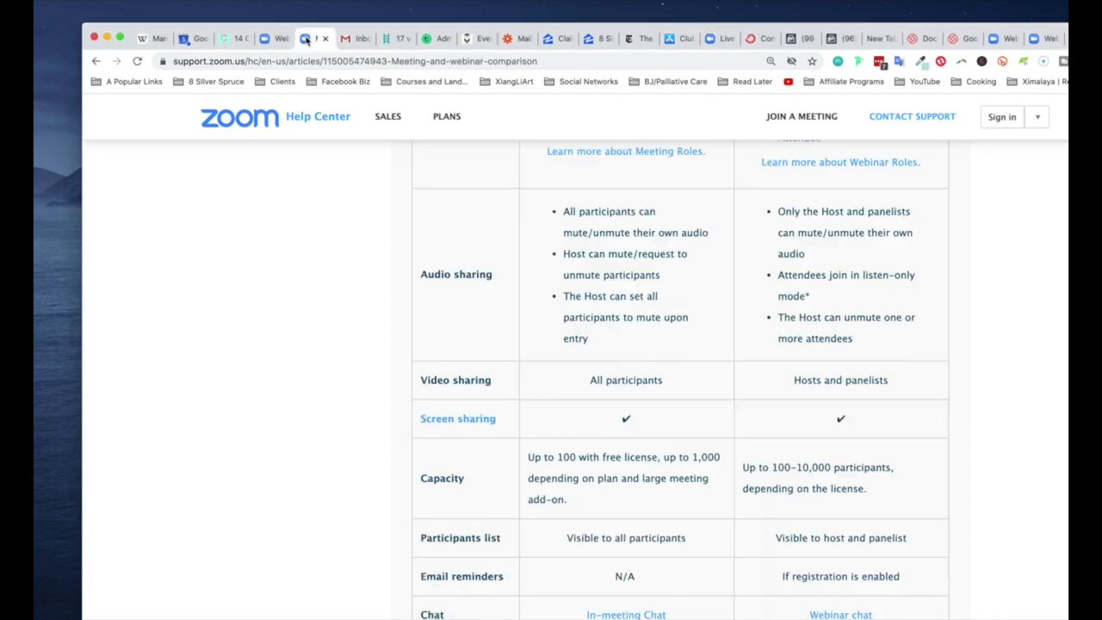
left_click(274, 38)
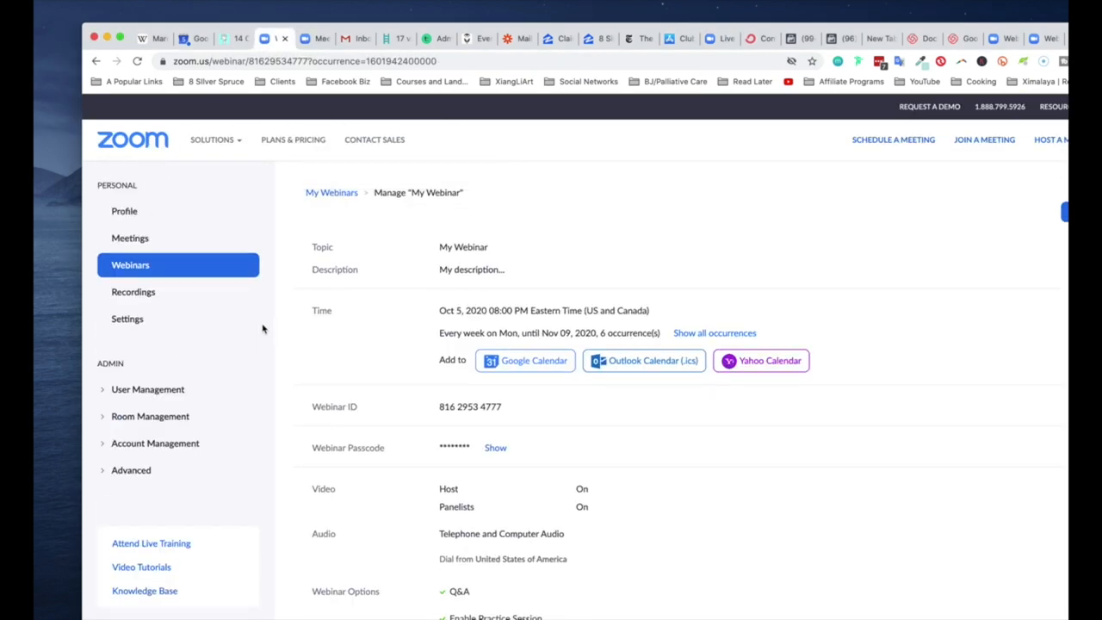
- Go to Webinar Settings under Account Management in the Zoom web portal
left_click(155, 442)
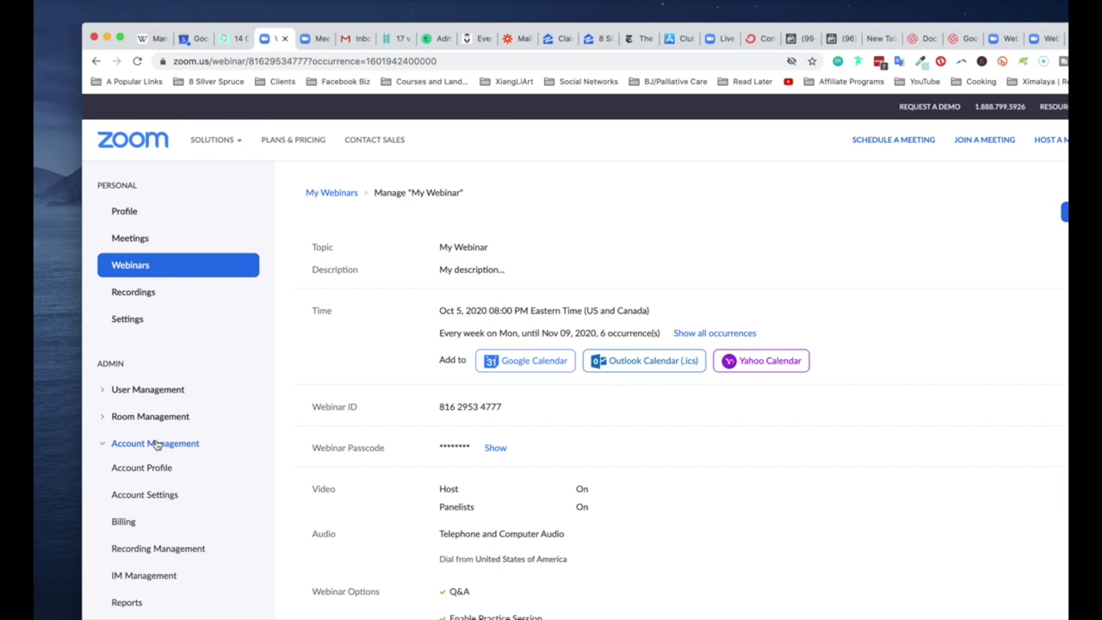
scroll("down", 3)
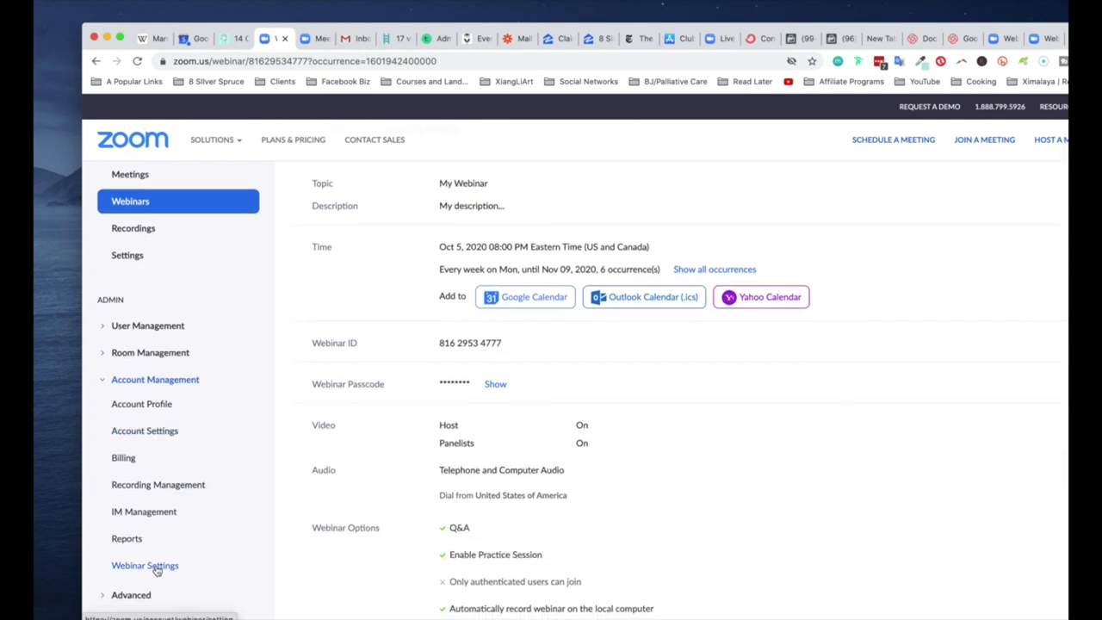
left_click(145, 565)
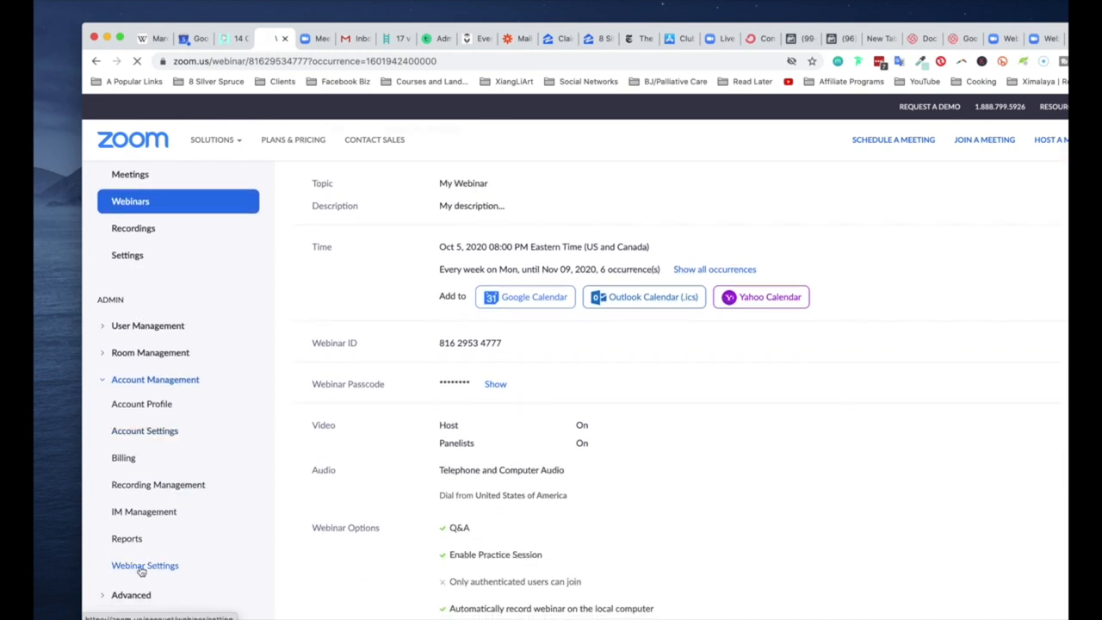
left_click(145, 564)
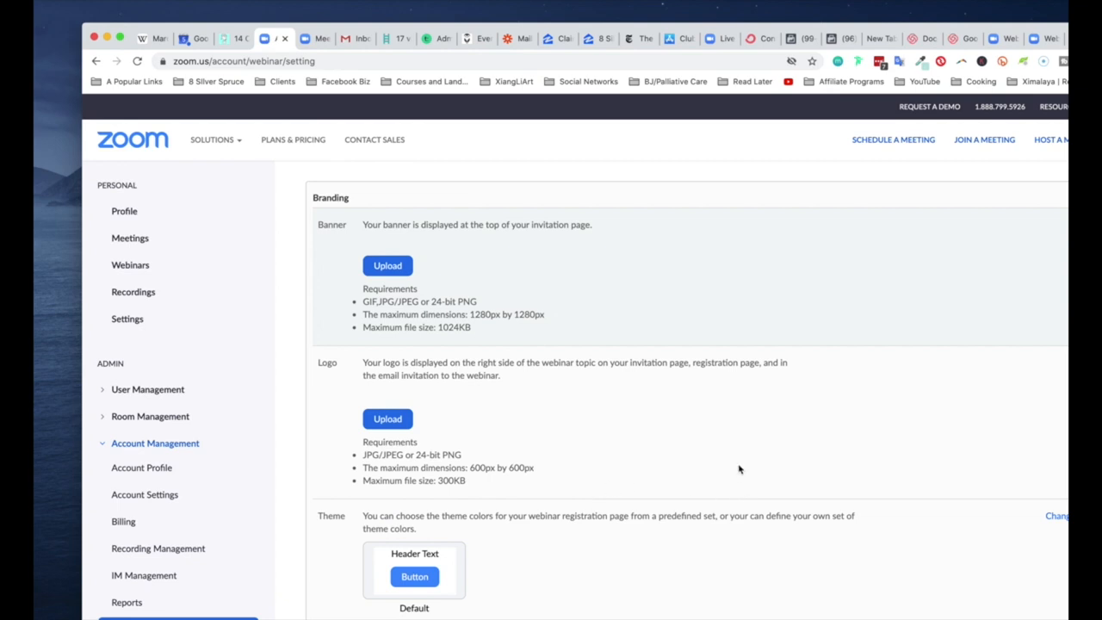
mouse_move(730, 472)
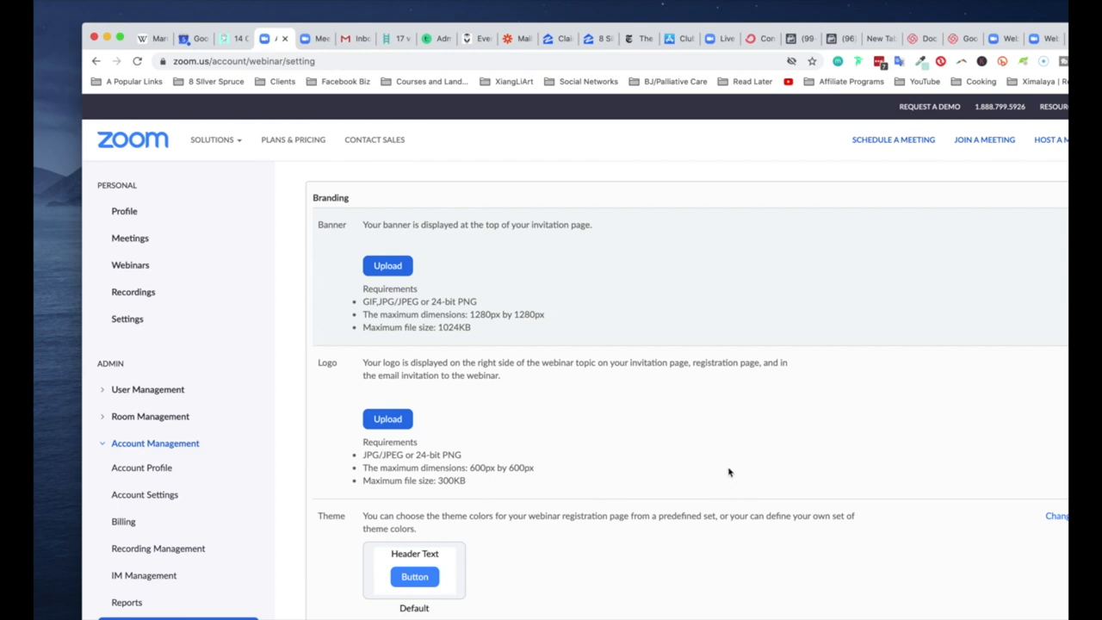
mouse_move(734, 460)
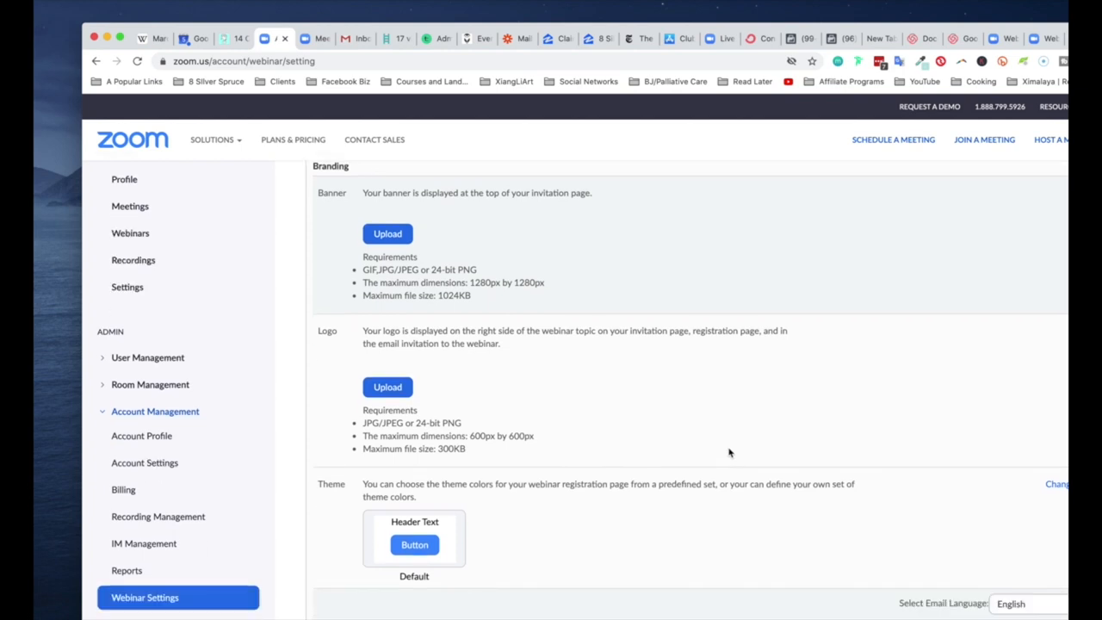
- Scroll down the Webinar Settings page to the In Webinar Settings live streaming section
scroll("down", 3)
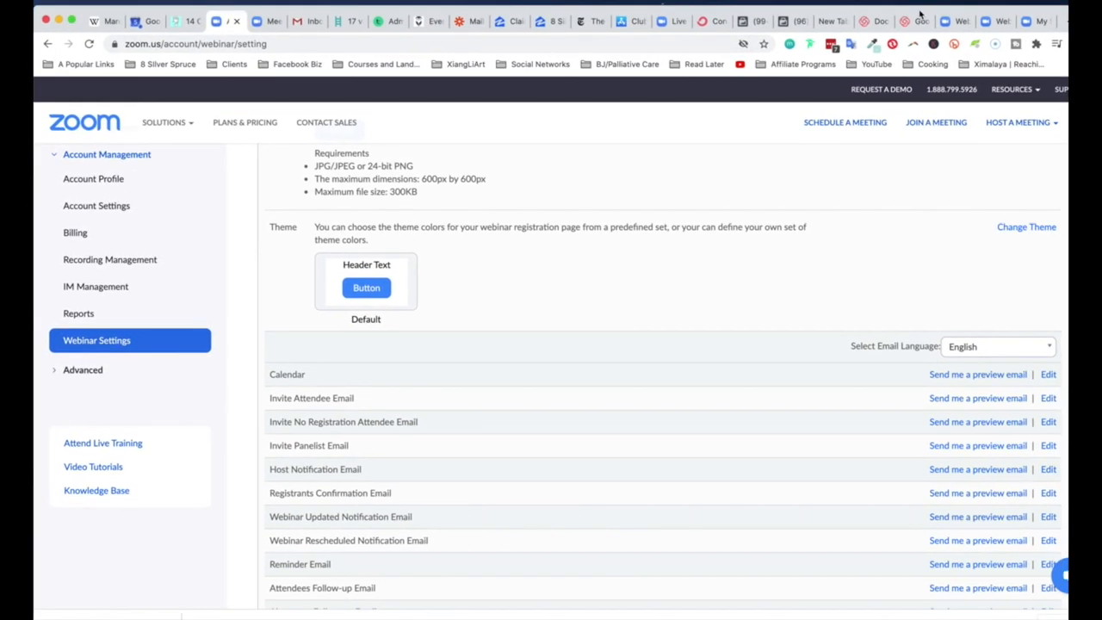
scroll("down", 3)
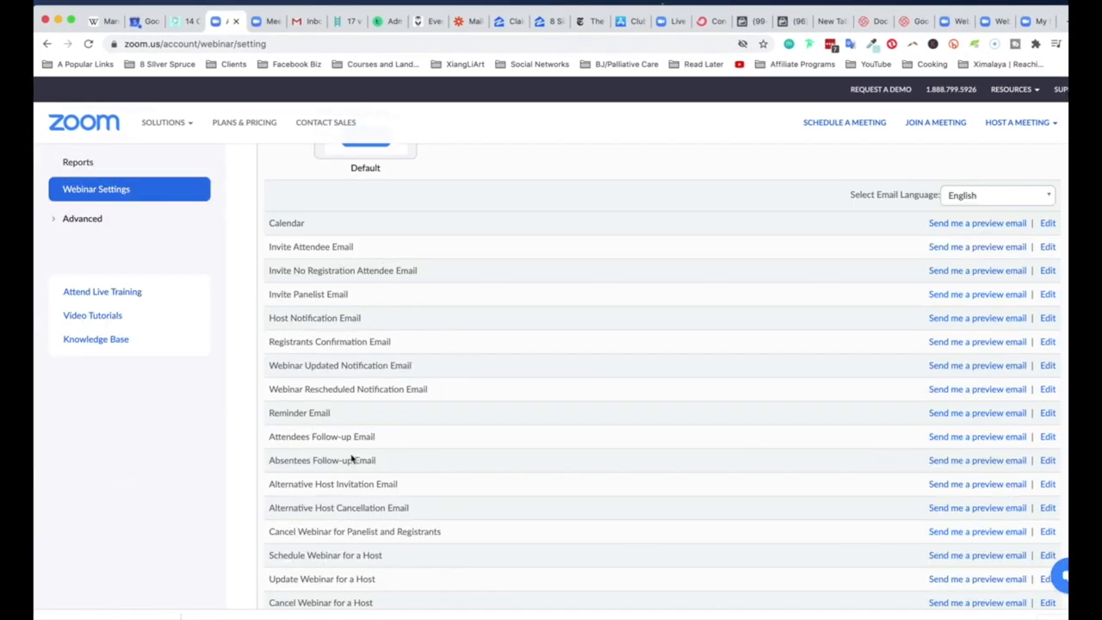
scroll("down", 3)
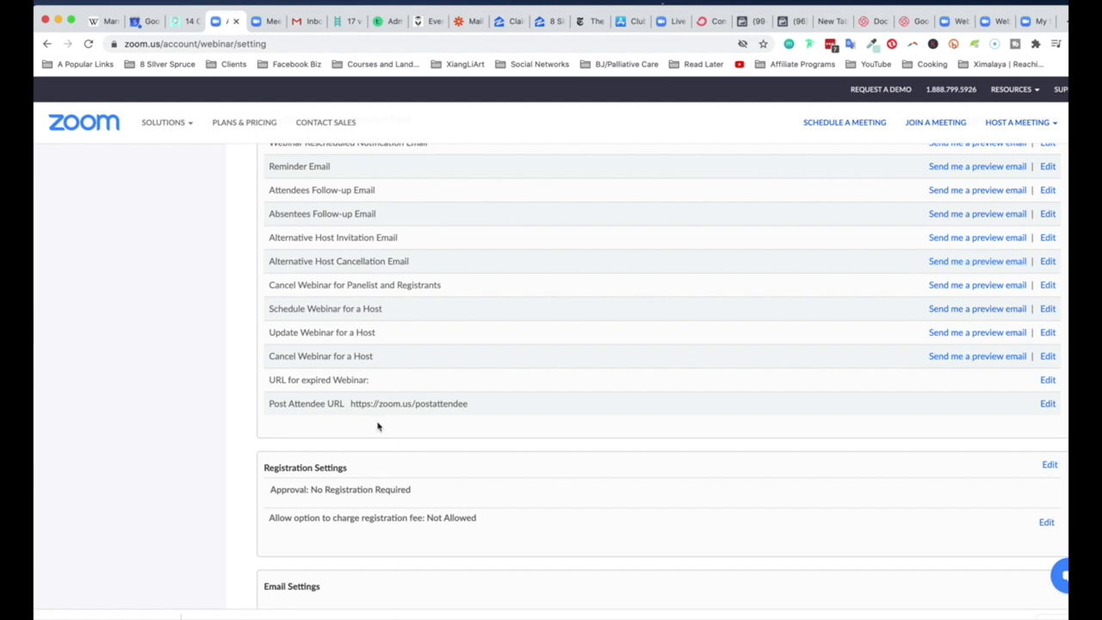
mouse_move(361, 334)
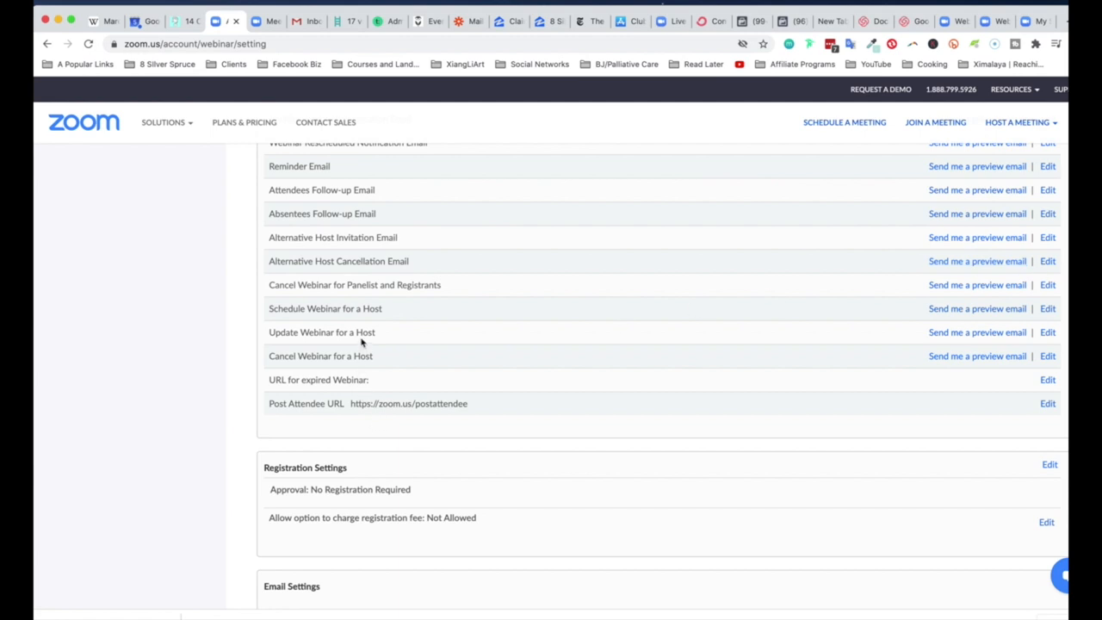
scroll("down", 3)
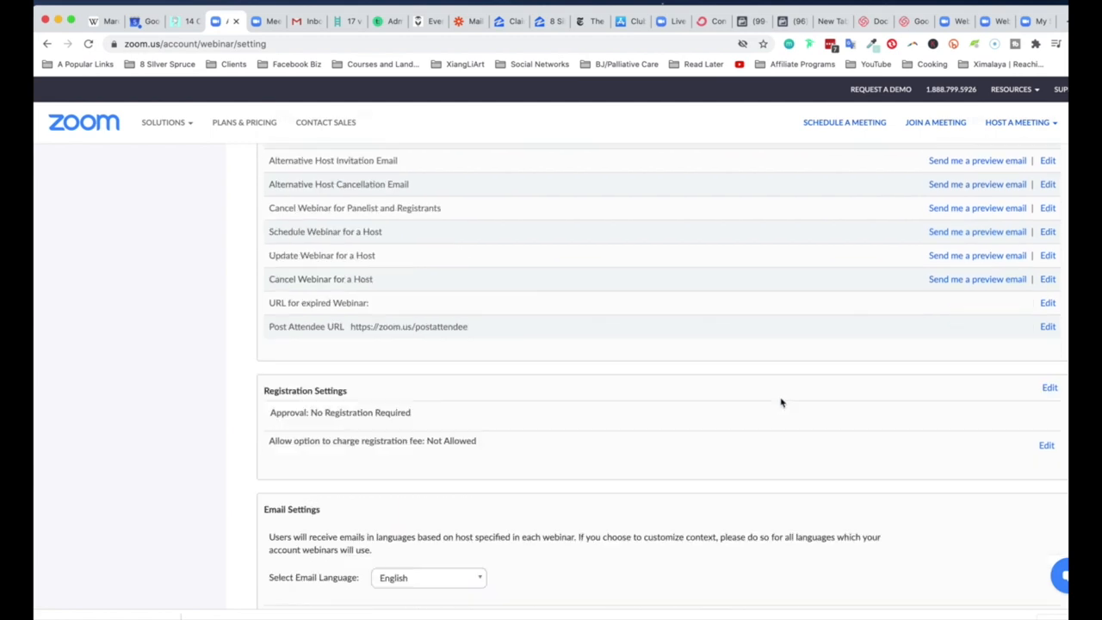
scroll("down", 3)
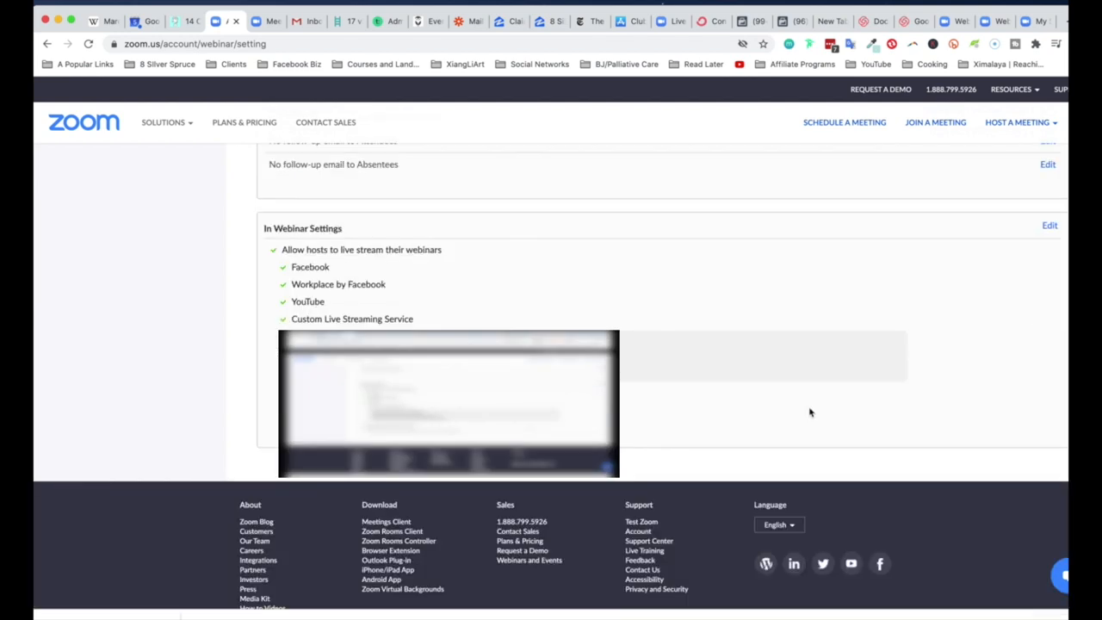
- Put the In Webinar Settings live streaming section into edit mode
scroll("up", 3)
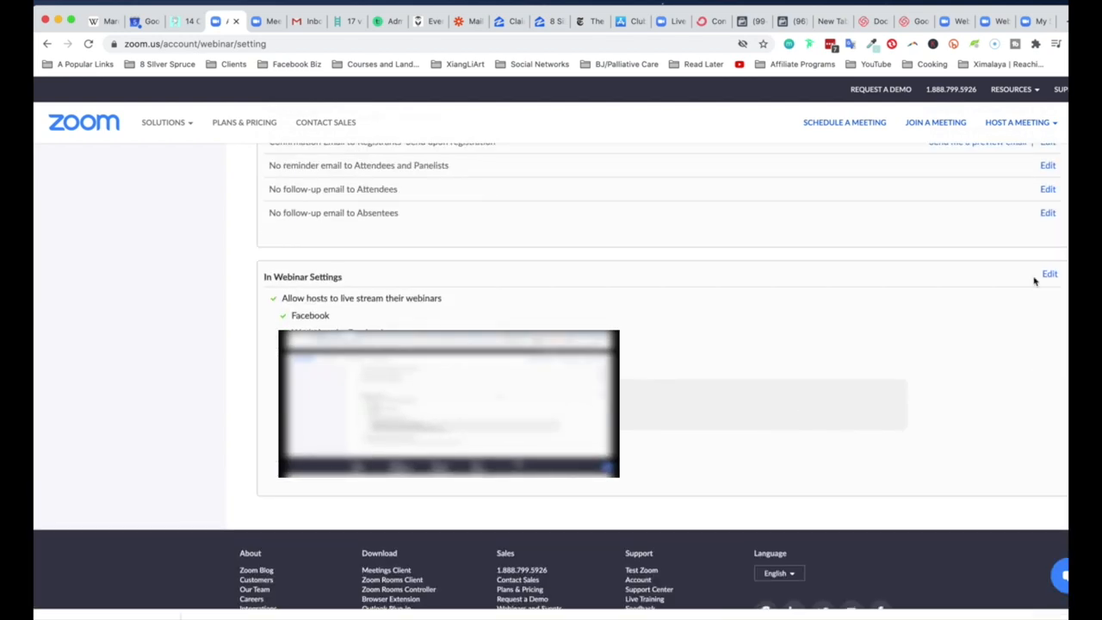
left_click(1048, 274)
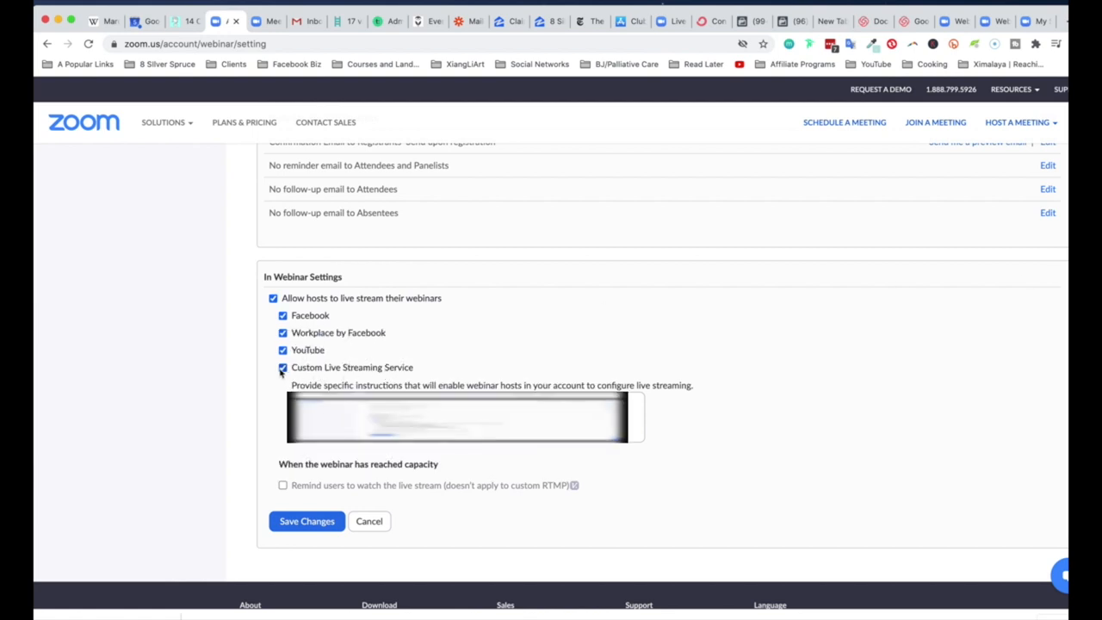
mouse_move(274, 375)
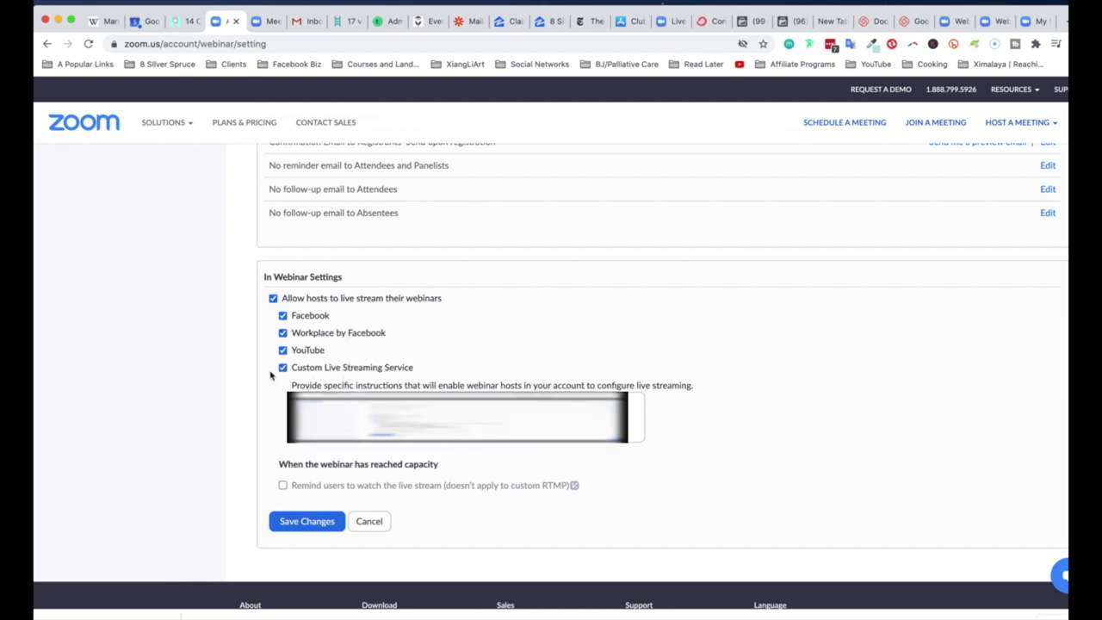
mouse_move(600, 330)
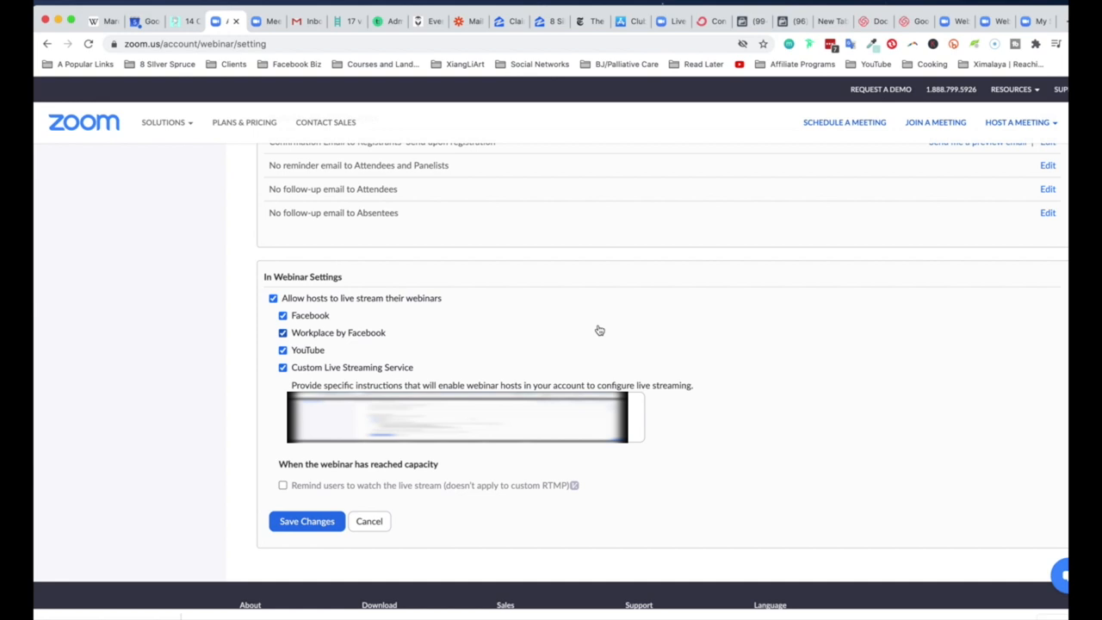
mouse_move(613, 322)
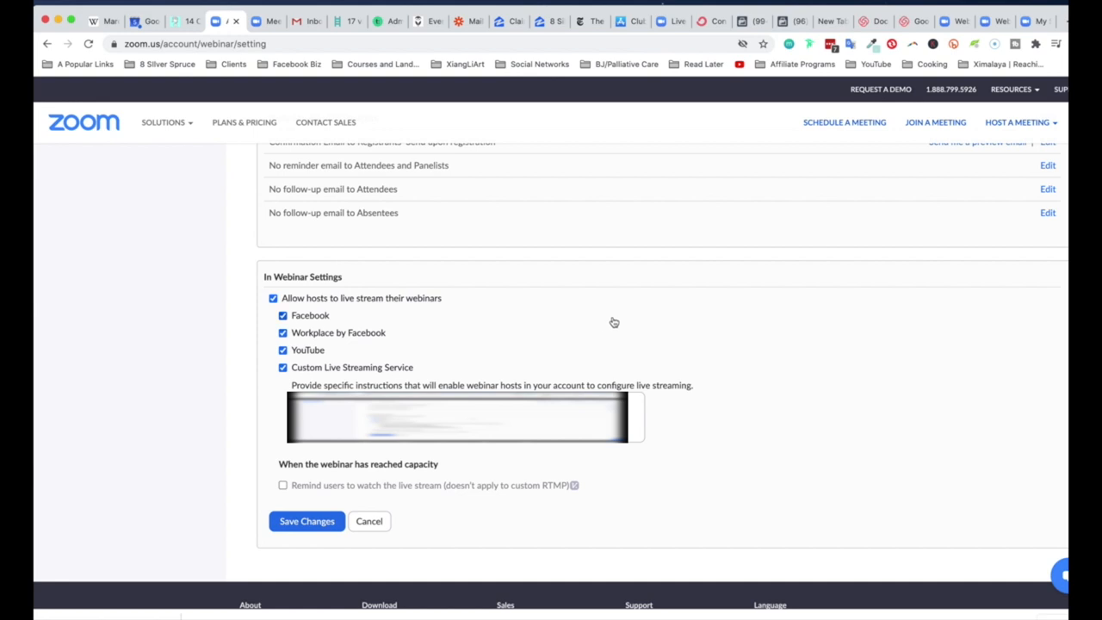
mouse_move(306, 520)
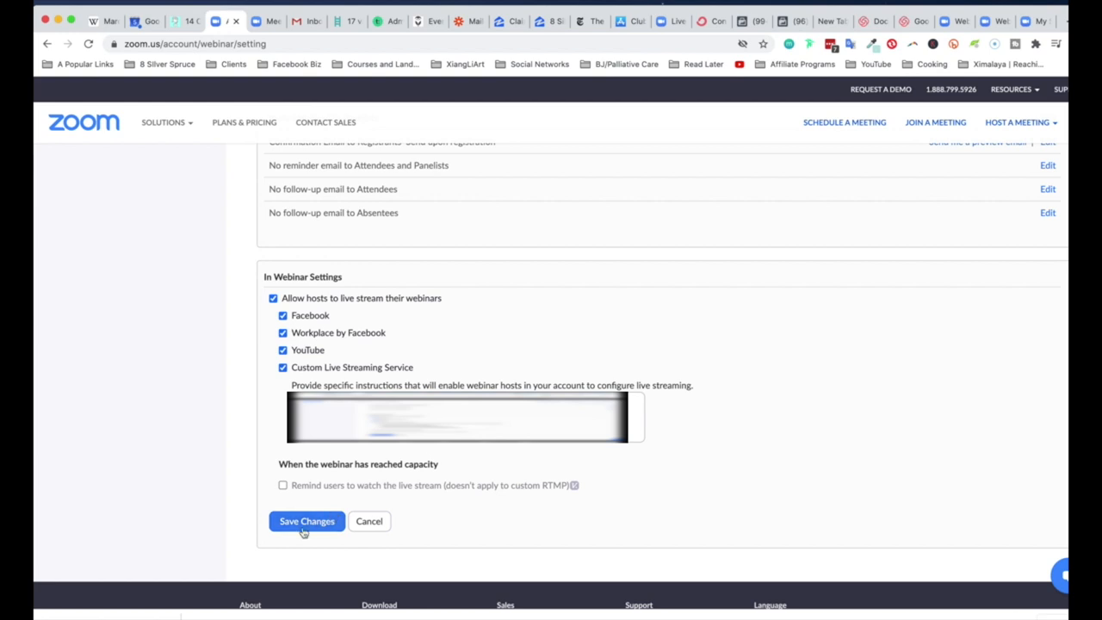